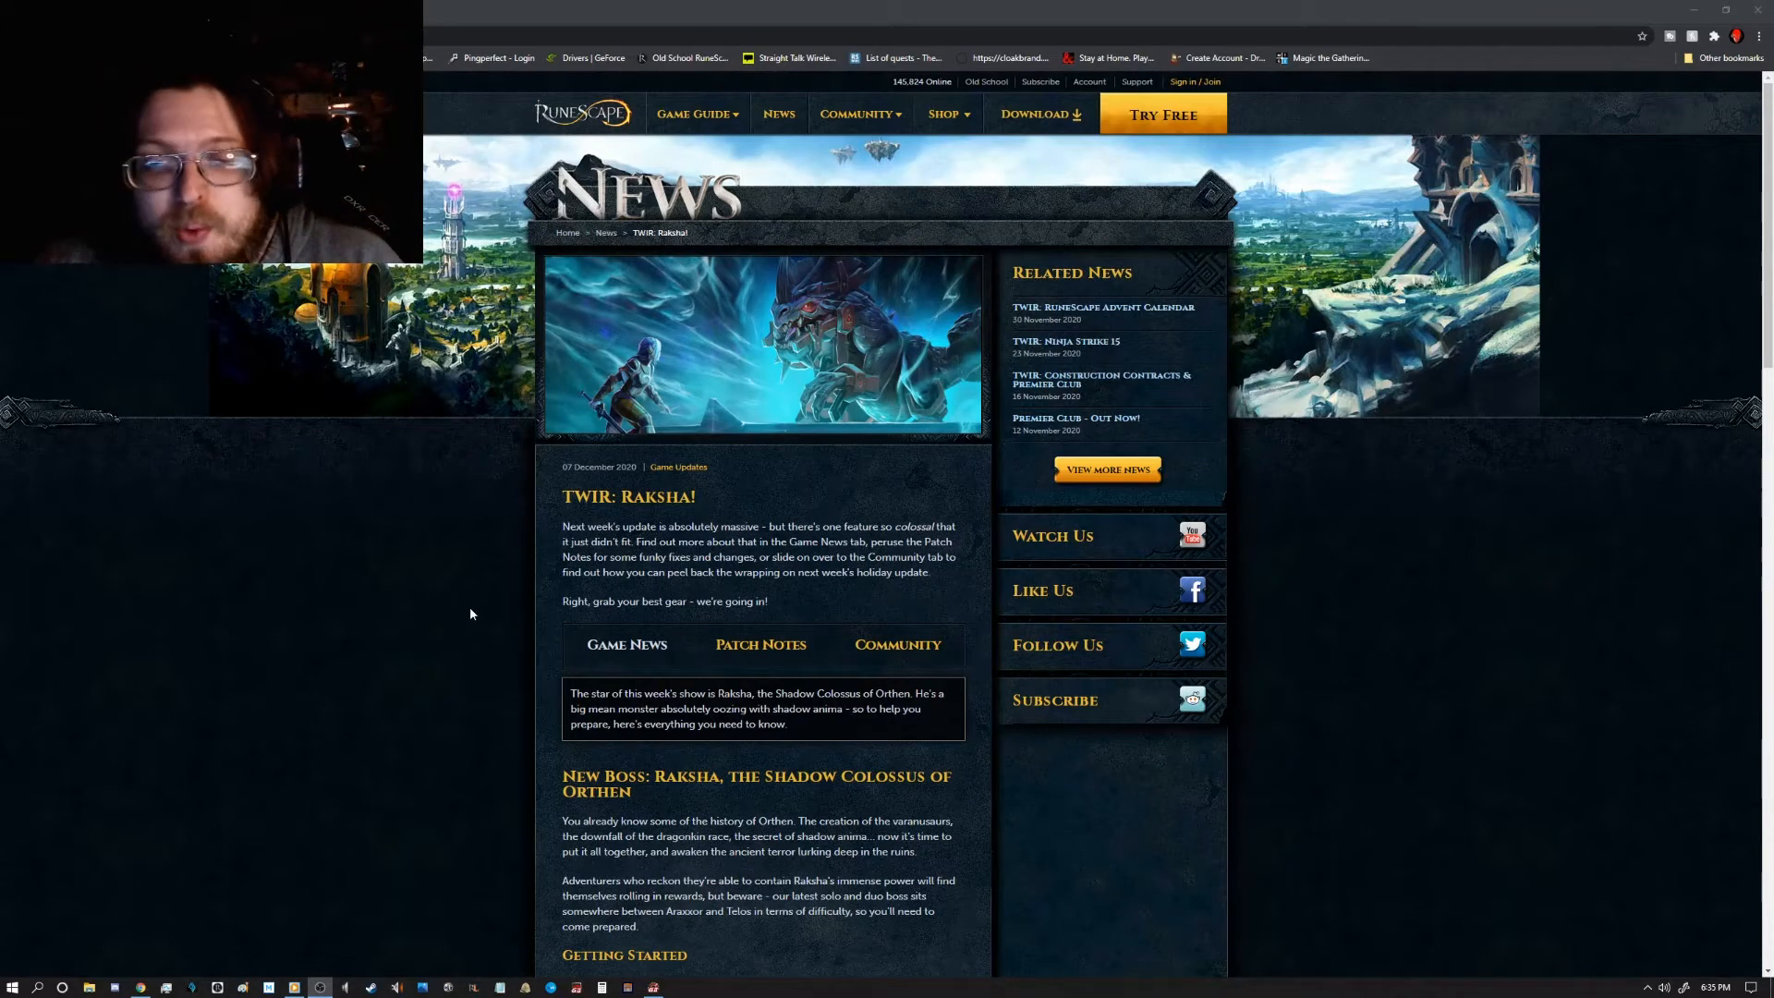
Step: Scroll the TWIR: Raksha article past Getting Started to the Greater Chain and Greater Ricochet rewards
{"action": "scroll", "scroll_direction": "down", "scroll_amount": 3}
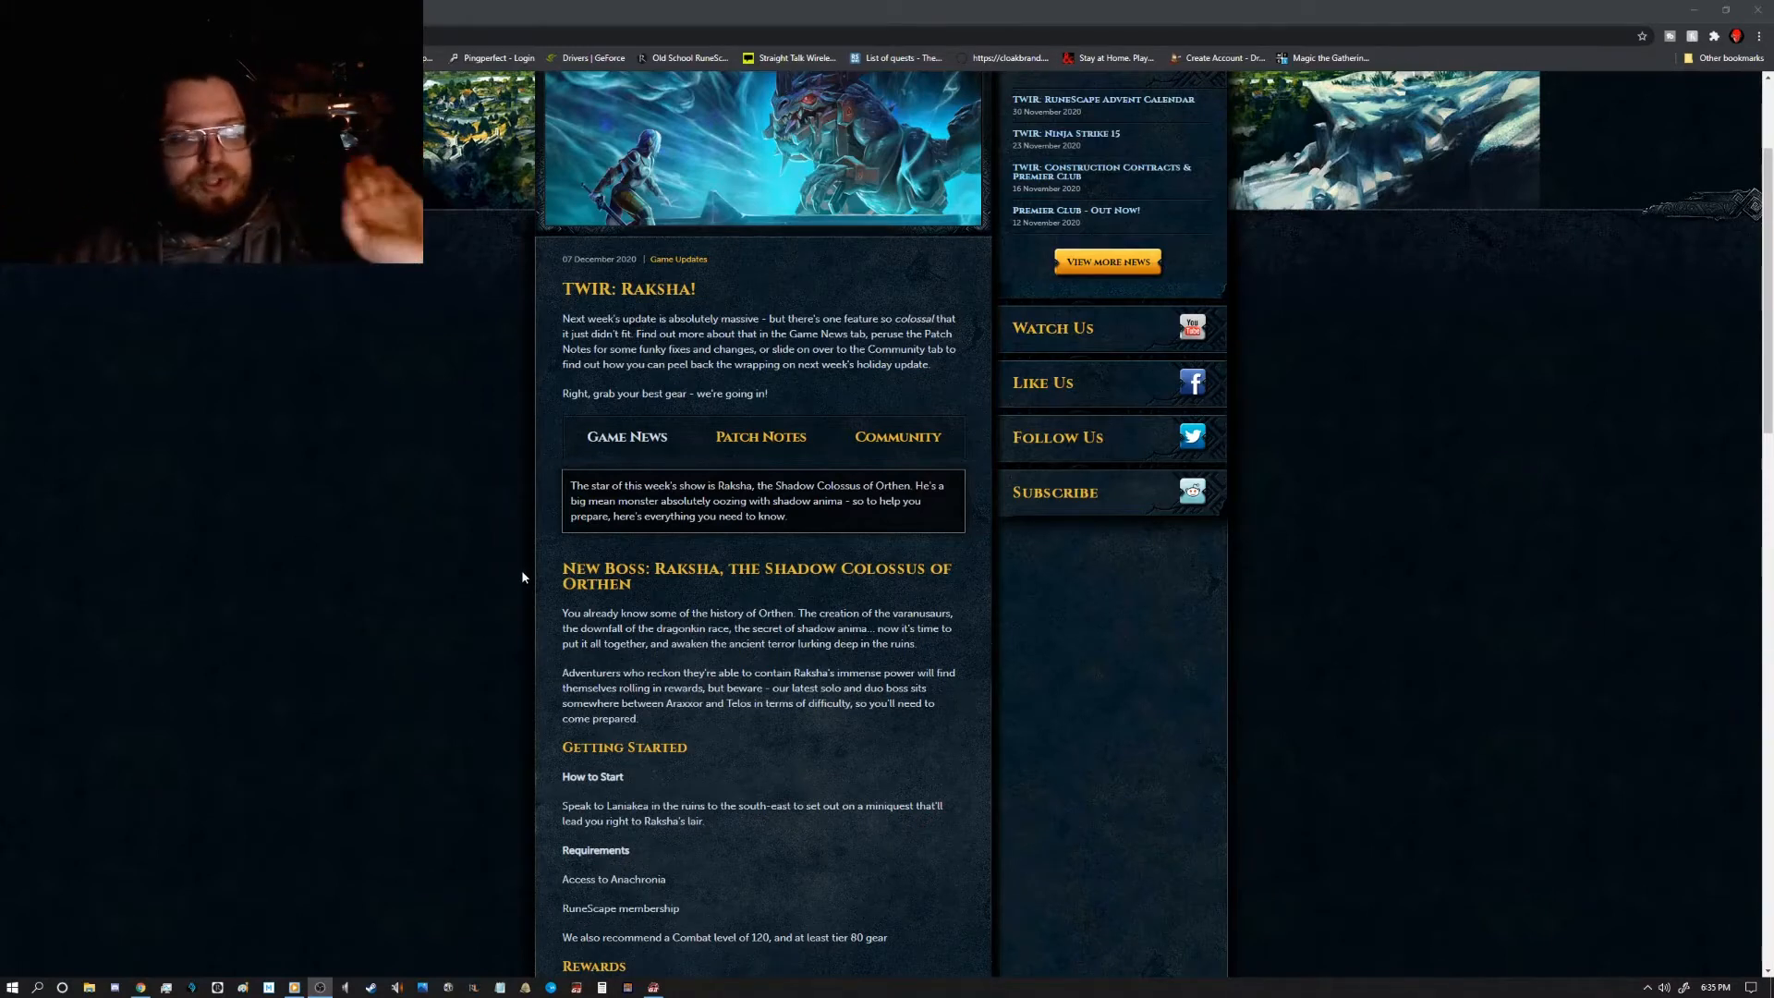
{"action": "scroll", "scroll_direction": "down", "scroll_amount": 3}
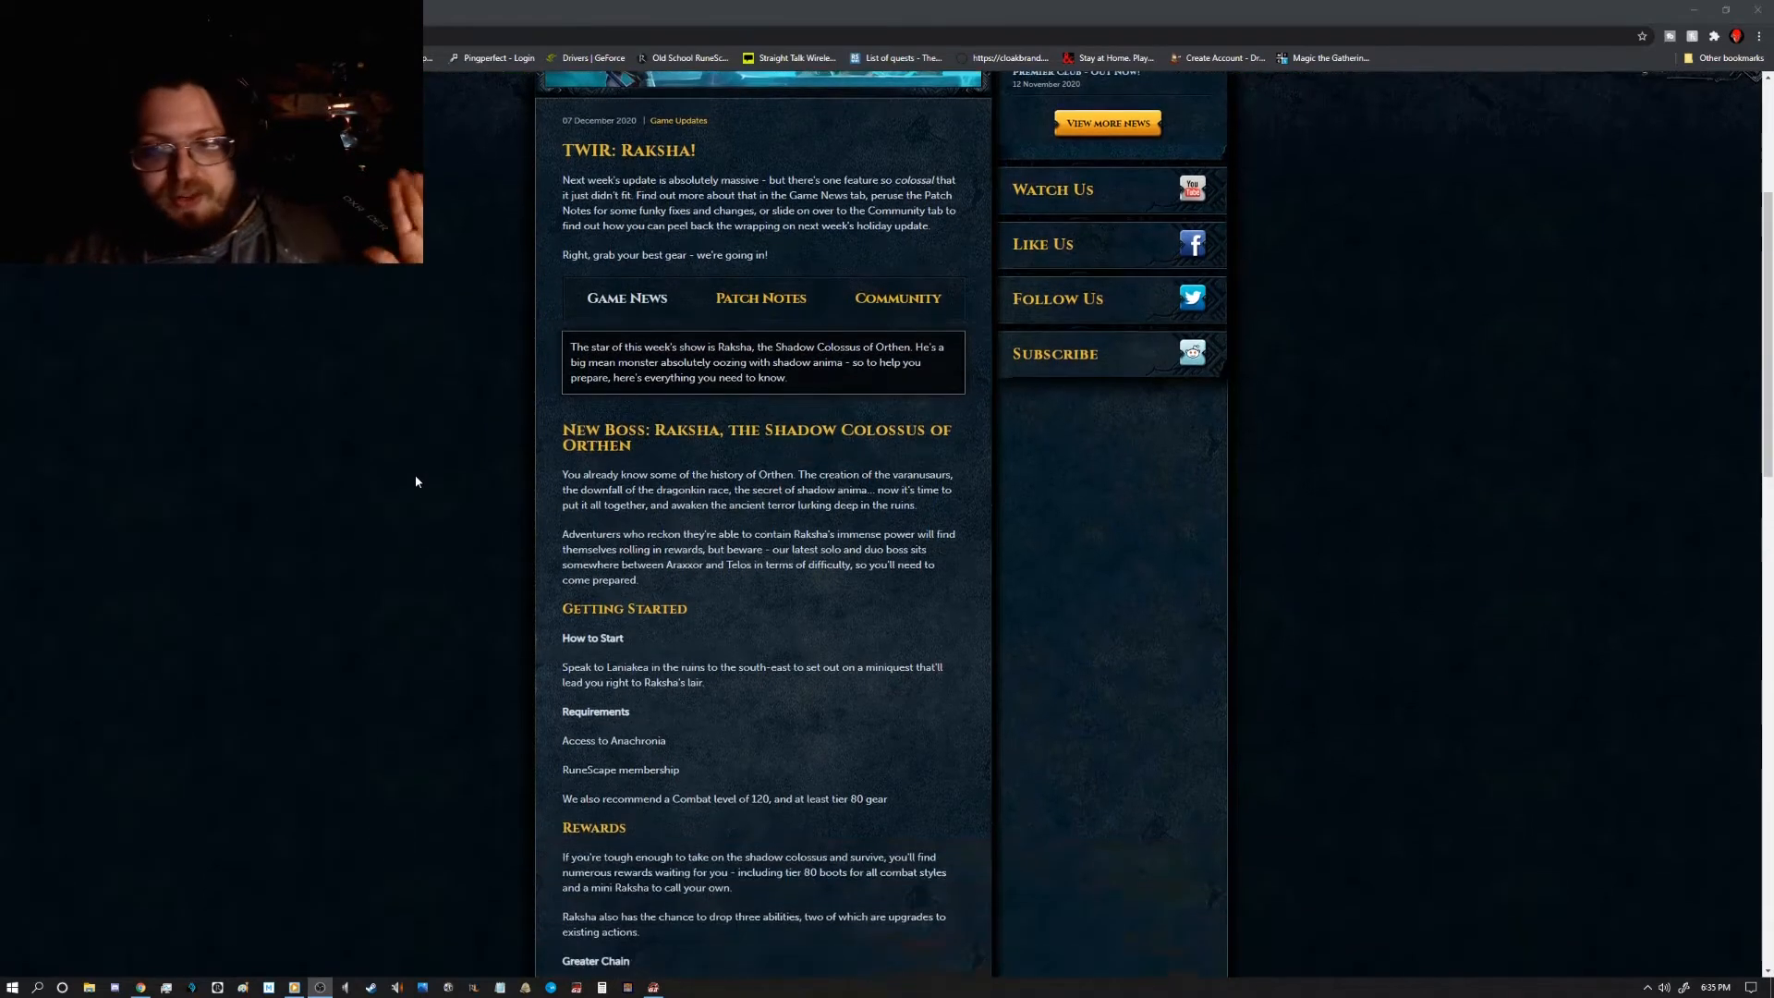
{"action": "scroll", "scroll_direction": "down", "scroll_amount": 3}
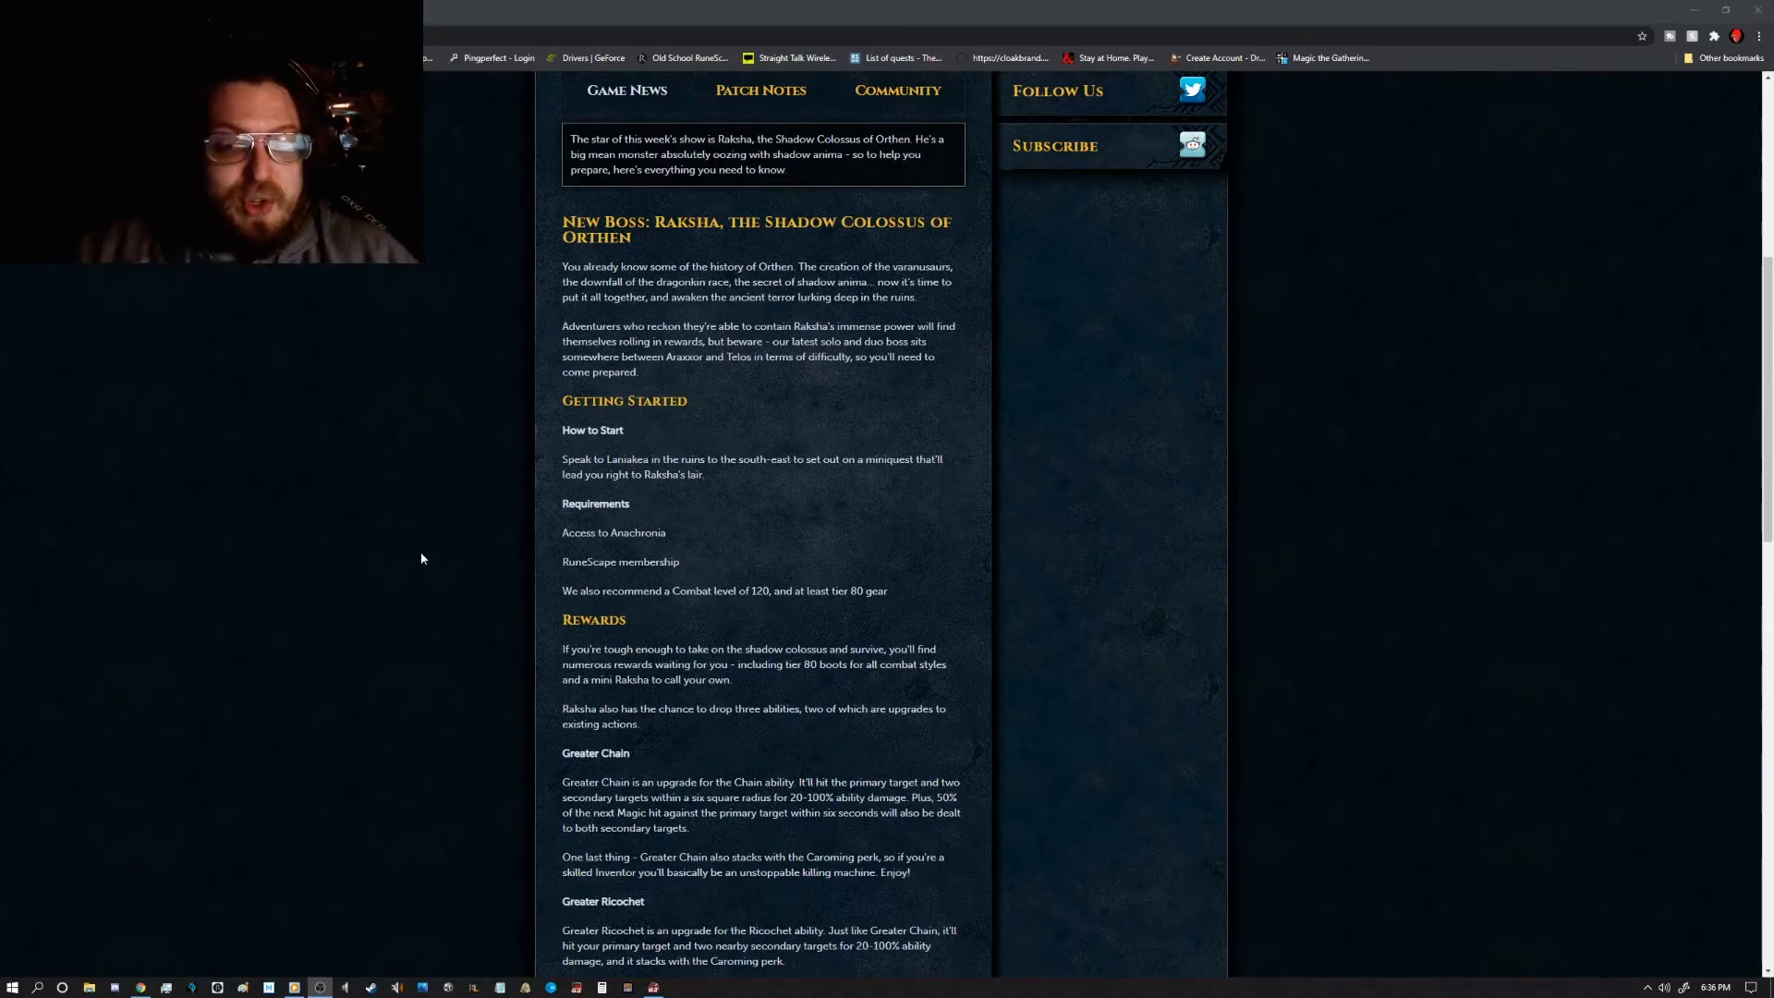
Step: Scroll on past the Divert ability and Title Diversity to the start of RuneScape Merch
{"action": "scroll", "scroll_direction": "down", "scroll_amount": 3}
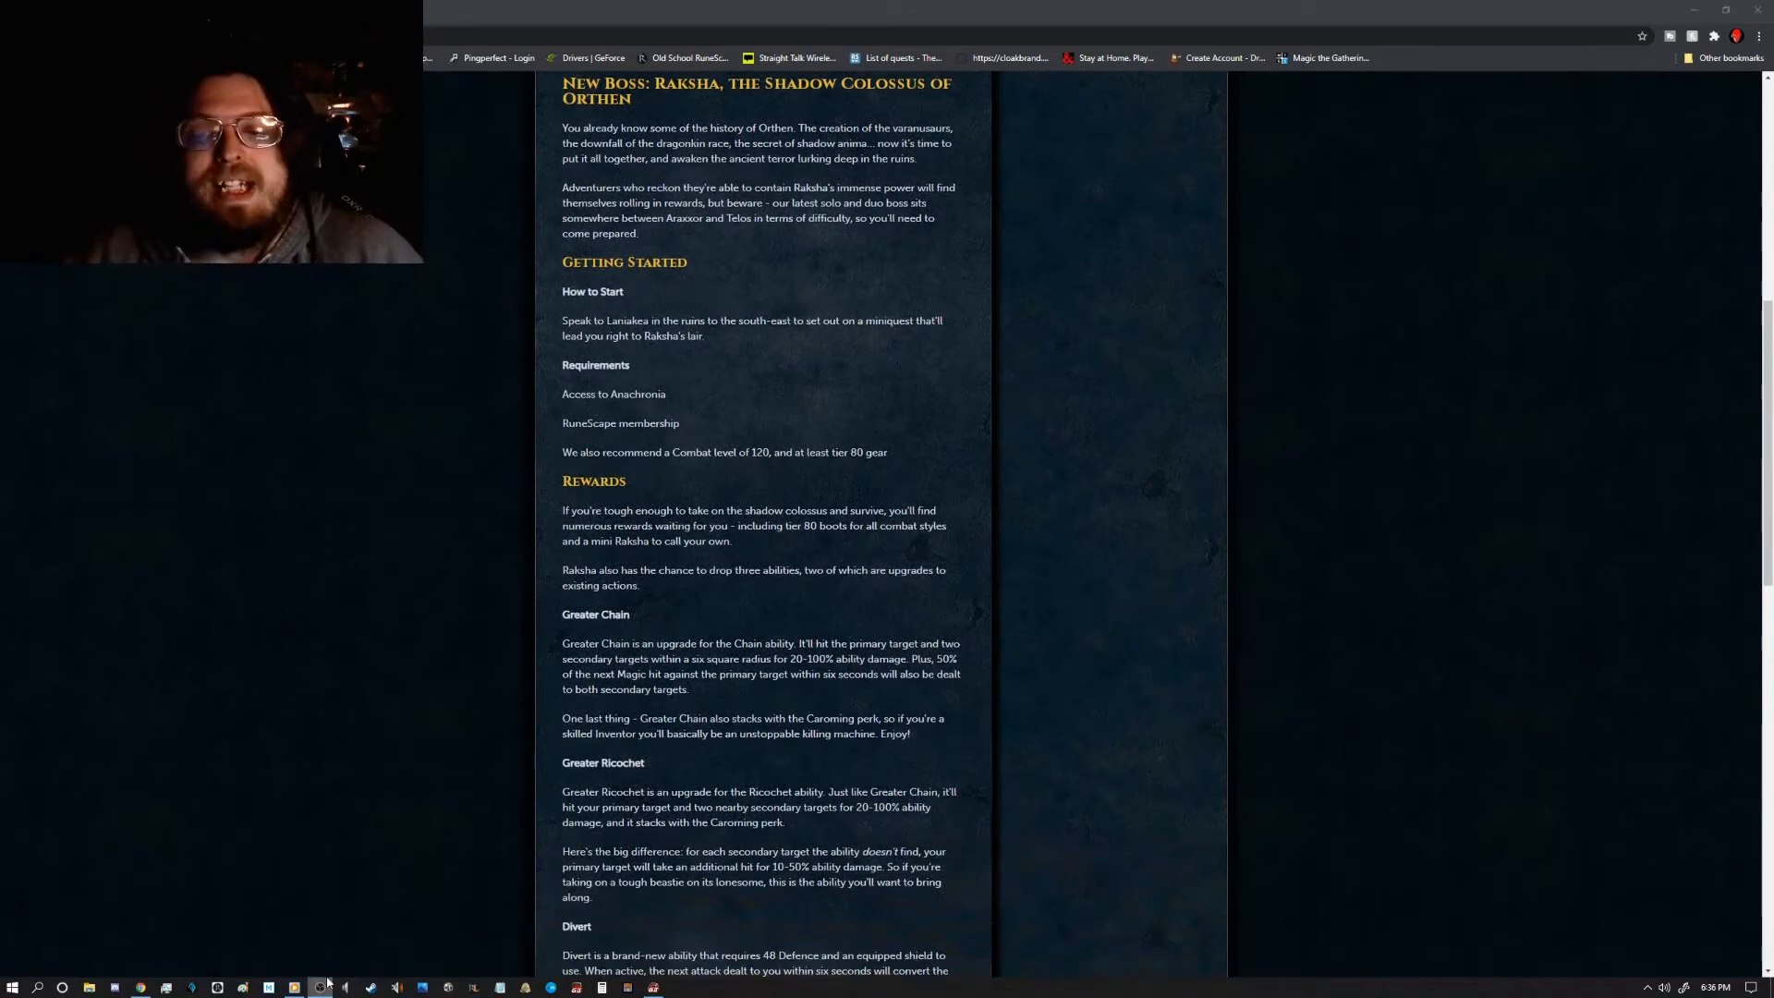
{"action": "scroll", "scroll_direction": "down", "scroll_amount": 3}
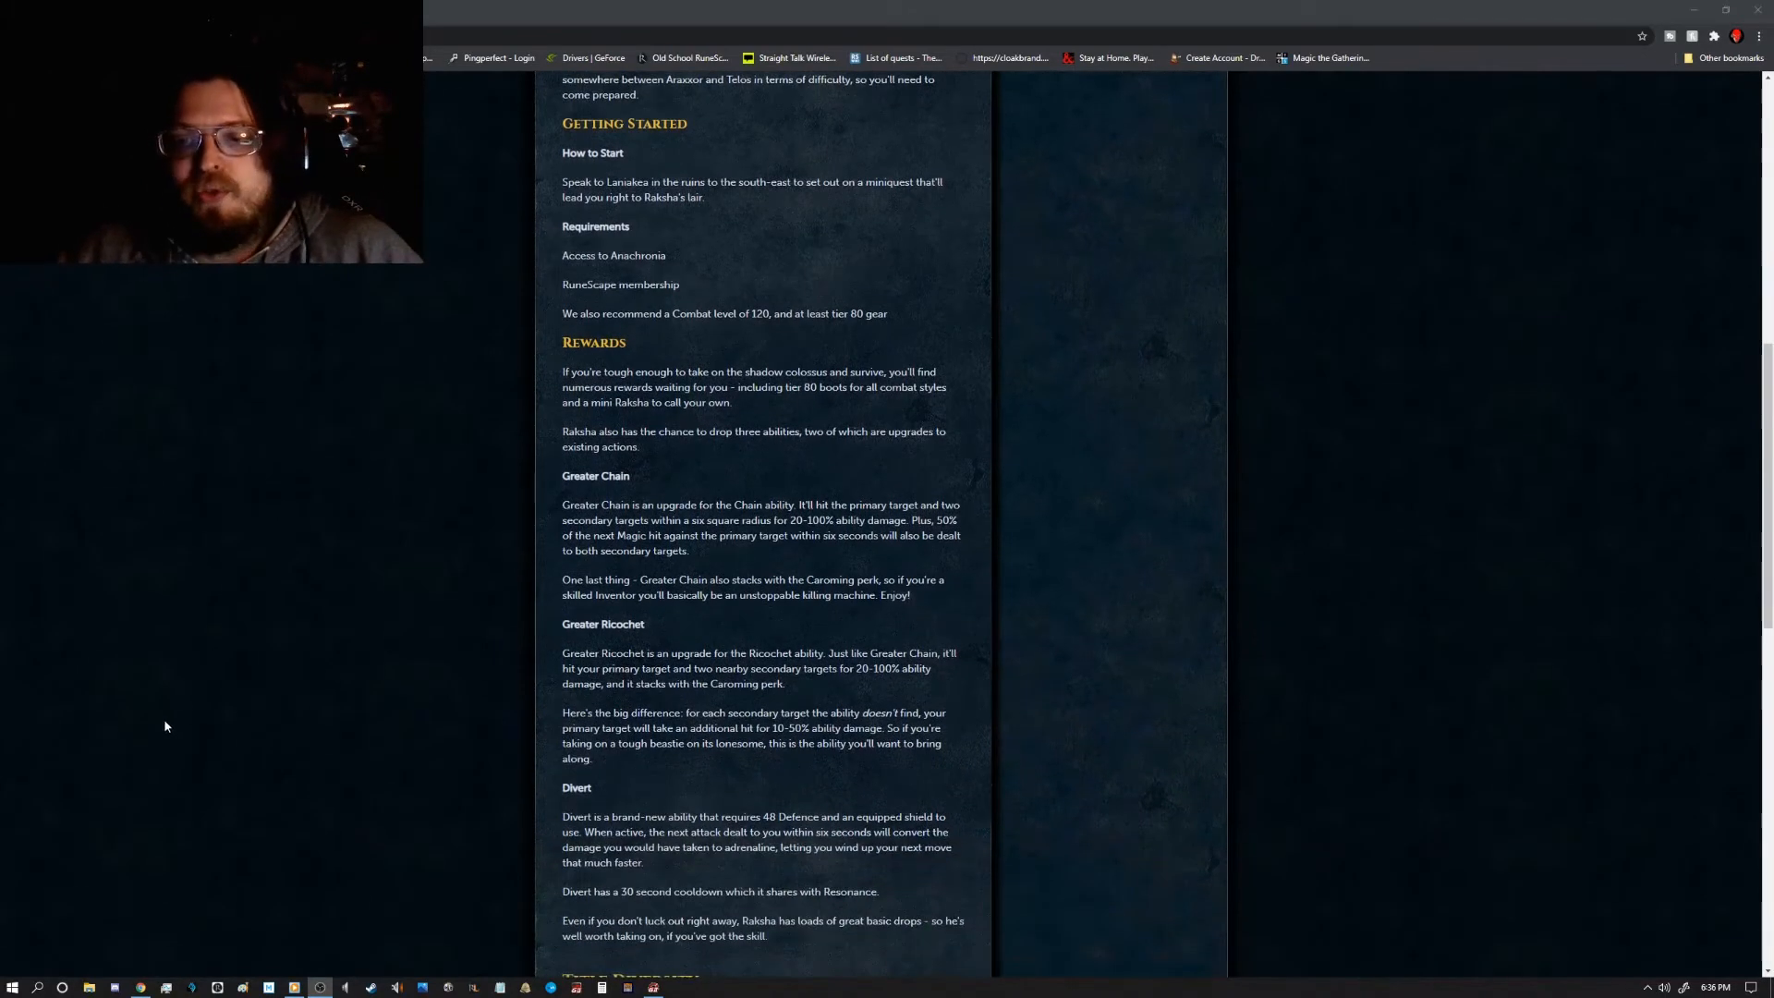
{"action": "scroll", "scroll_direction": "down", "scroll_amount": 3}
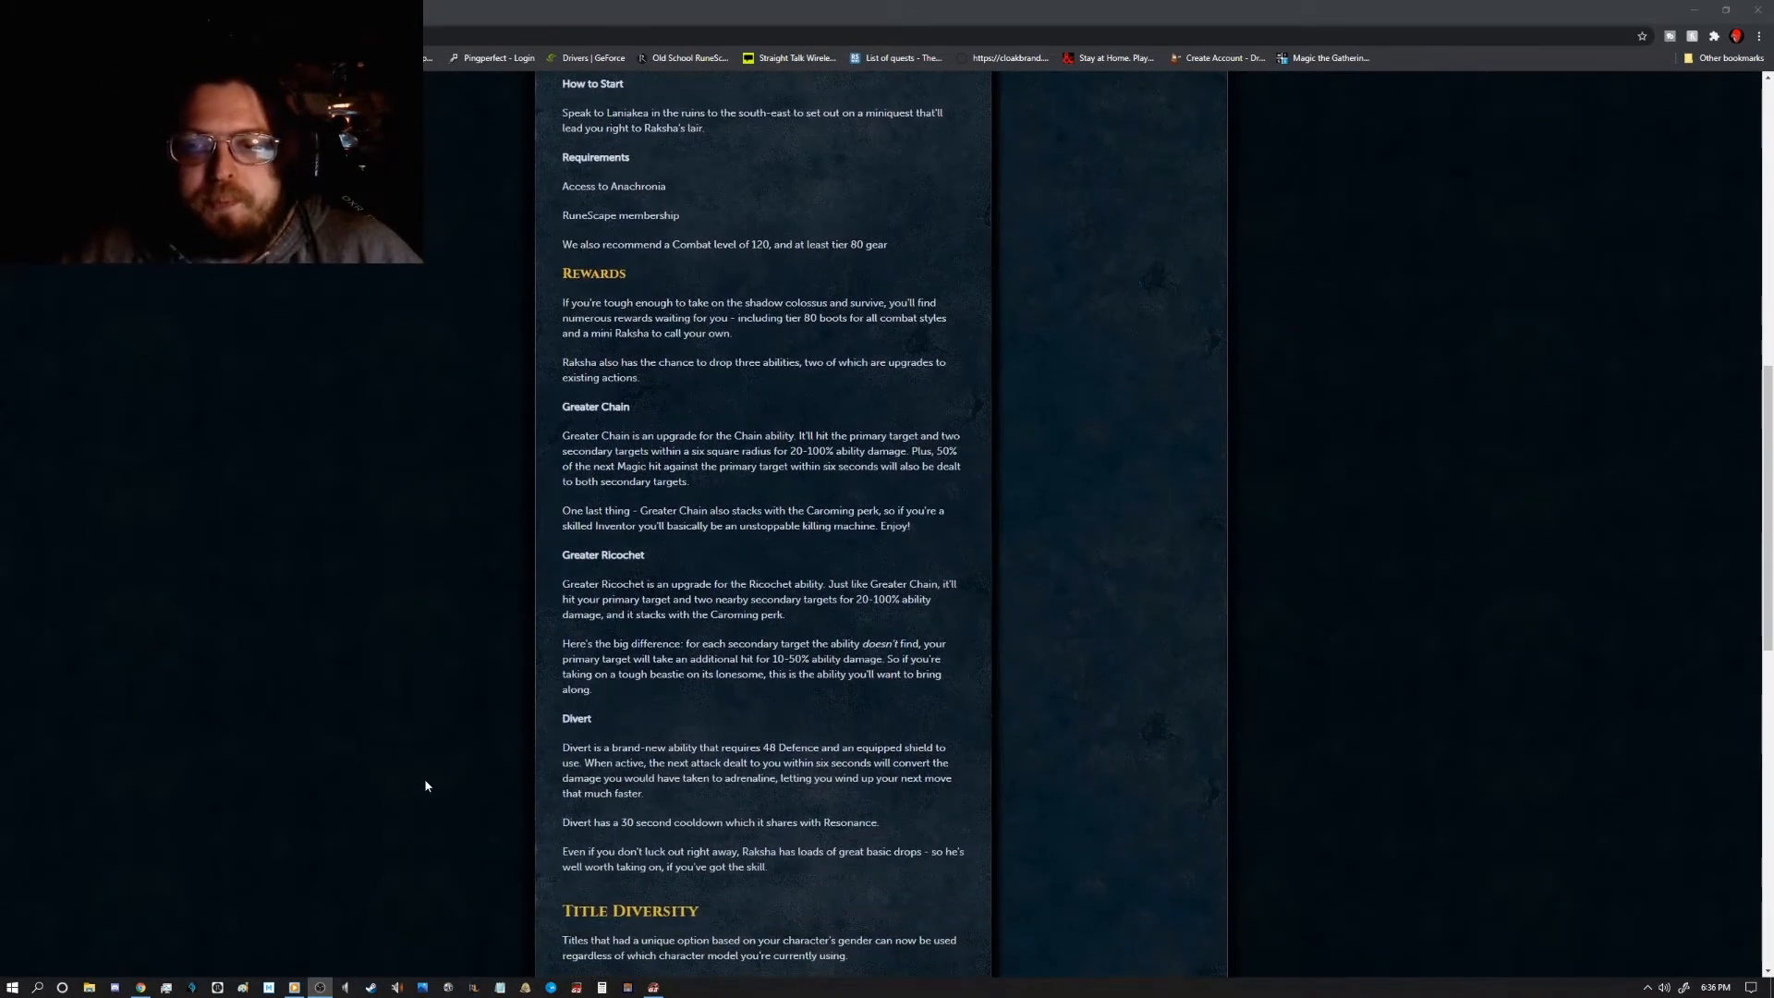
{"action": "mouse_move", "coordinate": [861, 495]}
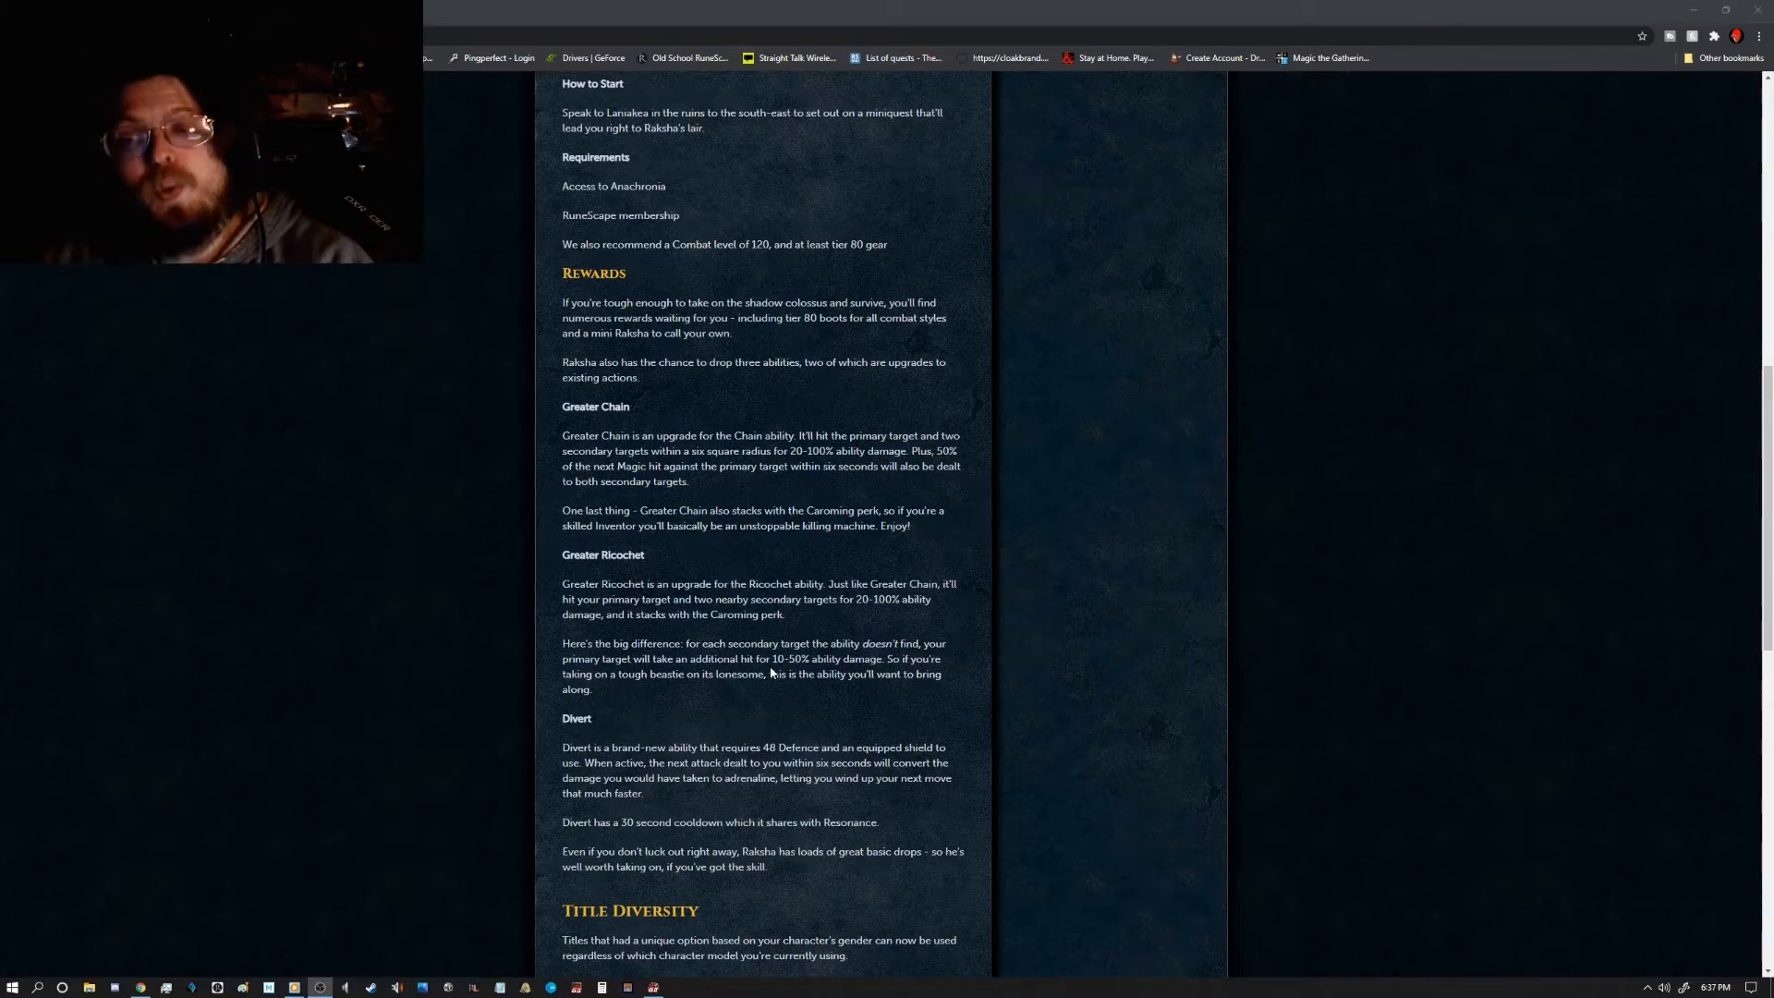
{"action": "scroll", "scroll_direction": "down", "scroll_amount": 3}
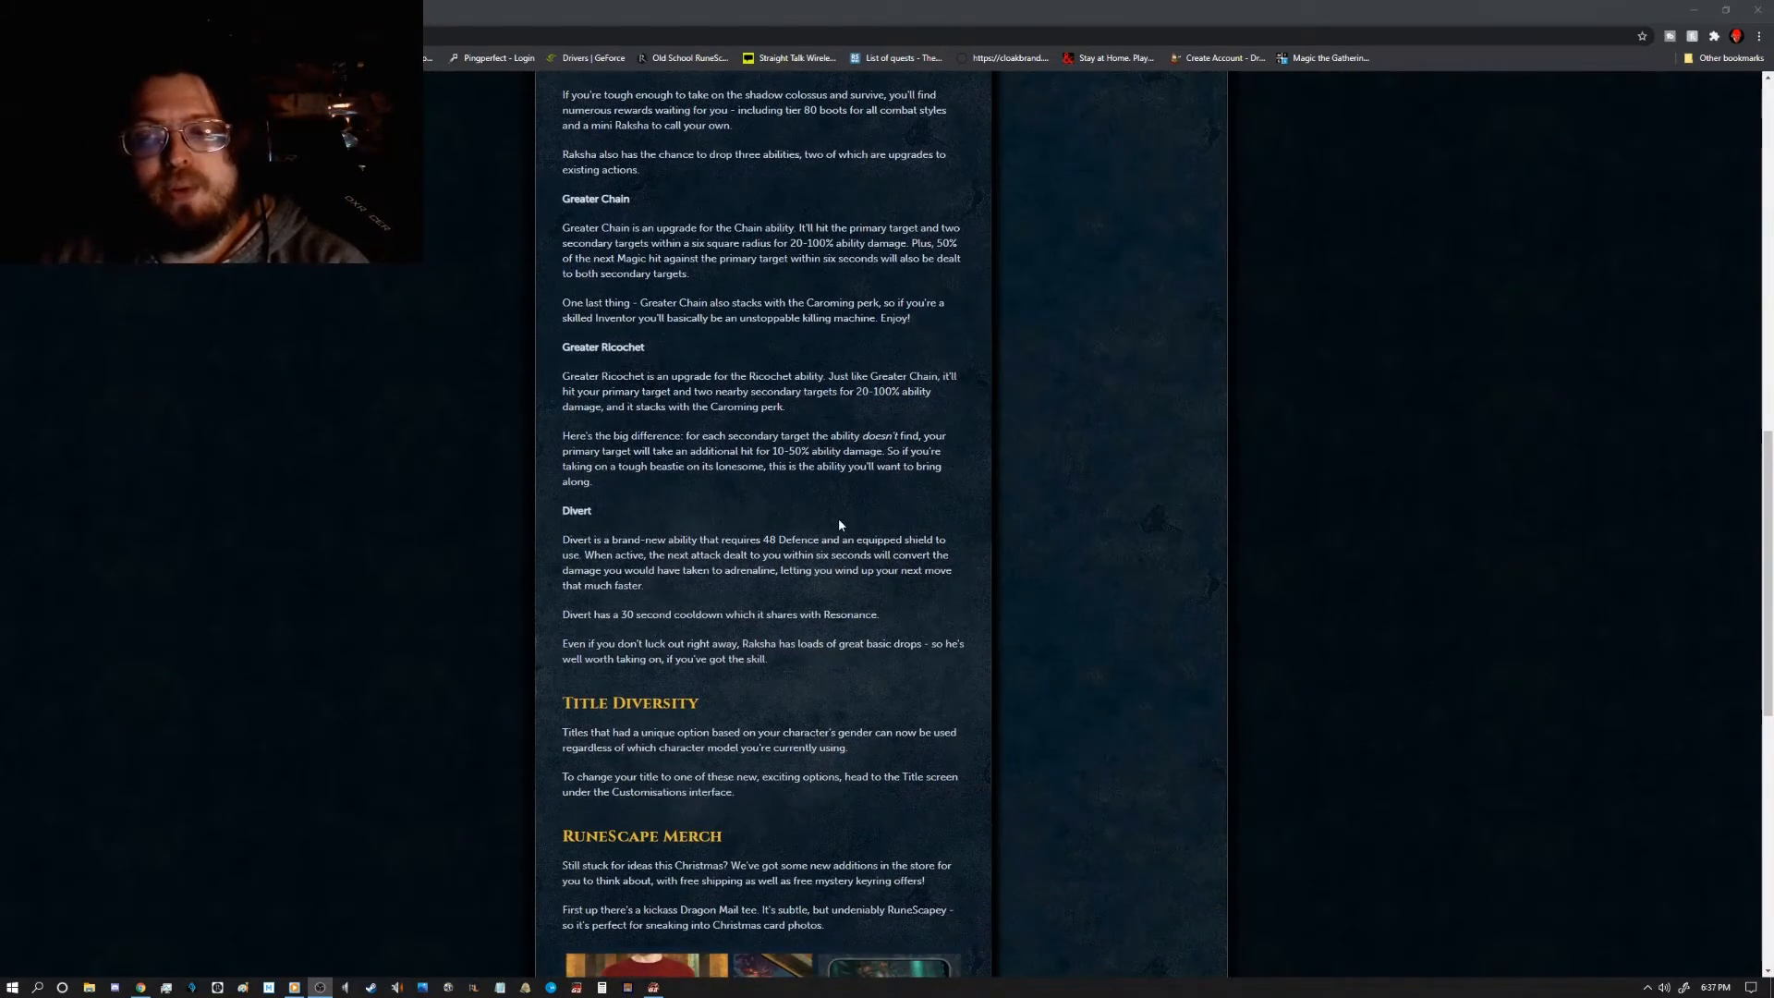
{"action": "mouse_move", "coordinate": [1078, 483]}
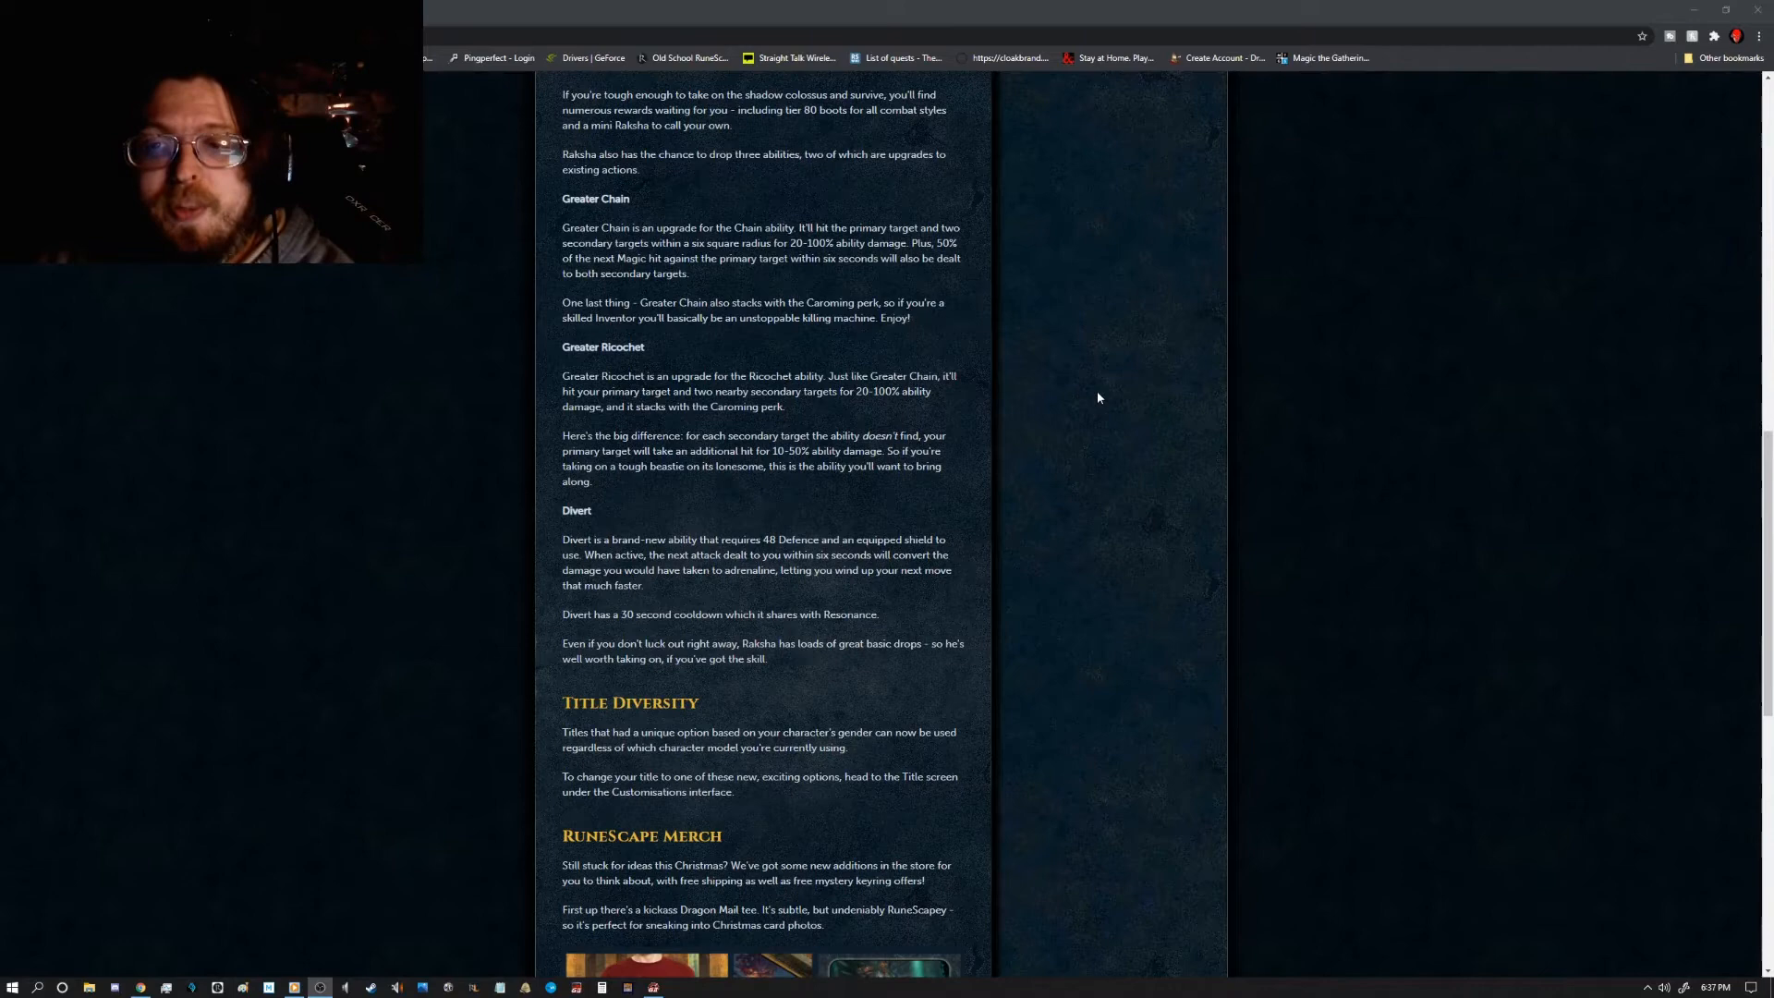
{"action": "mouse_move", "coordinate": [1103, 360]}
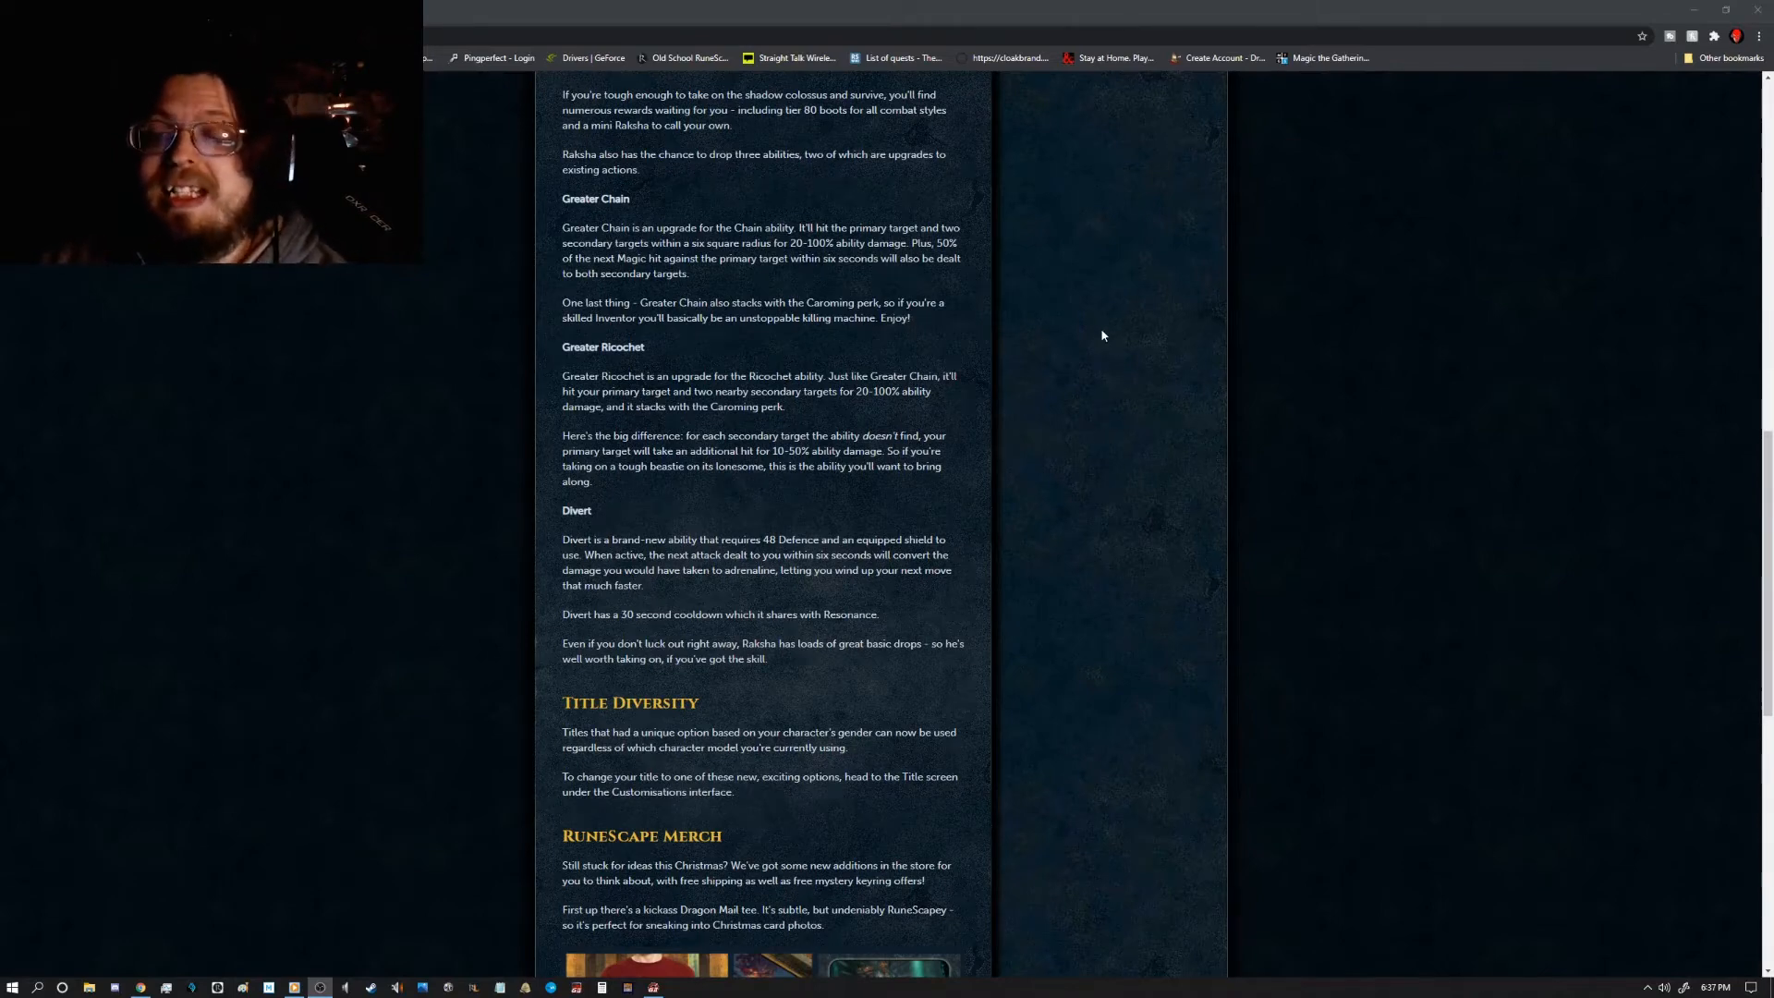
{"action": "mouse_move", "coordinate": [1073, 317]}
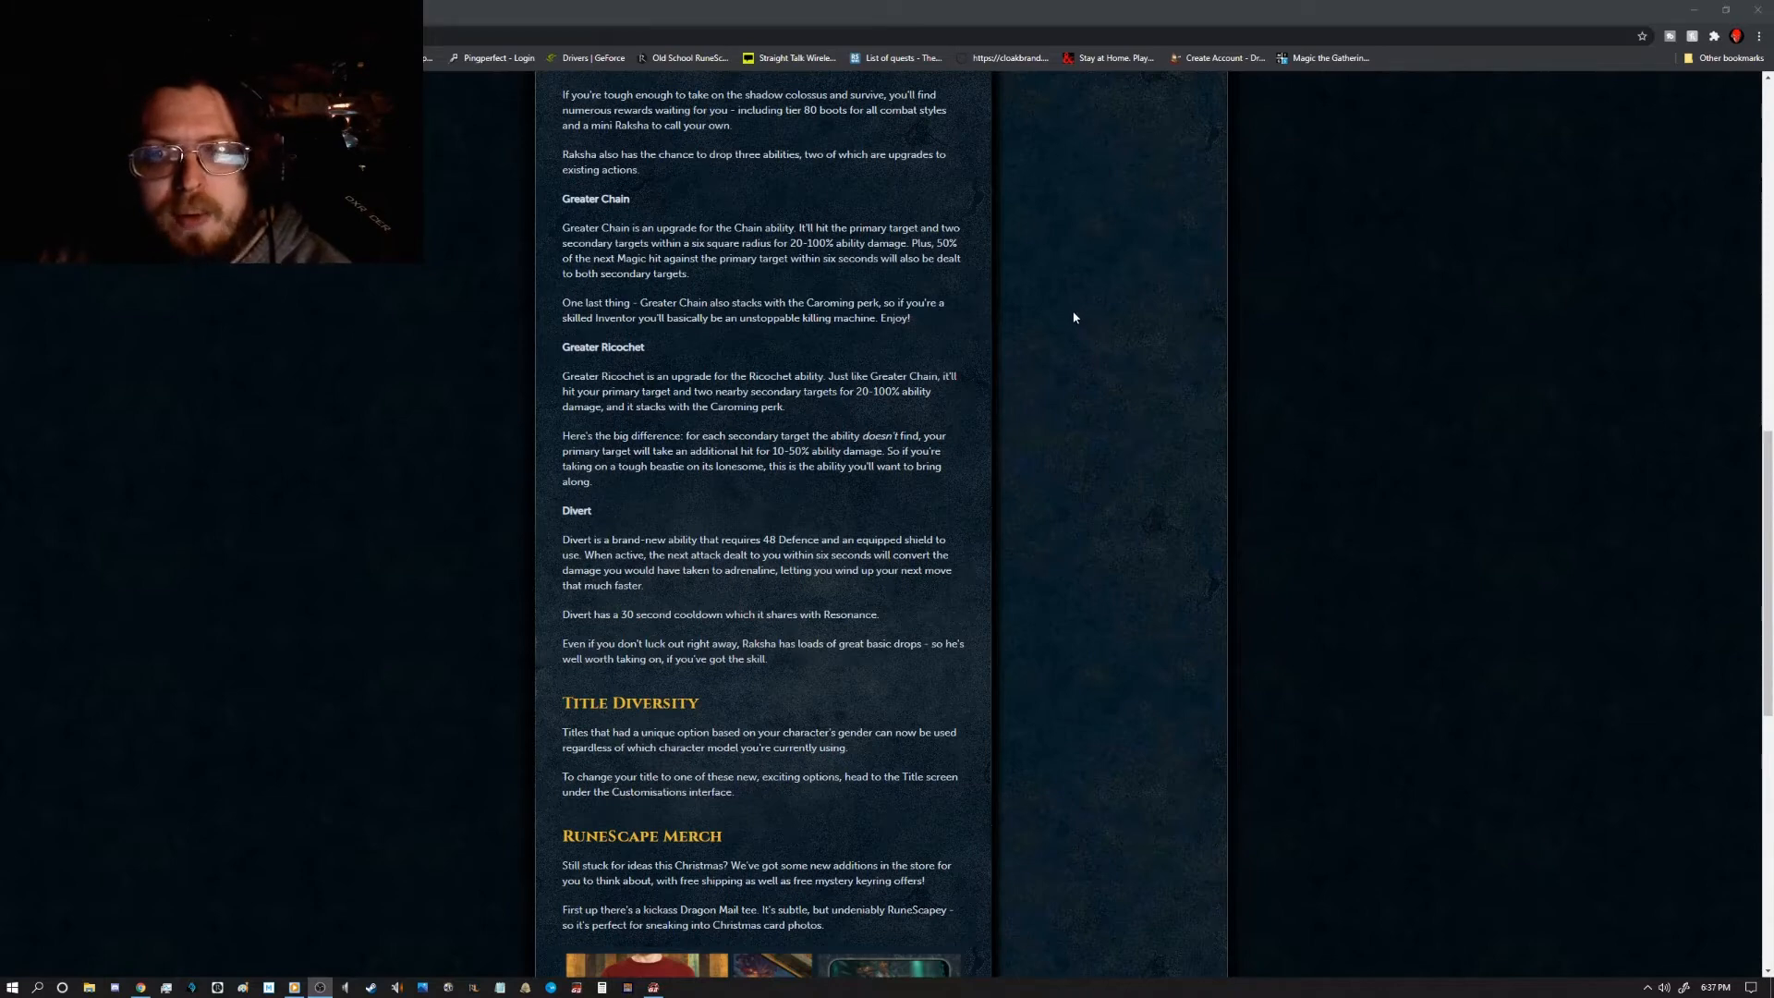
{"action": "mouse_move", "coordinate": [1090, 545]}
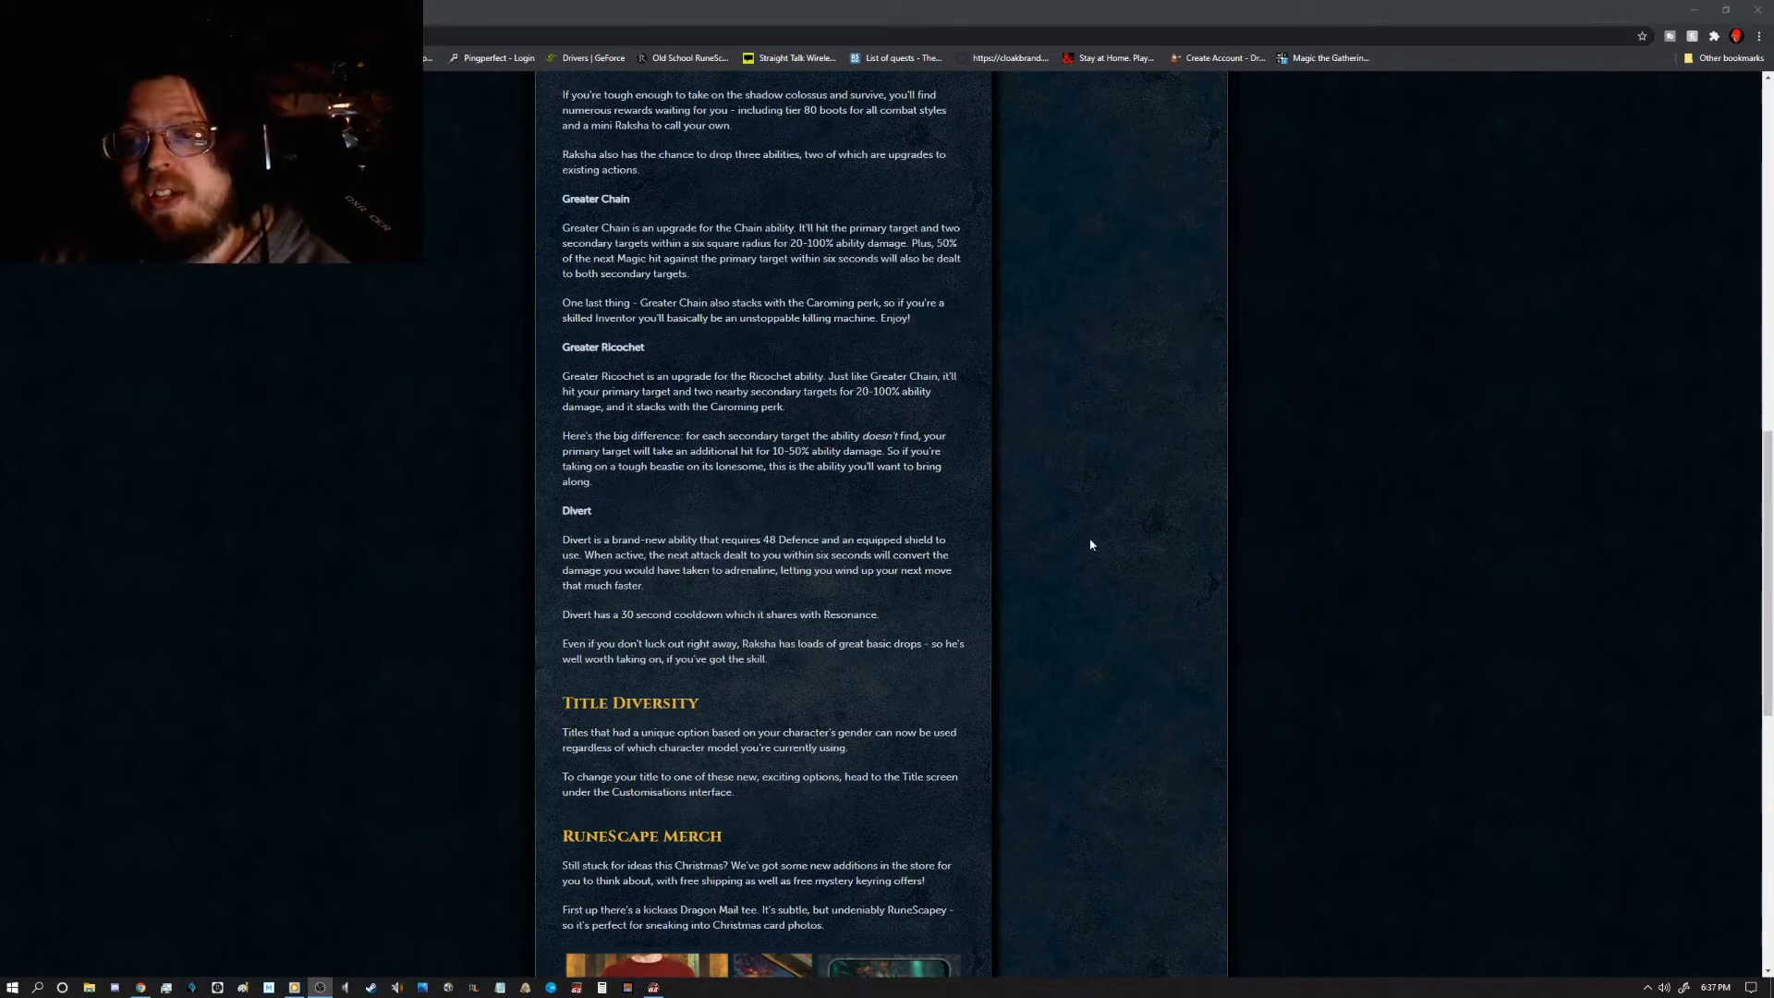
{"action": "mouse_move", "coordinate": [1084, 581]}
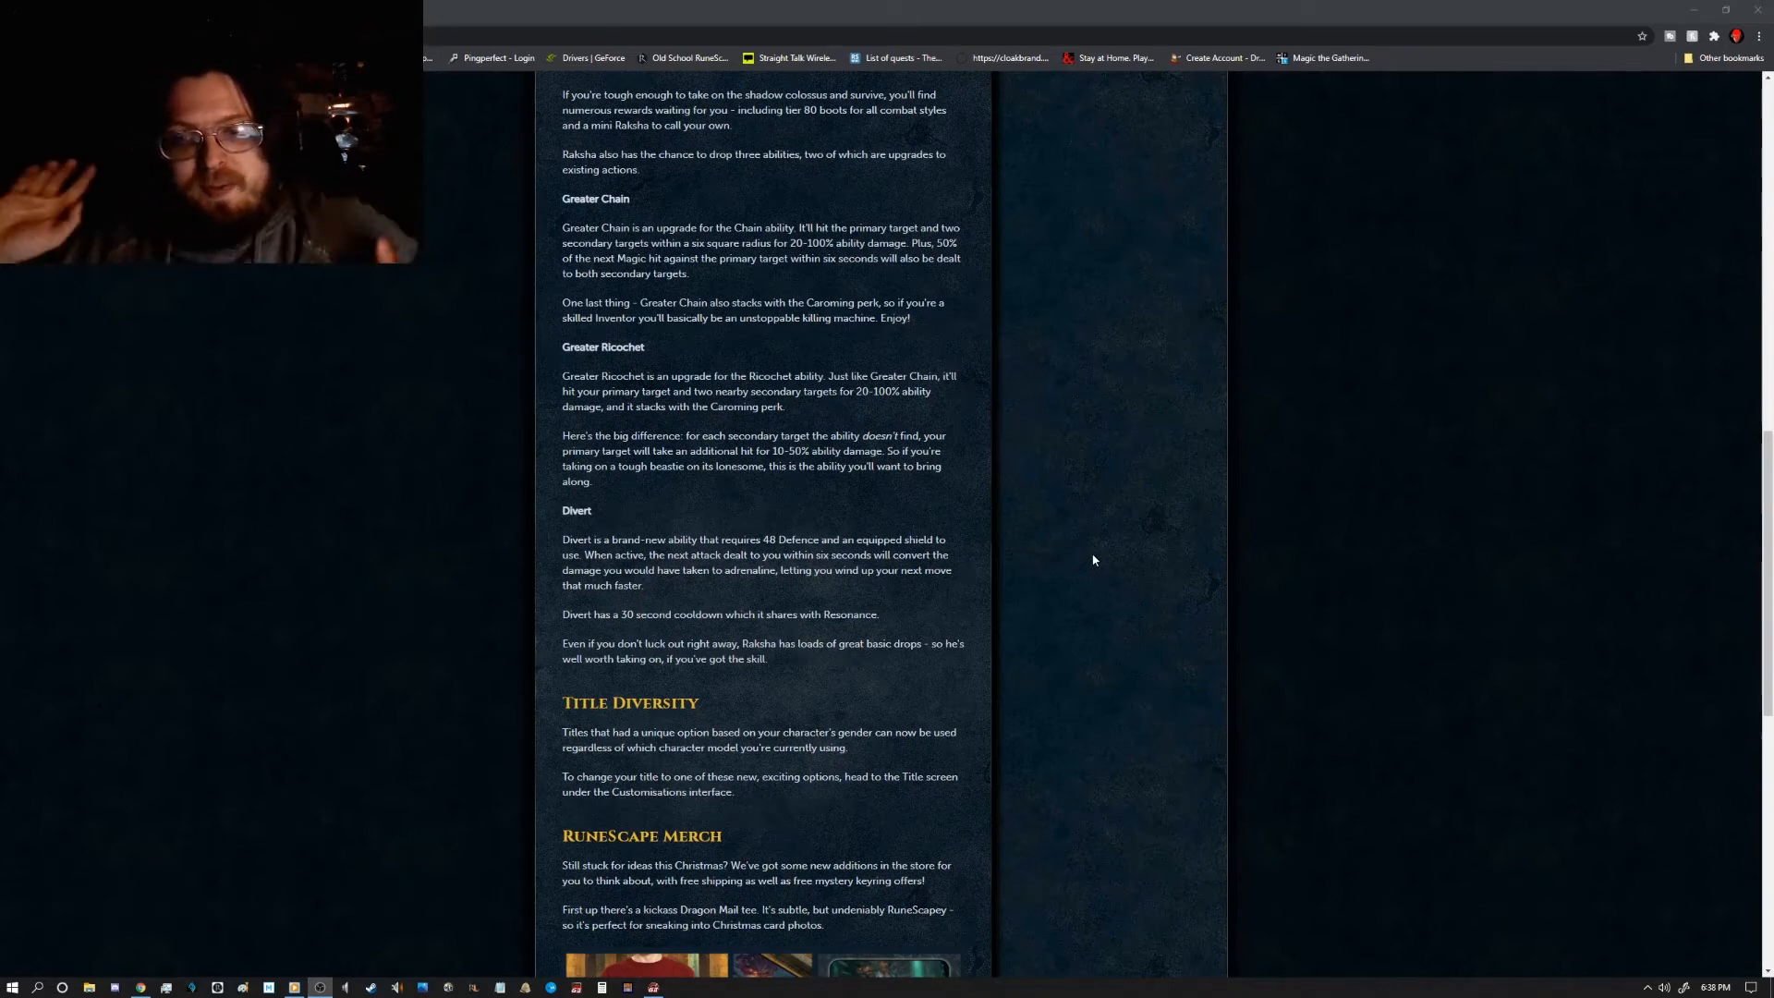
{"action": "mouse_move", "coordinate": [1097, 474]}
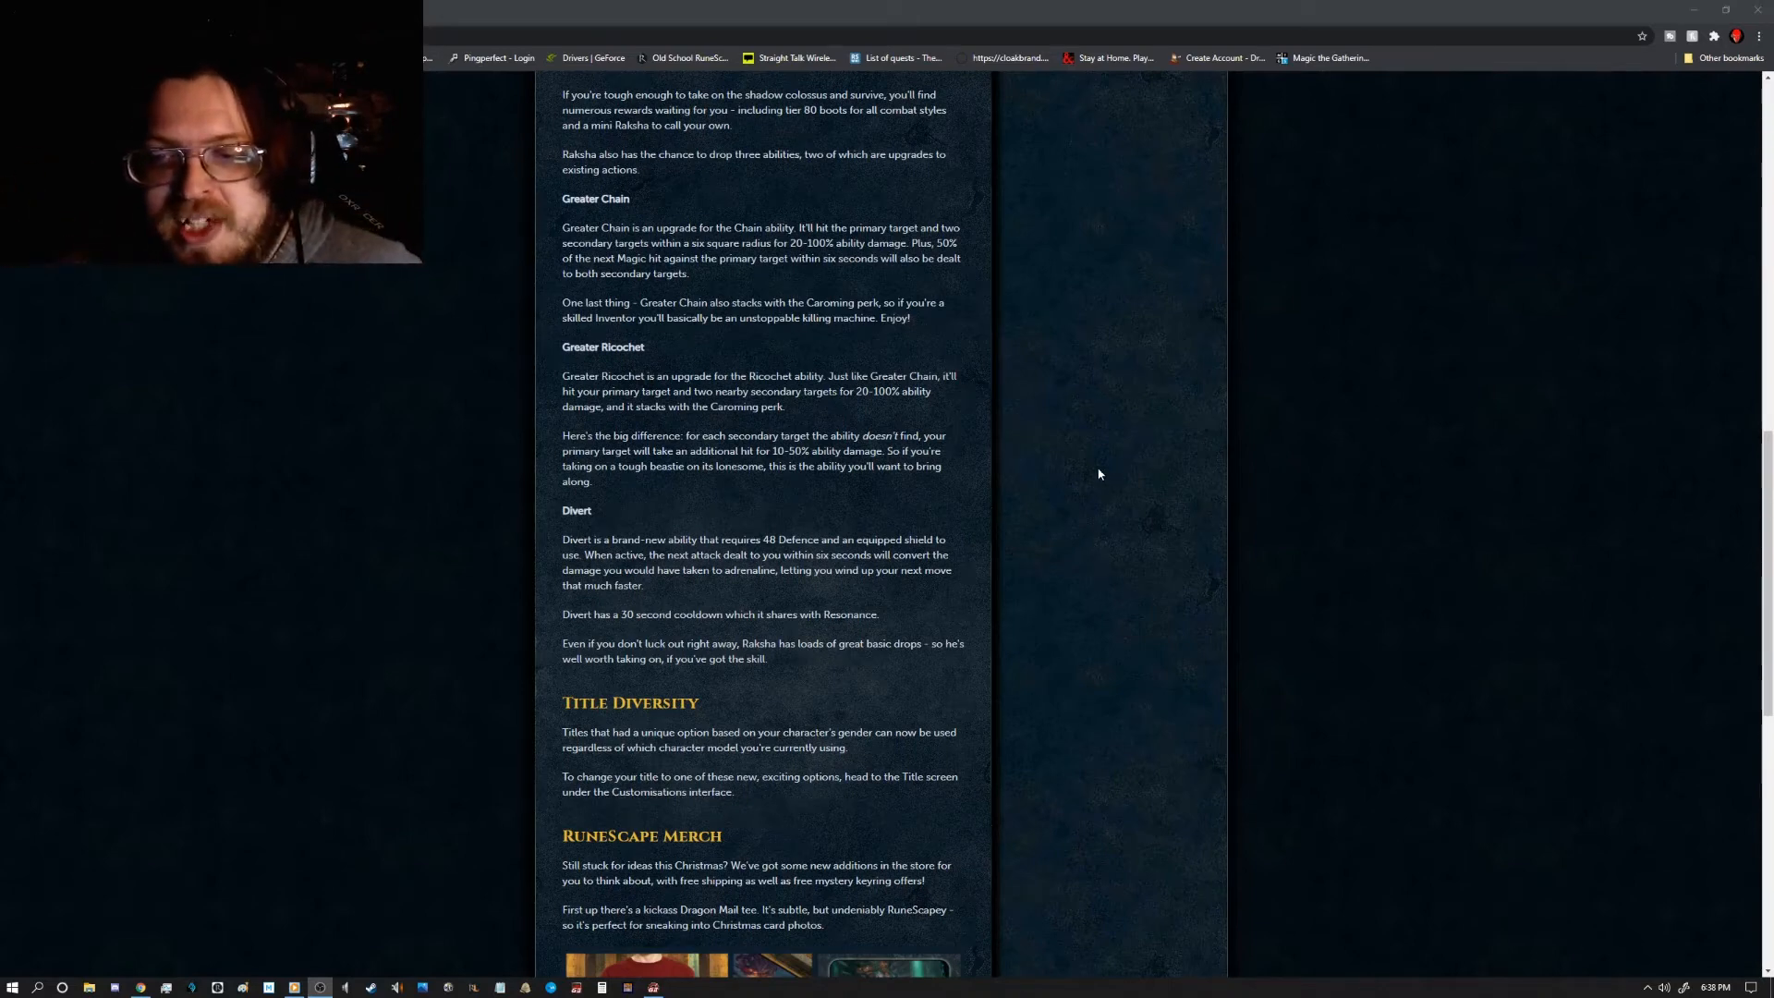
Step: Scroll past the RuneScape Merch offers and Prime Gaming to the page footer
{"action": "scroll", "scroll_direction": "down", "scroll_amount": 3}
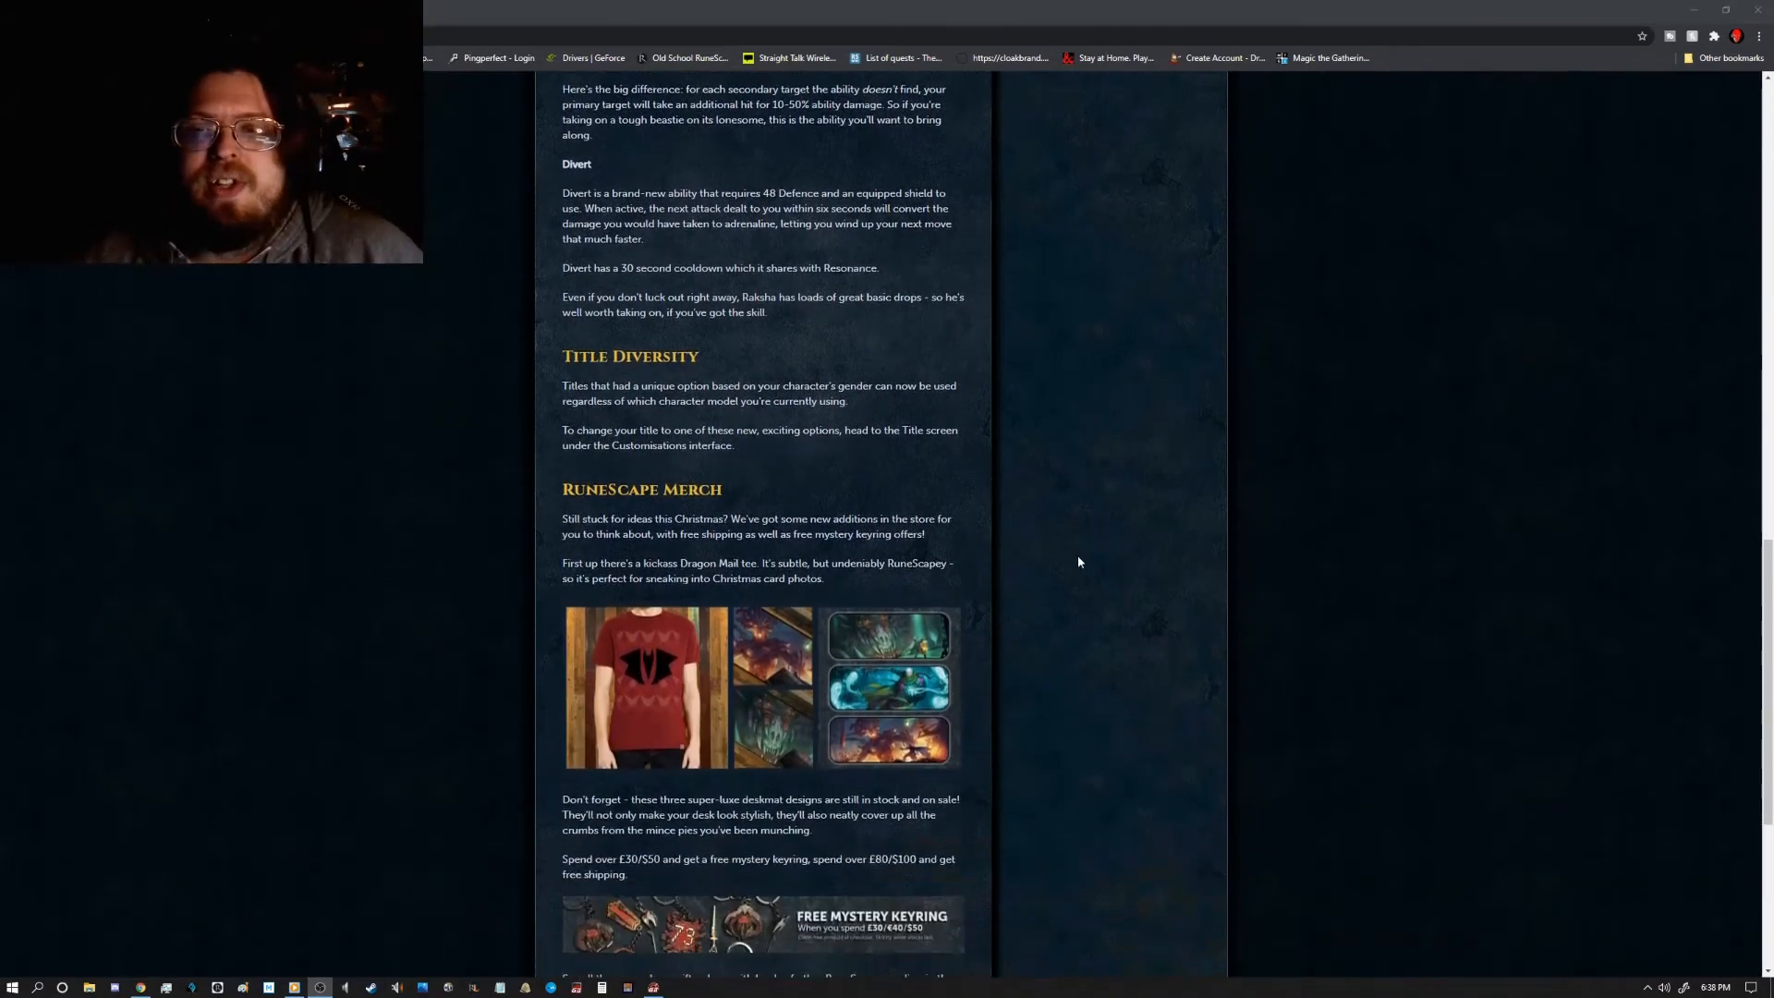
{"action": "mouse_move", "coordinate": [1091, 523]}
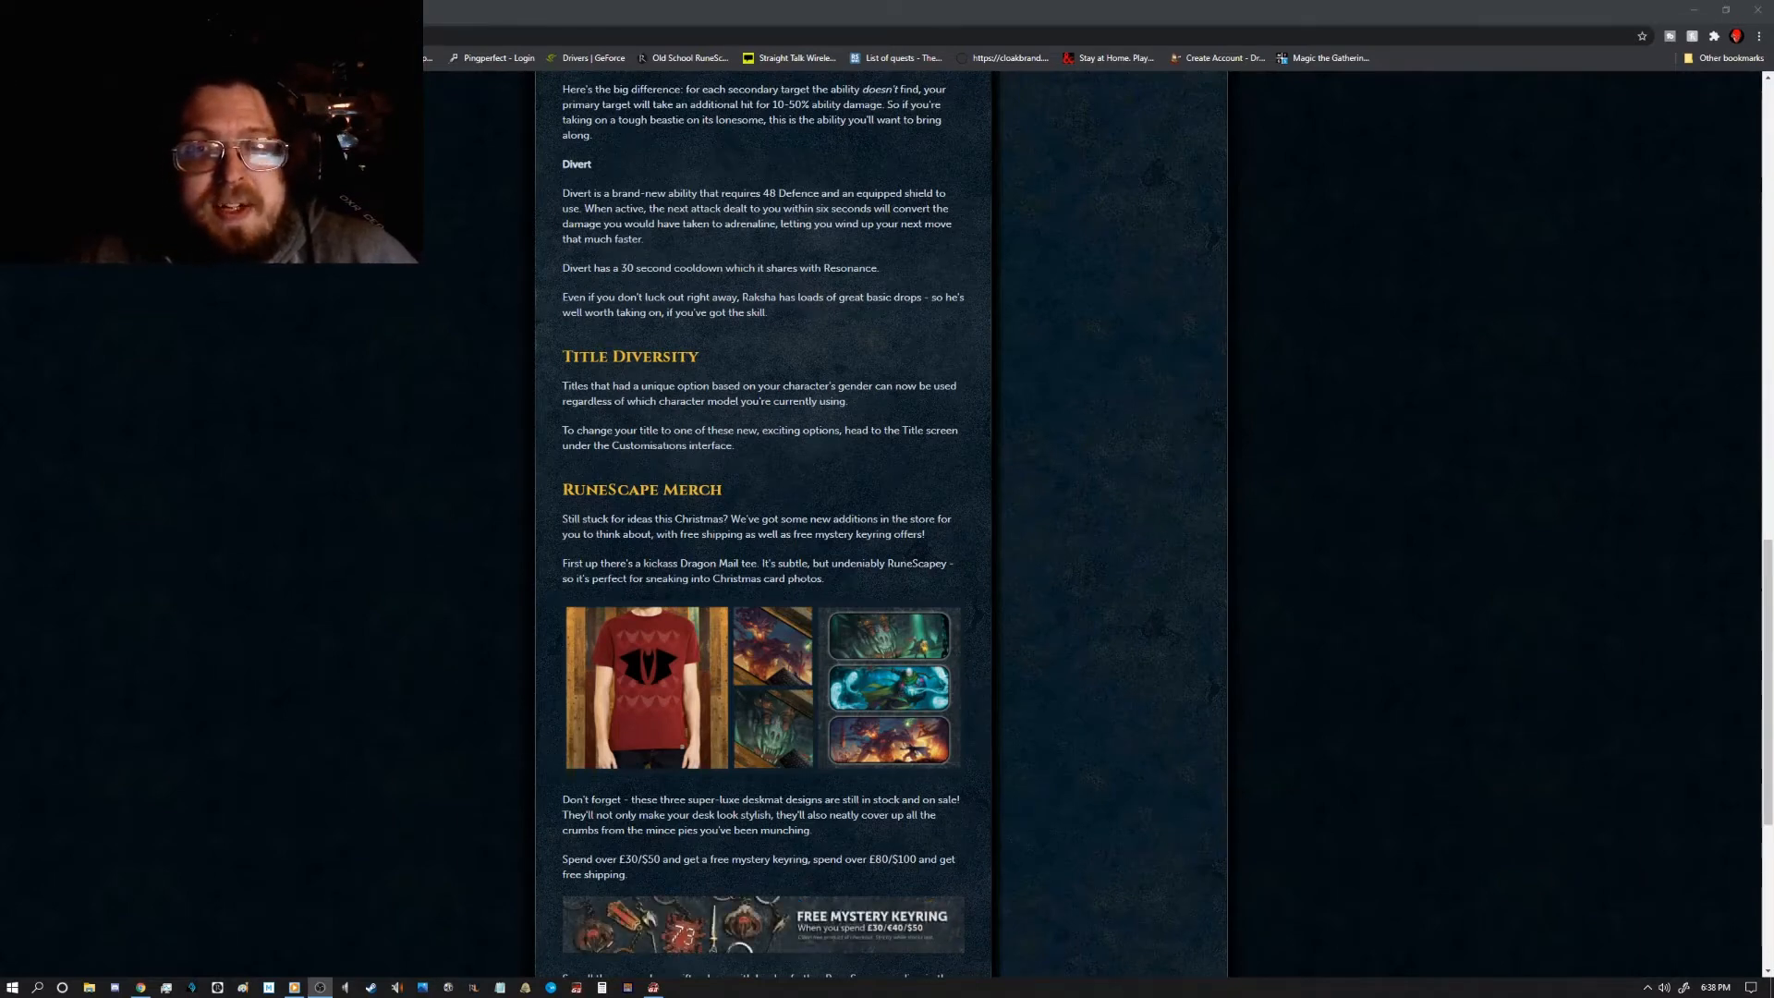
{"action": "scroll", "scroll_direction": "down", "scroll_amount": 3}
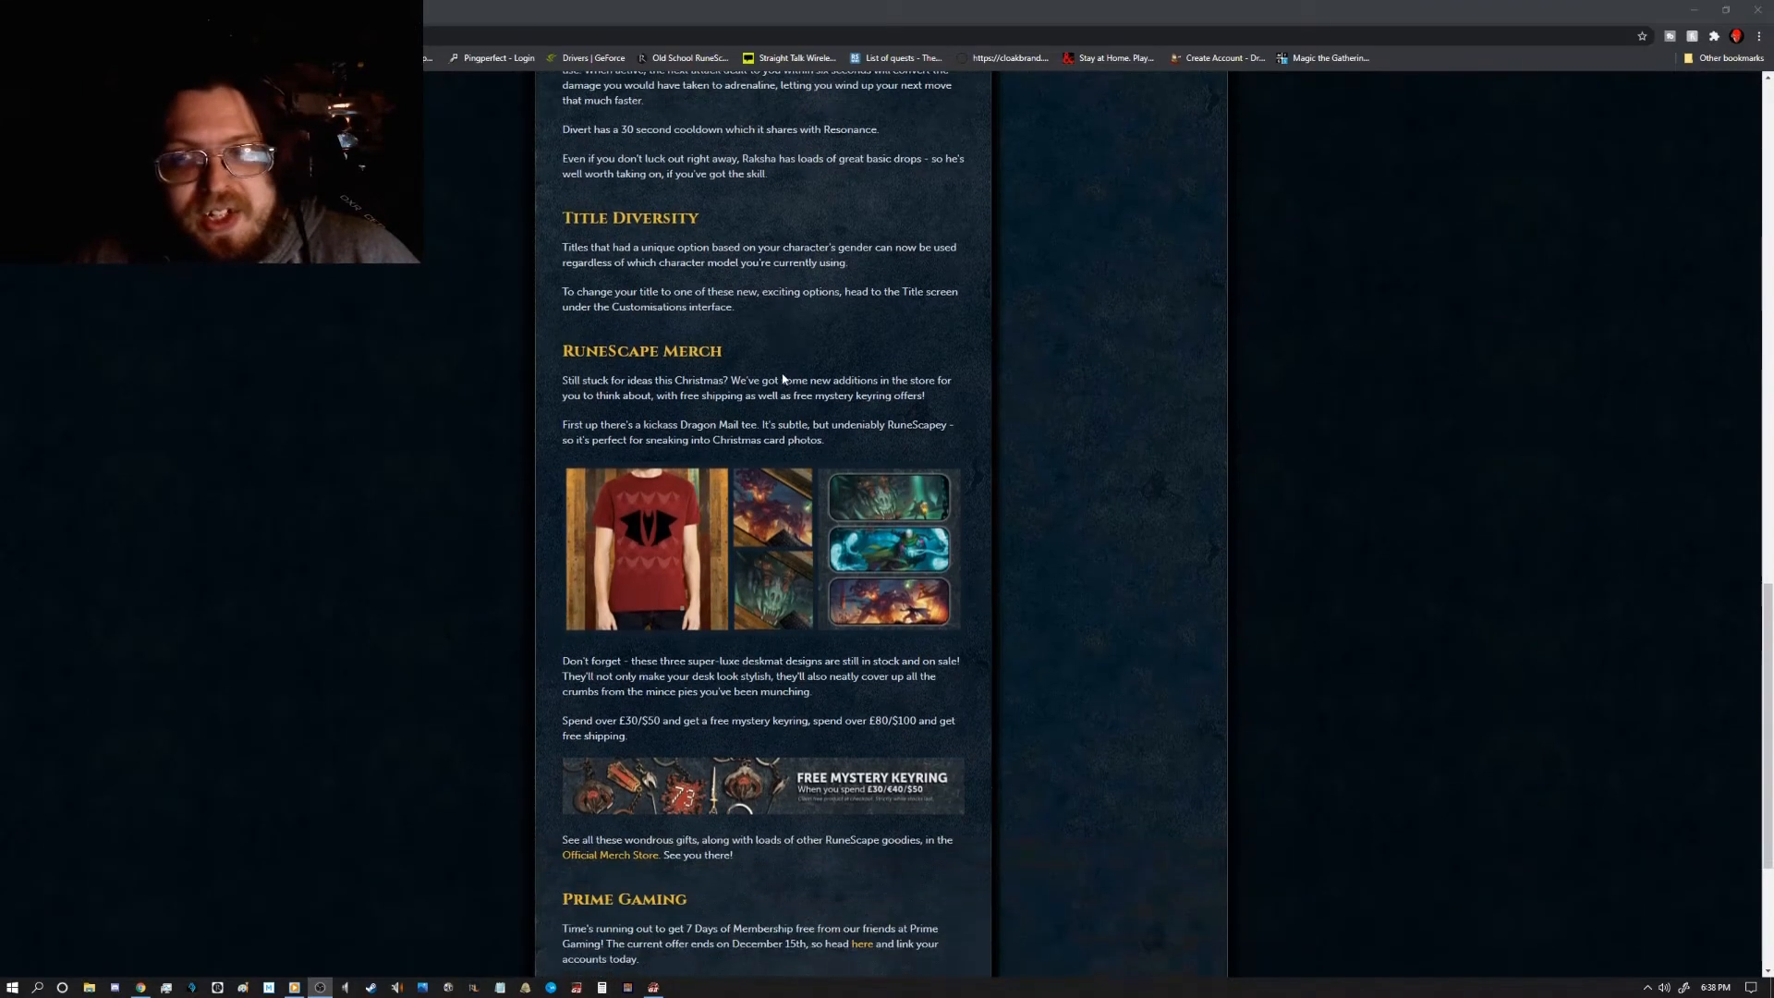
{"action": "scroll", "scroll_direction": "down", "scroll_amount": 3}
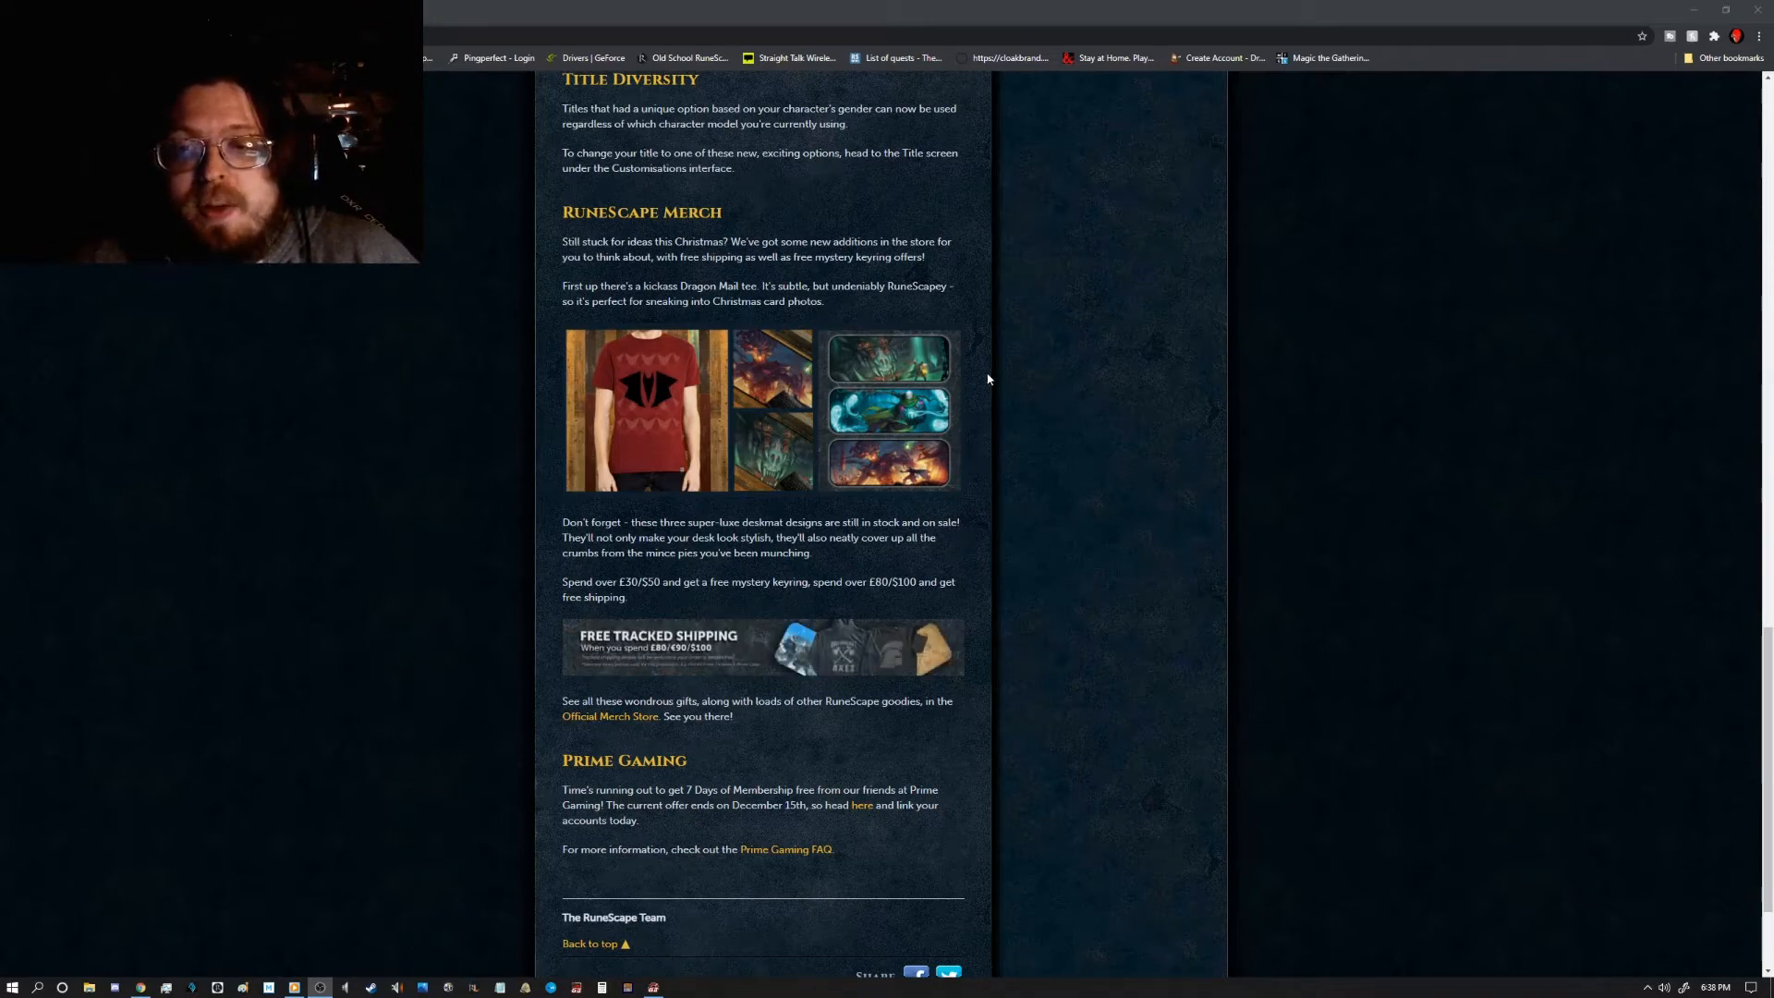
{"action": "scroll", "scroll_direction": "down", "scroll_amount": 3}
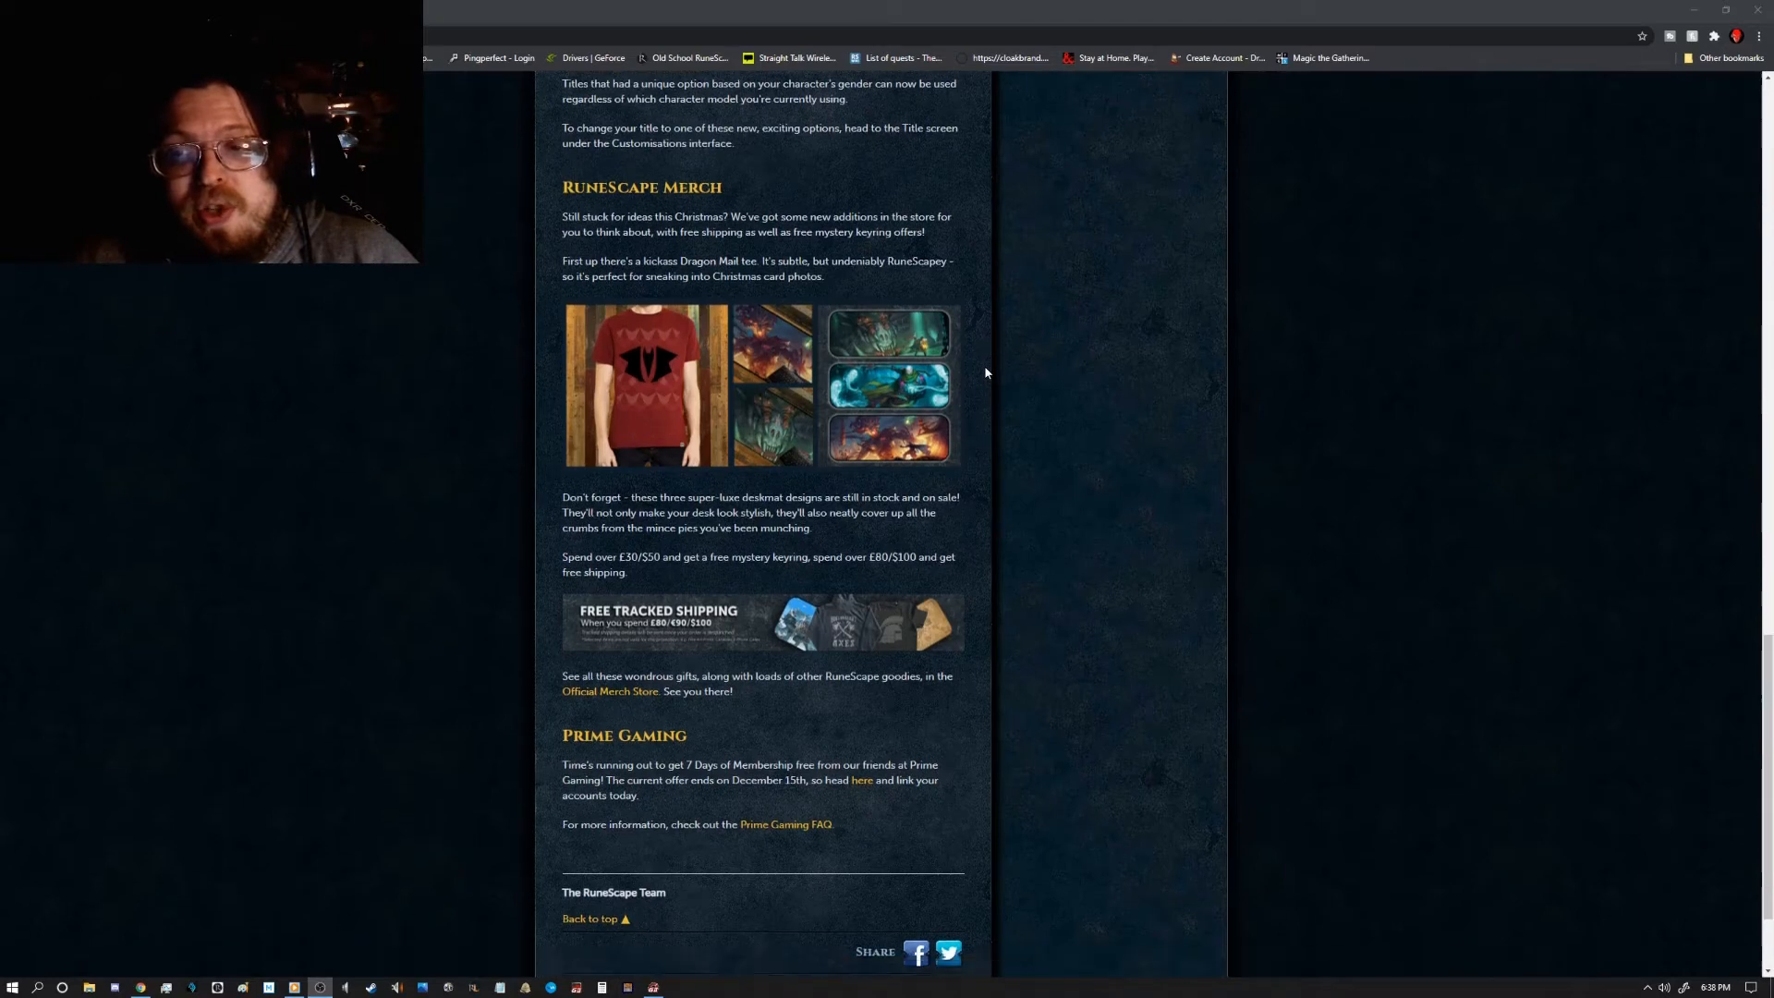
{"action": "scroll", "scroll_direction": "down", "scroll_amount": 3}
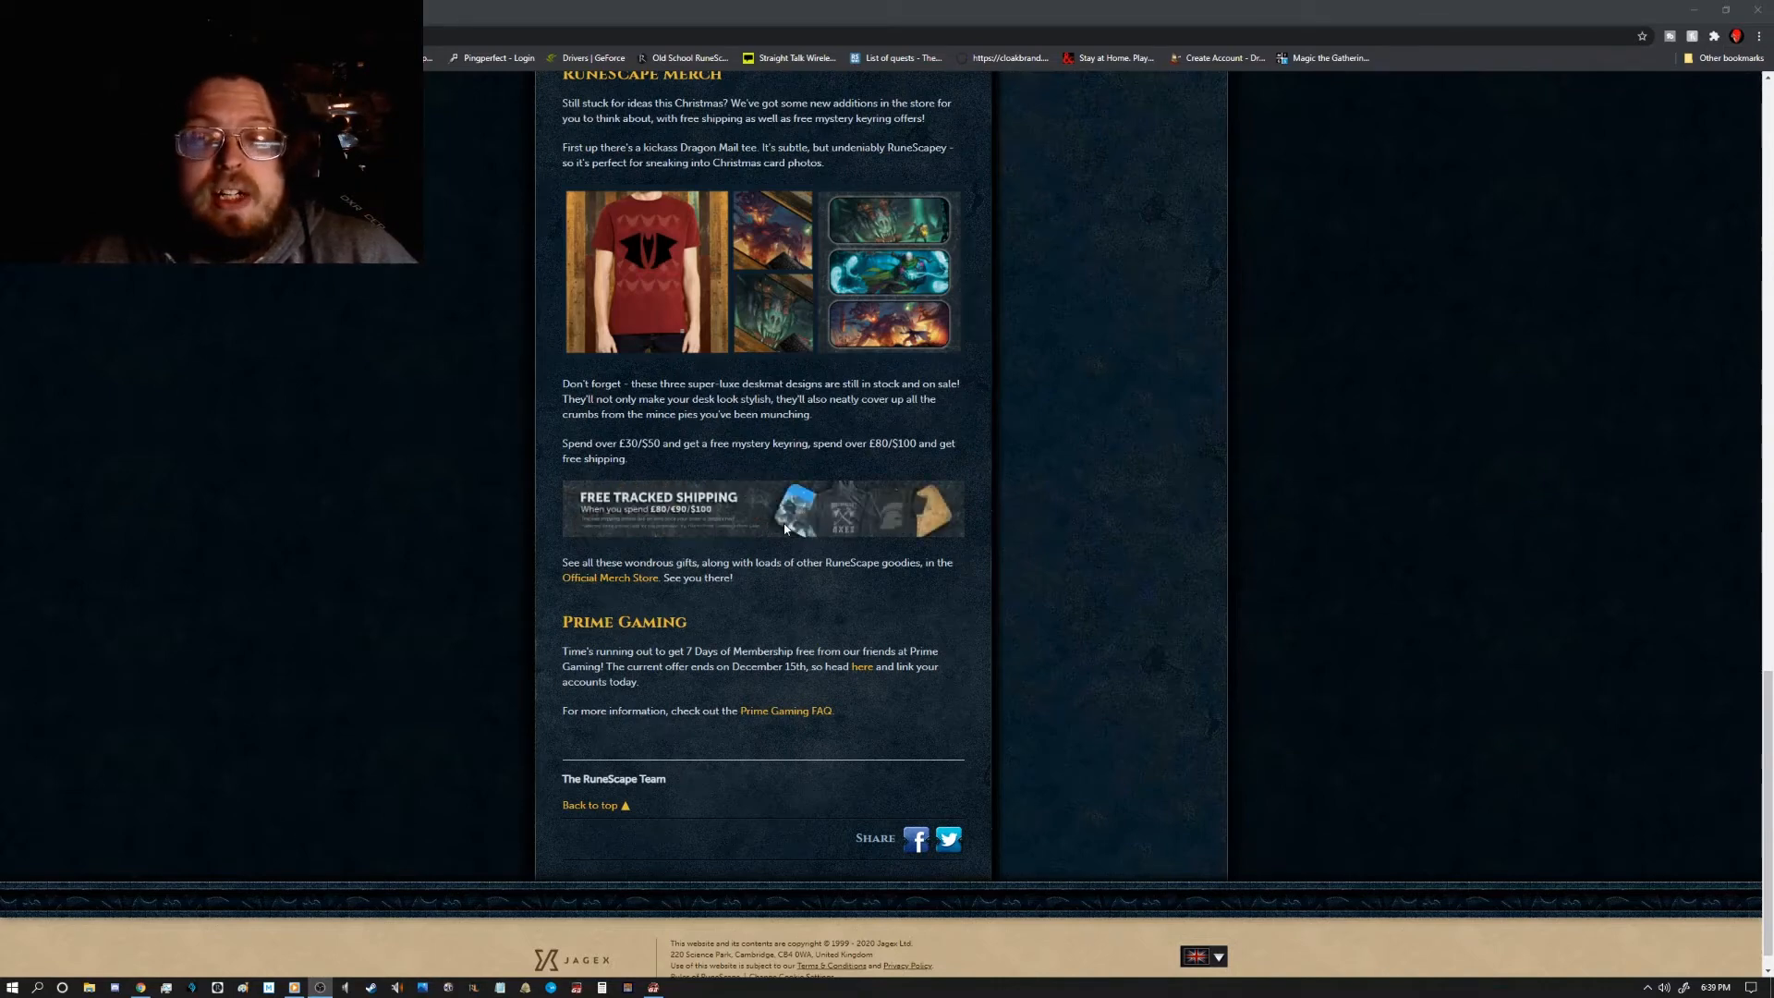
{"action": "mouse_move", "coordinate": [1049, 585]}
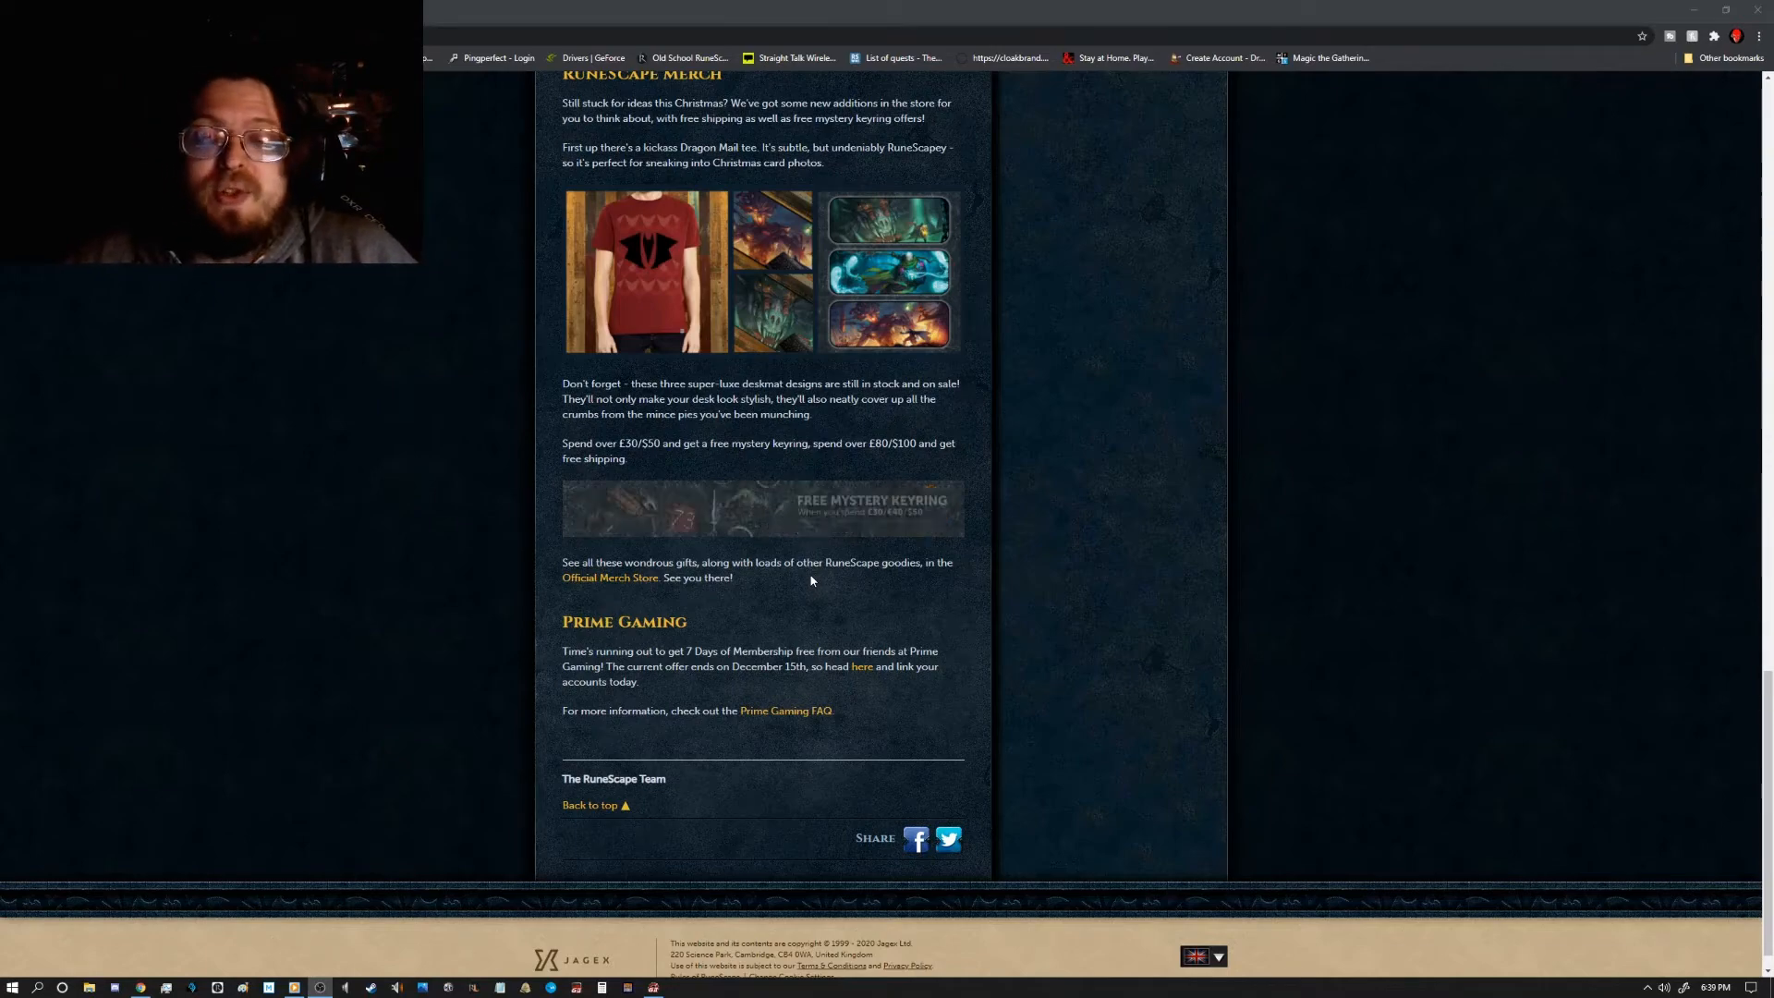
Step: Switch the article to its Community section and begin reading the fan art
{"action": "scroll", "scroll_direction": "up", "scroll_amount": 3}
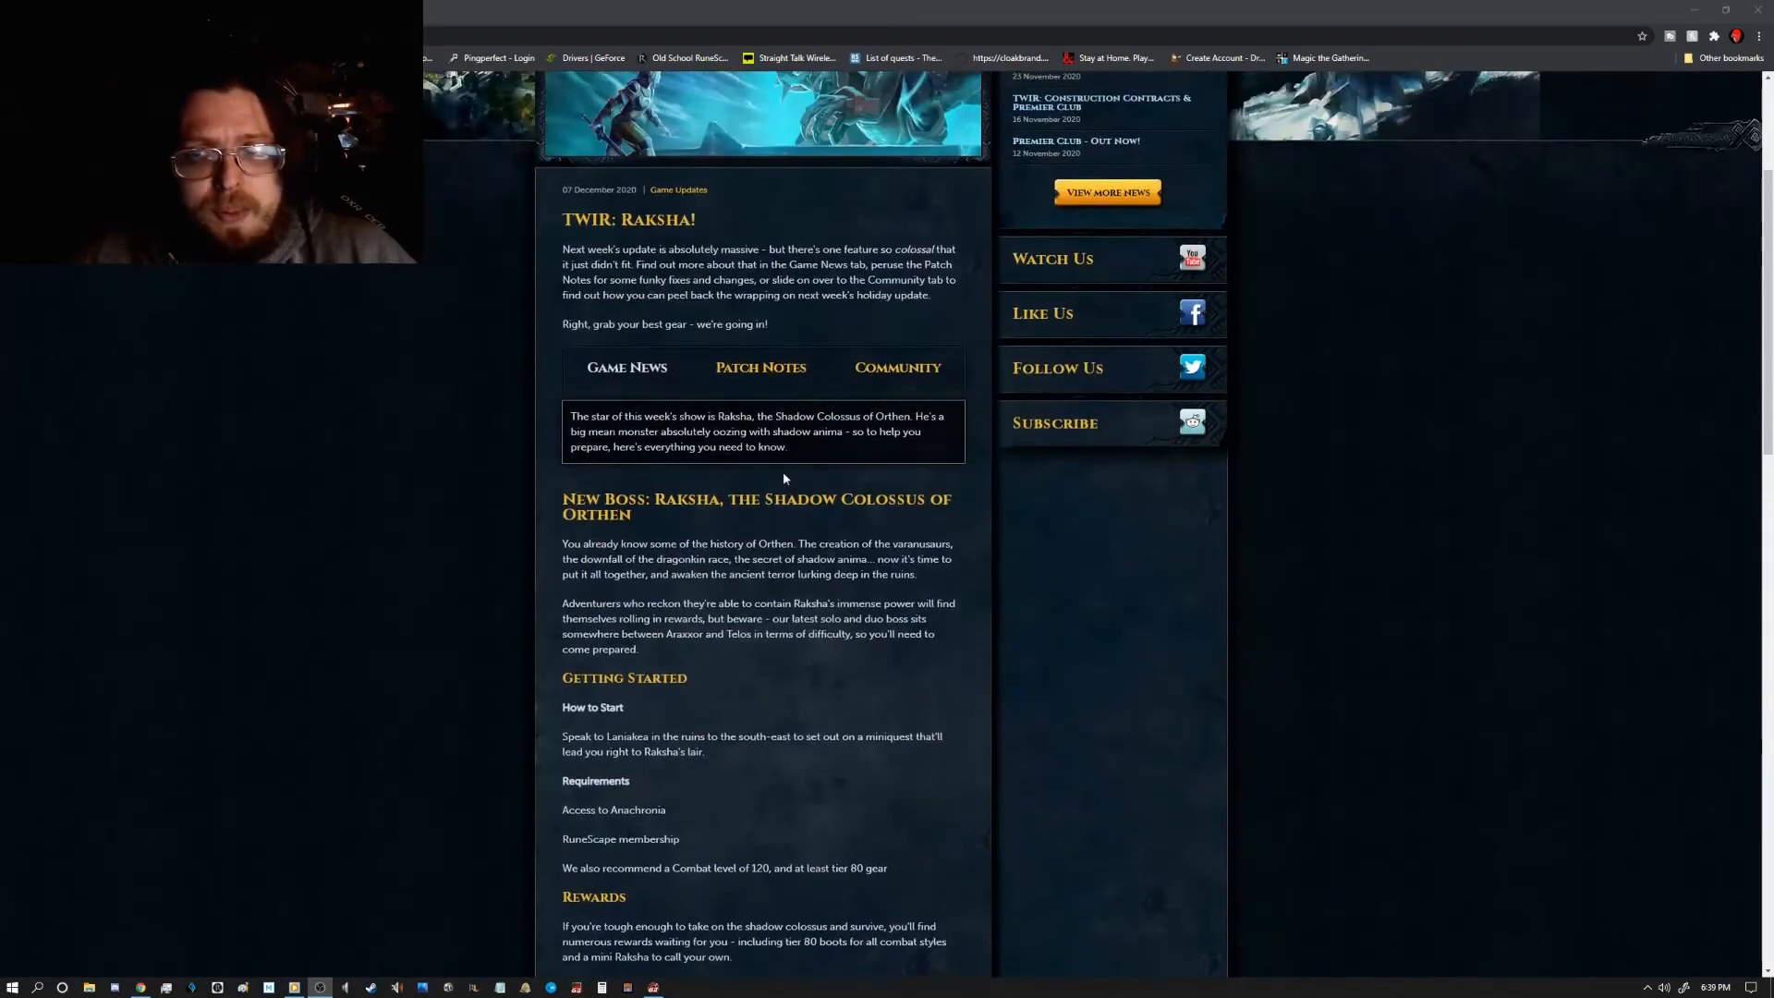
{"action": "left_click", "coordinate": [896, 367]}
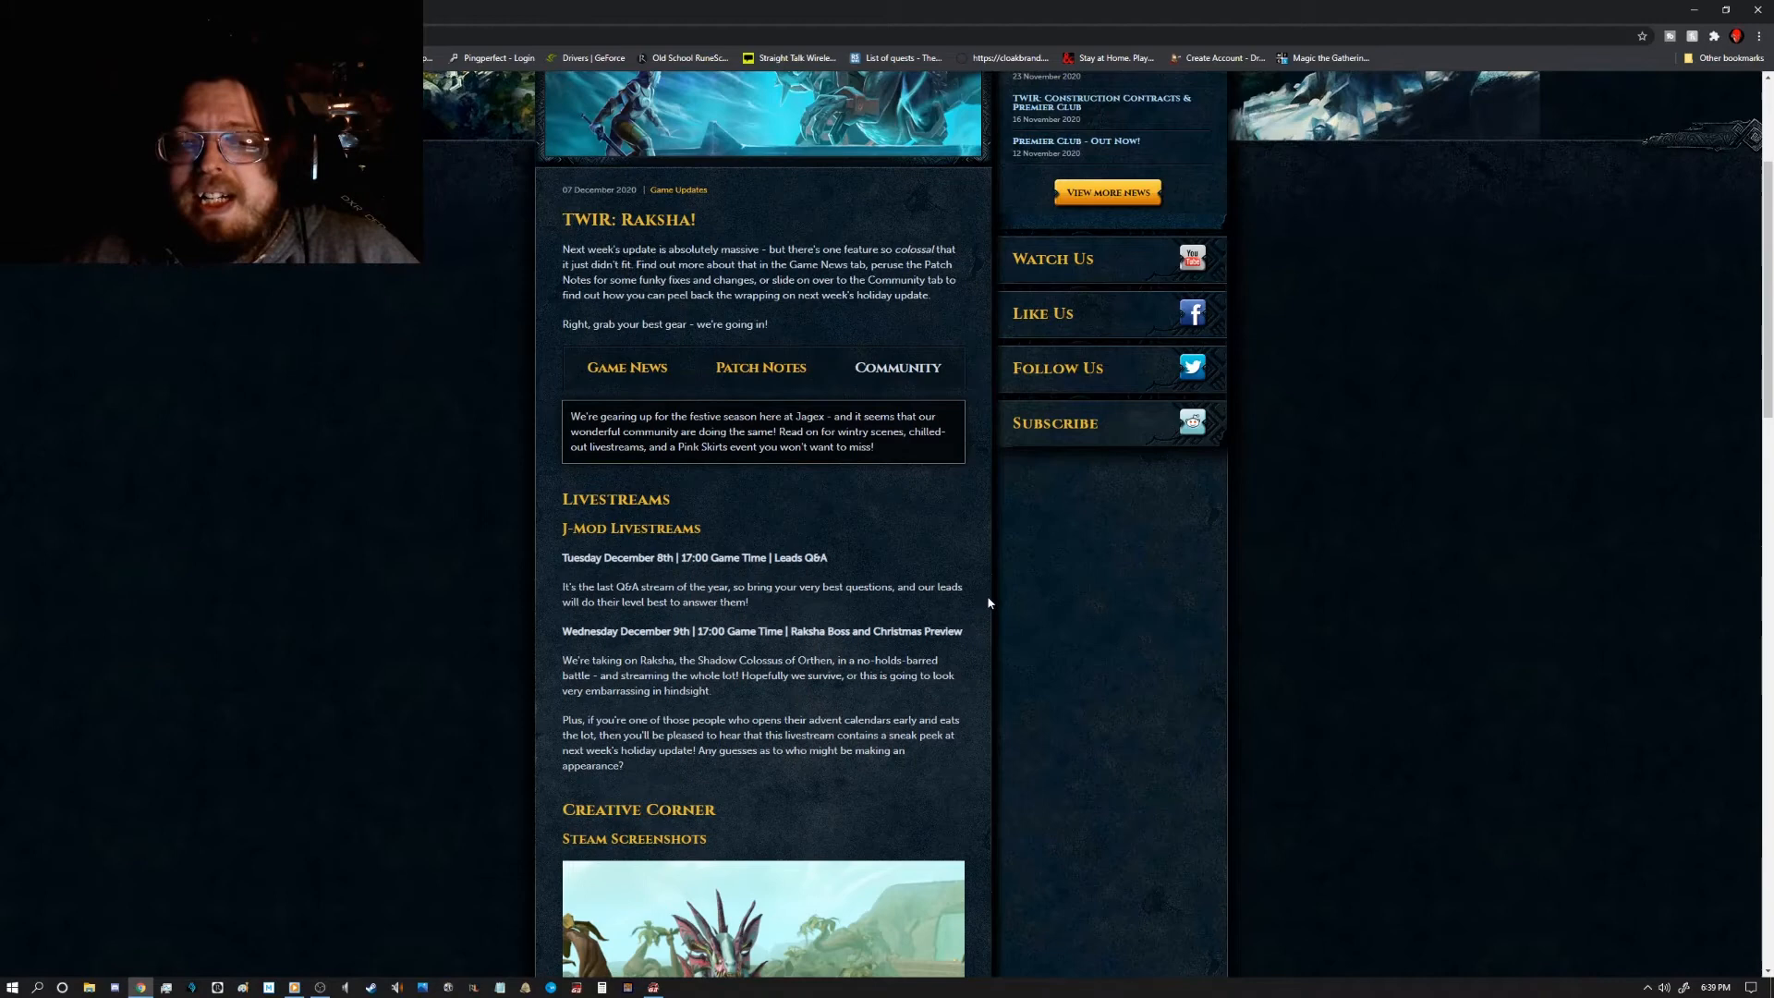
{"action": "mouse_move", "coordinate": [975, 575]}
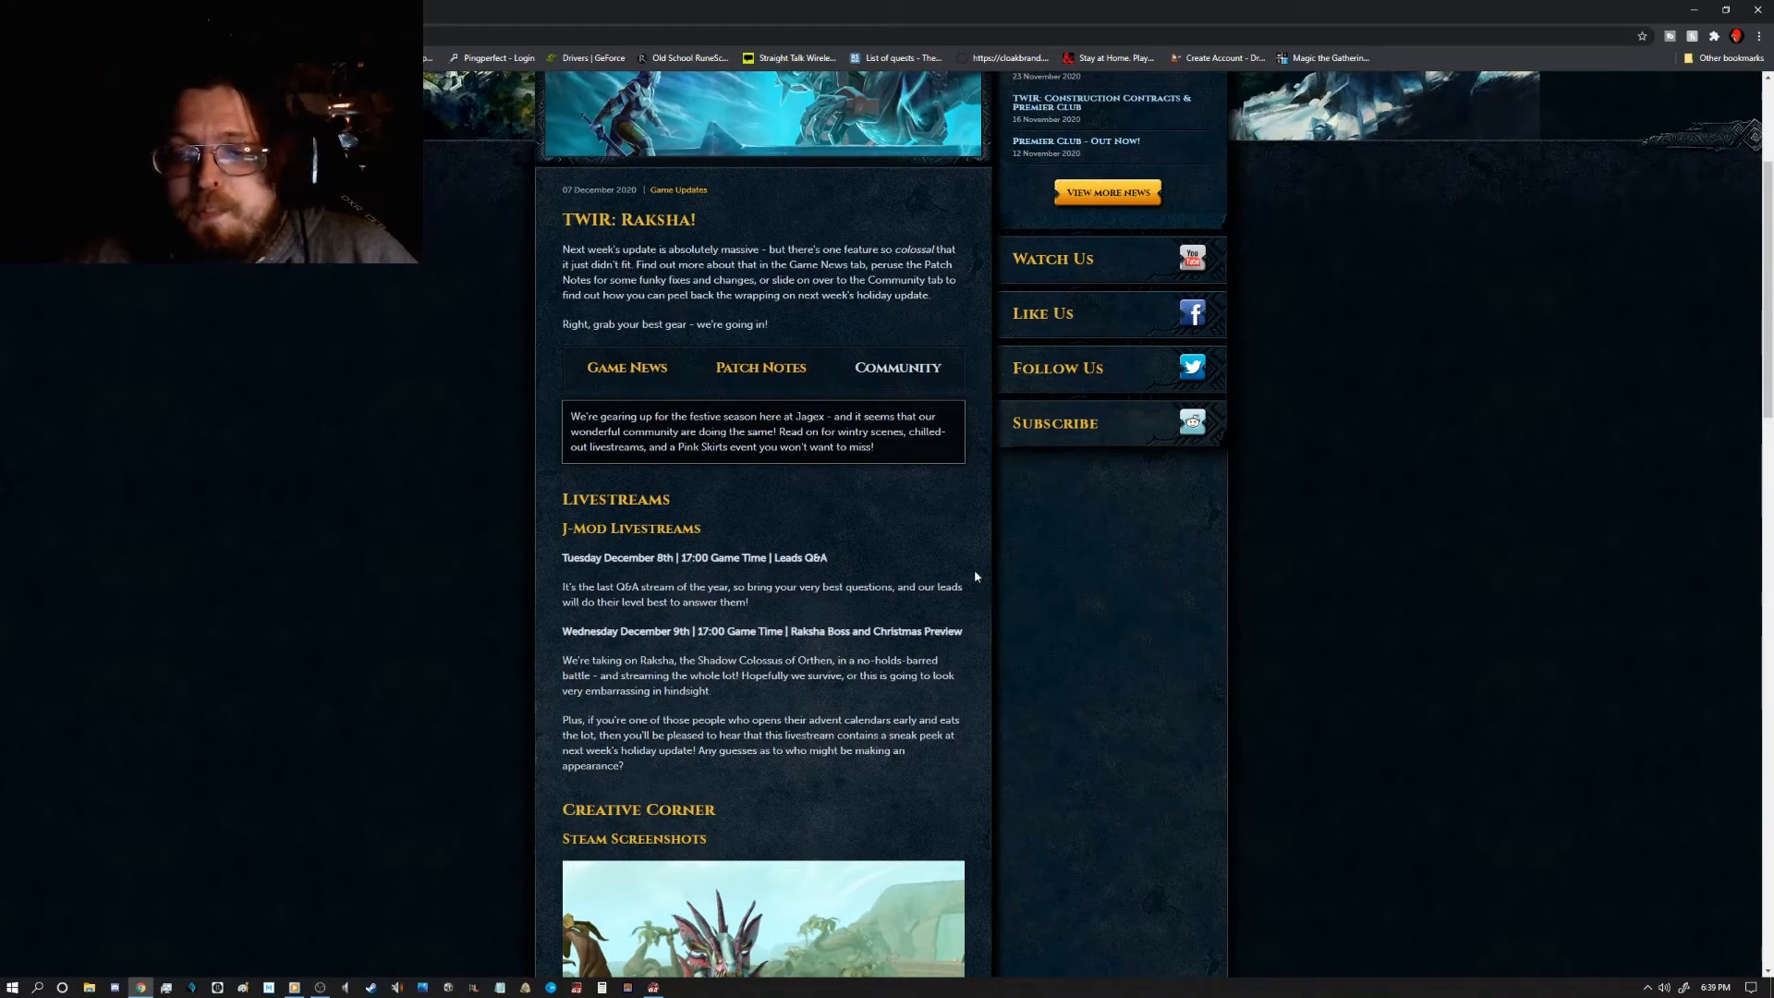
{"action": "scroll", "scroll_direction": "down", "scroll_amount": 3}
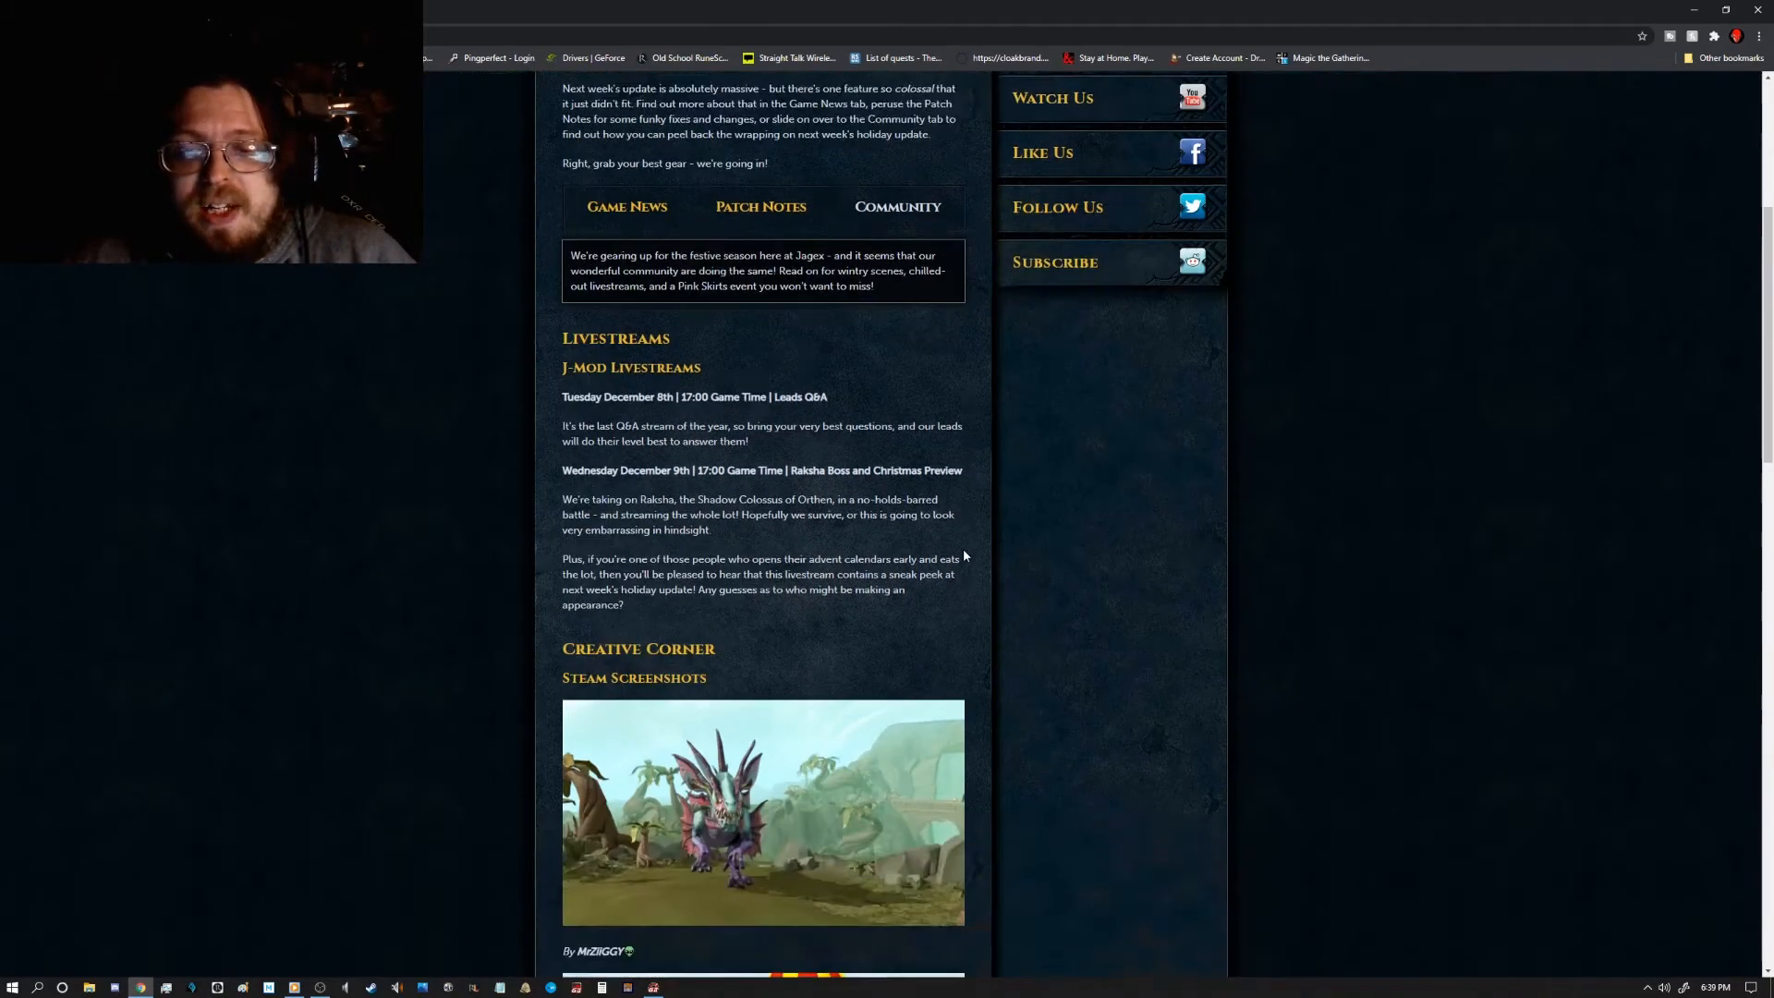
{"action": "scroll", "scroll_direction": "down", "scroll_amount": 3}
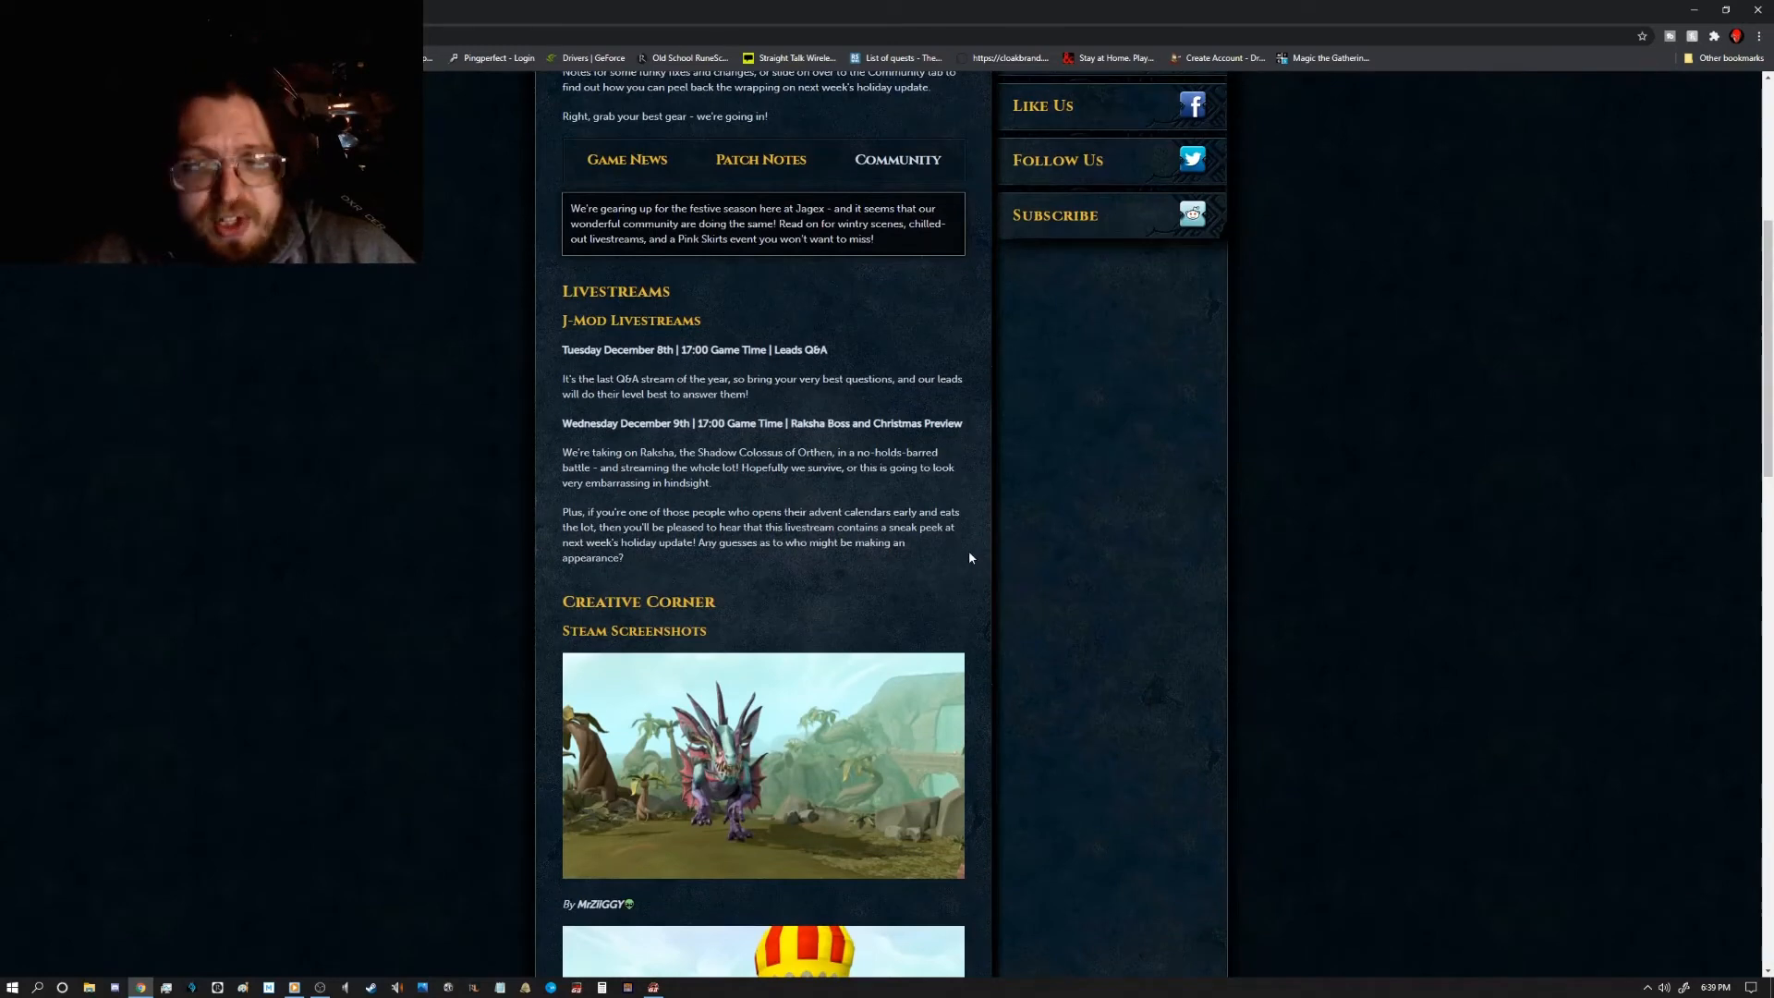
{"action": "scroll", "scroll_direction": "down", "scroll_amount": 3}
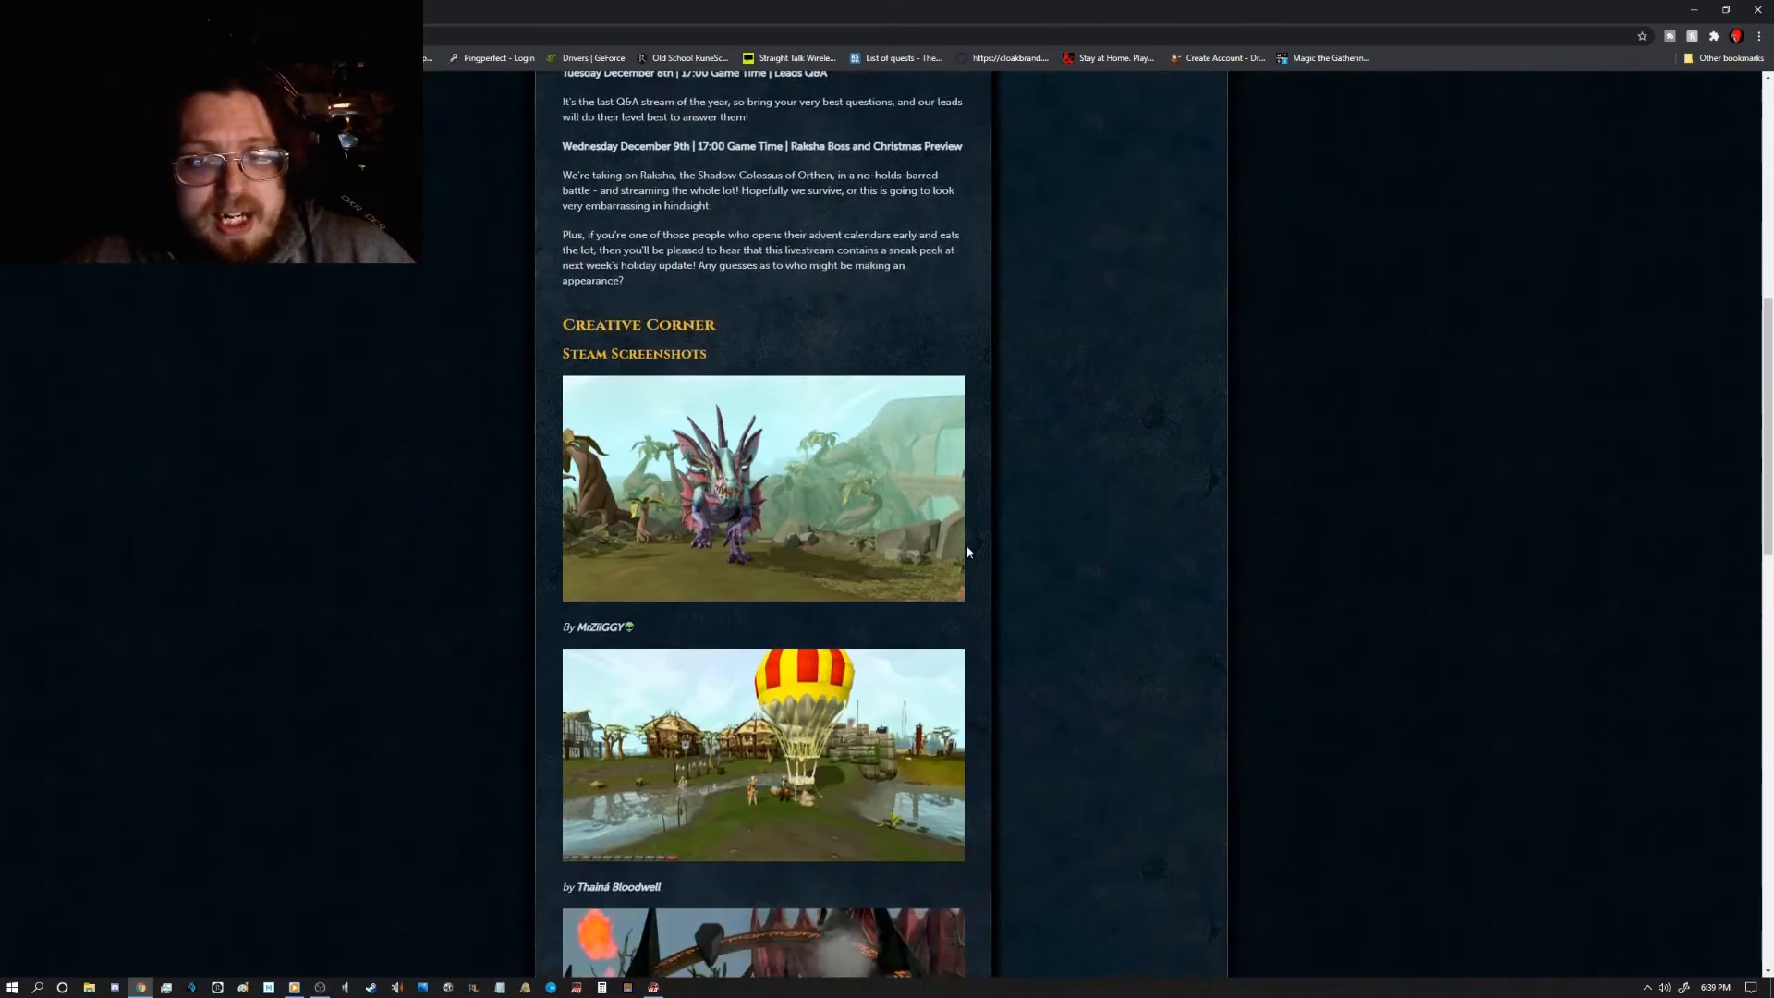
{"action": "mouse_move", "coordinate": [1042, 581]}
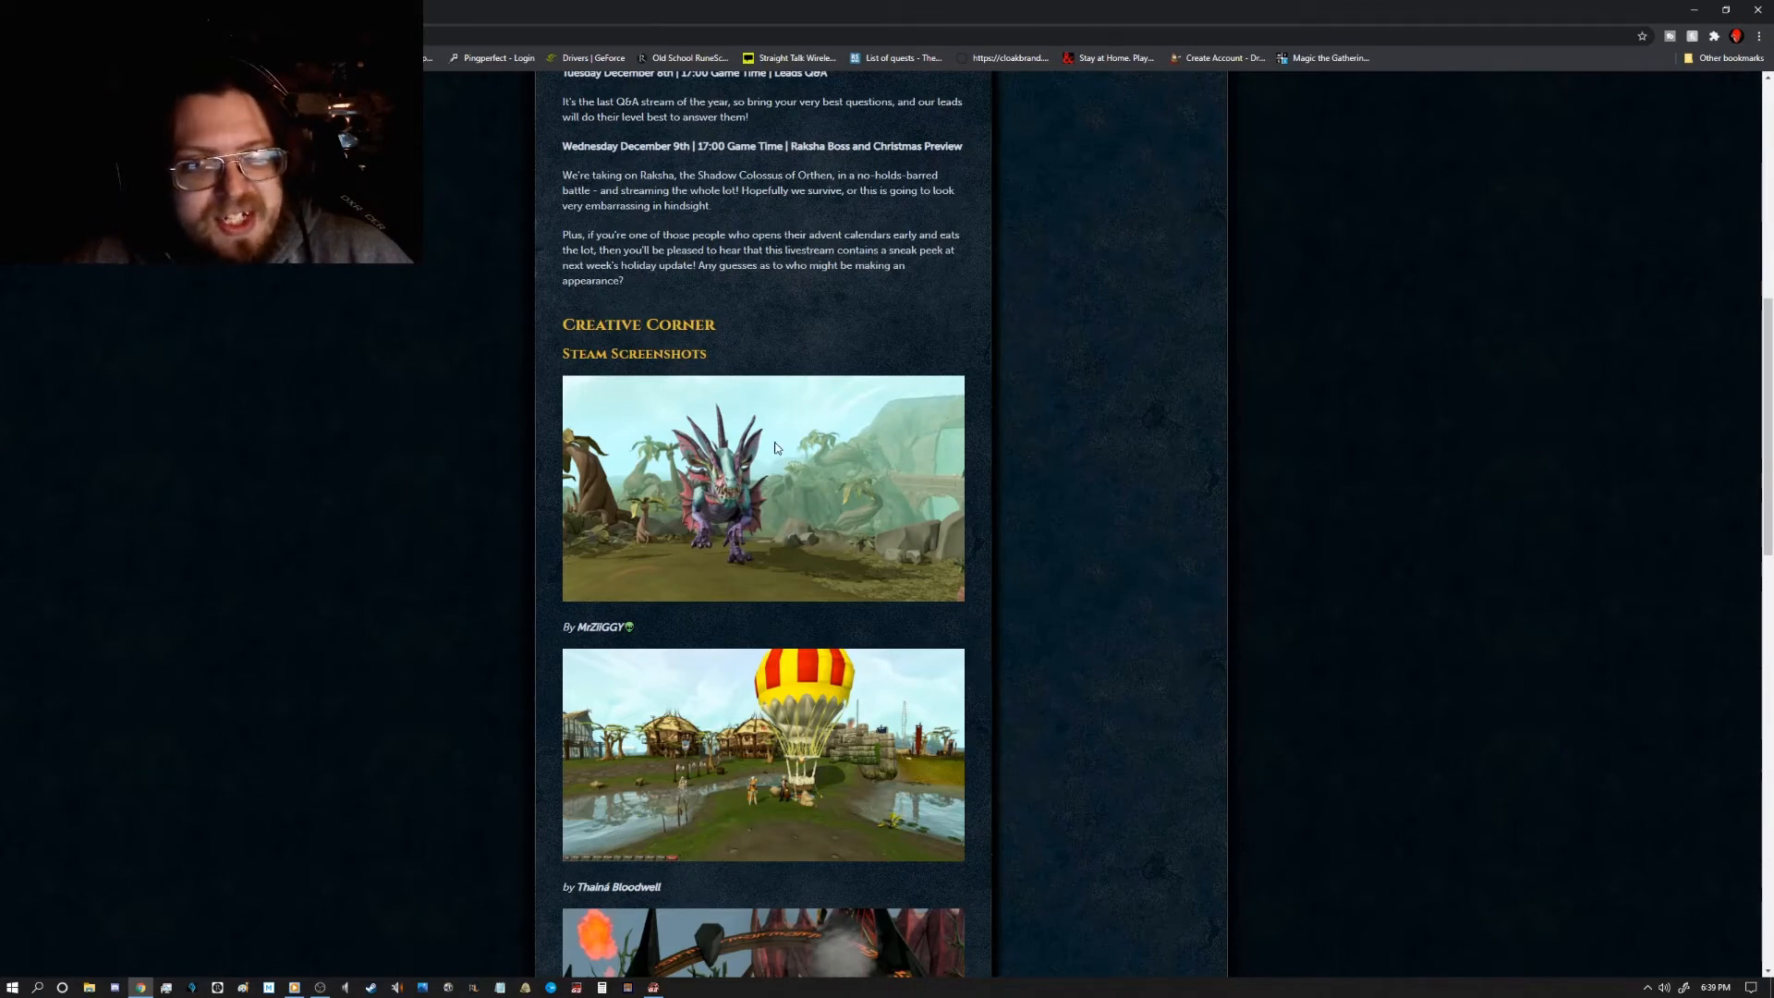
Step: Scroll past the Cracking Content images to the Pink Skirts' 12 Days of Christmas event
{"action": "scroll", "scroll_direction": "down", "scroll_amount": 3}
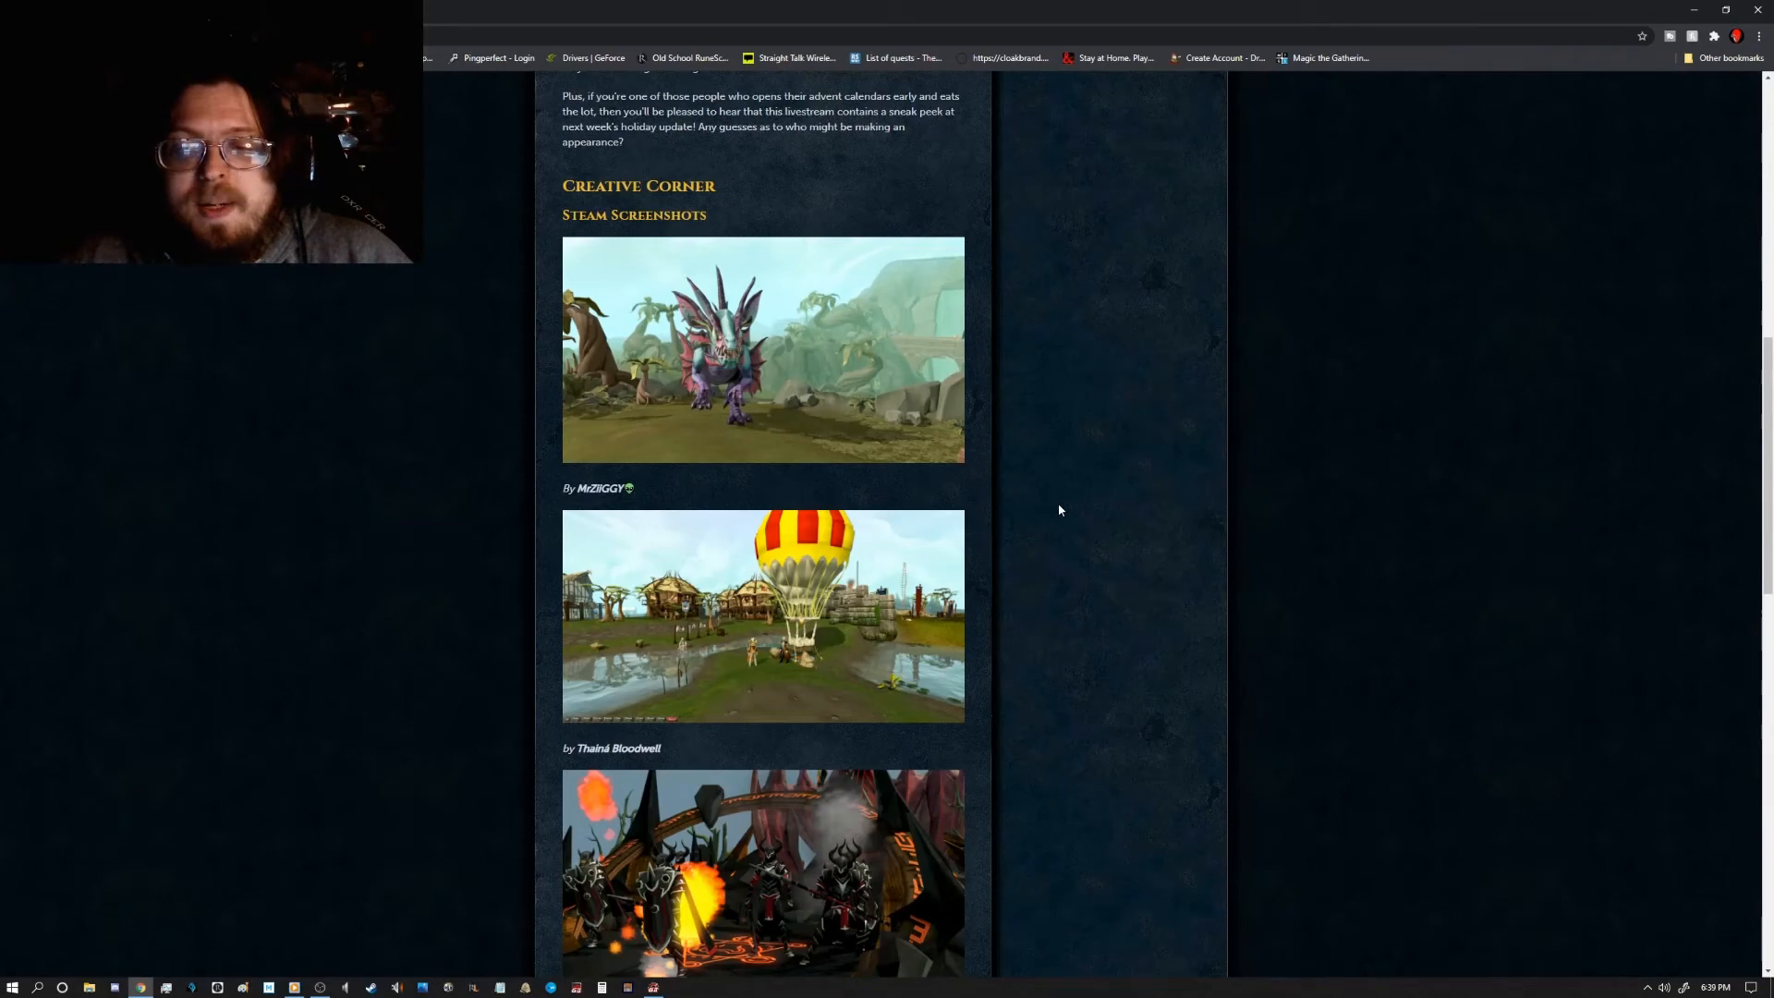
{"action": "scroll", "scroll_direction": "down", "scroll_amount": 3}
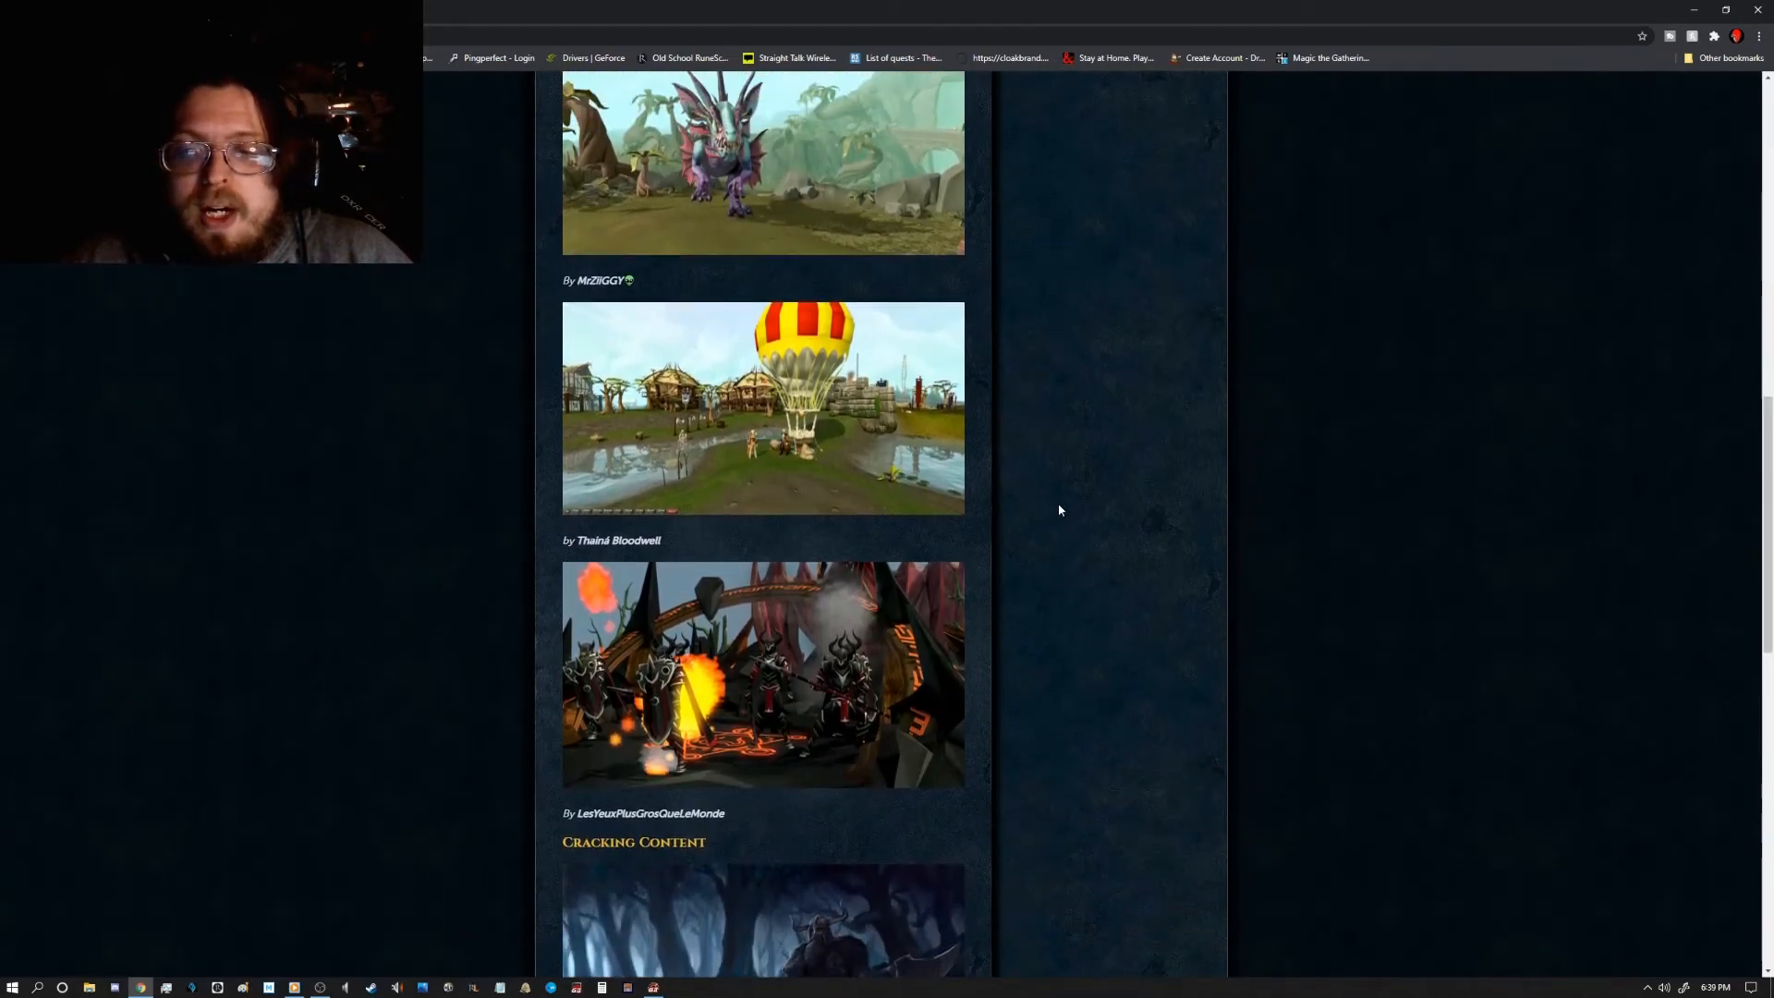
{"action": "scroll", "scroll_direction": "down", "scroll_amount": 3}
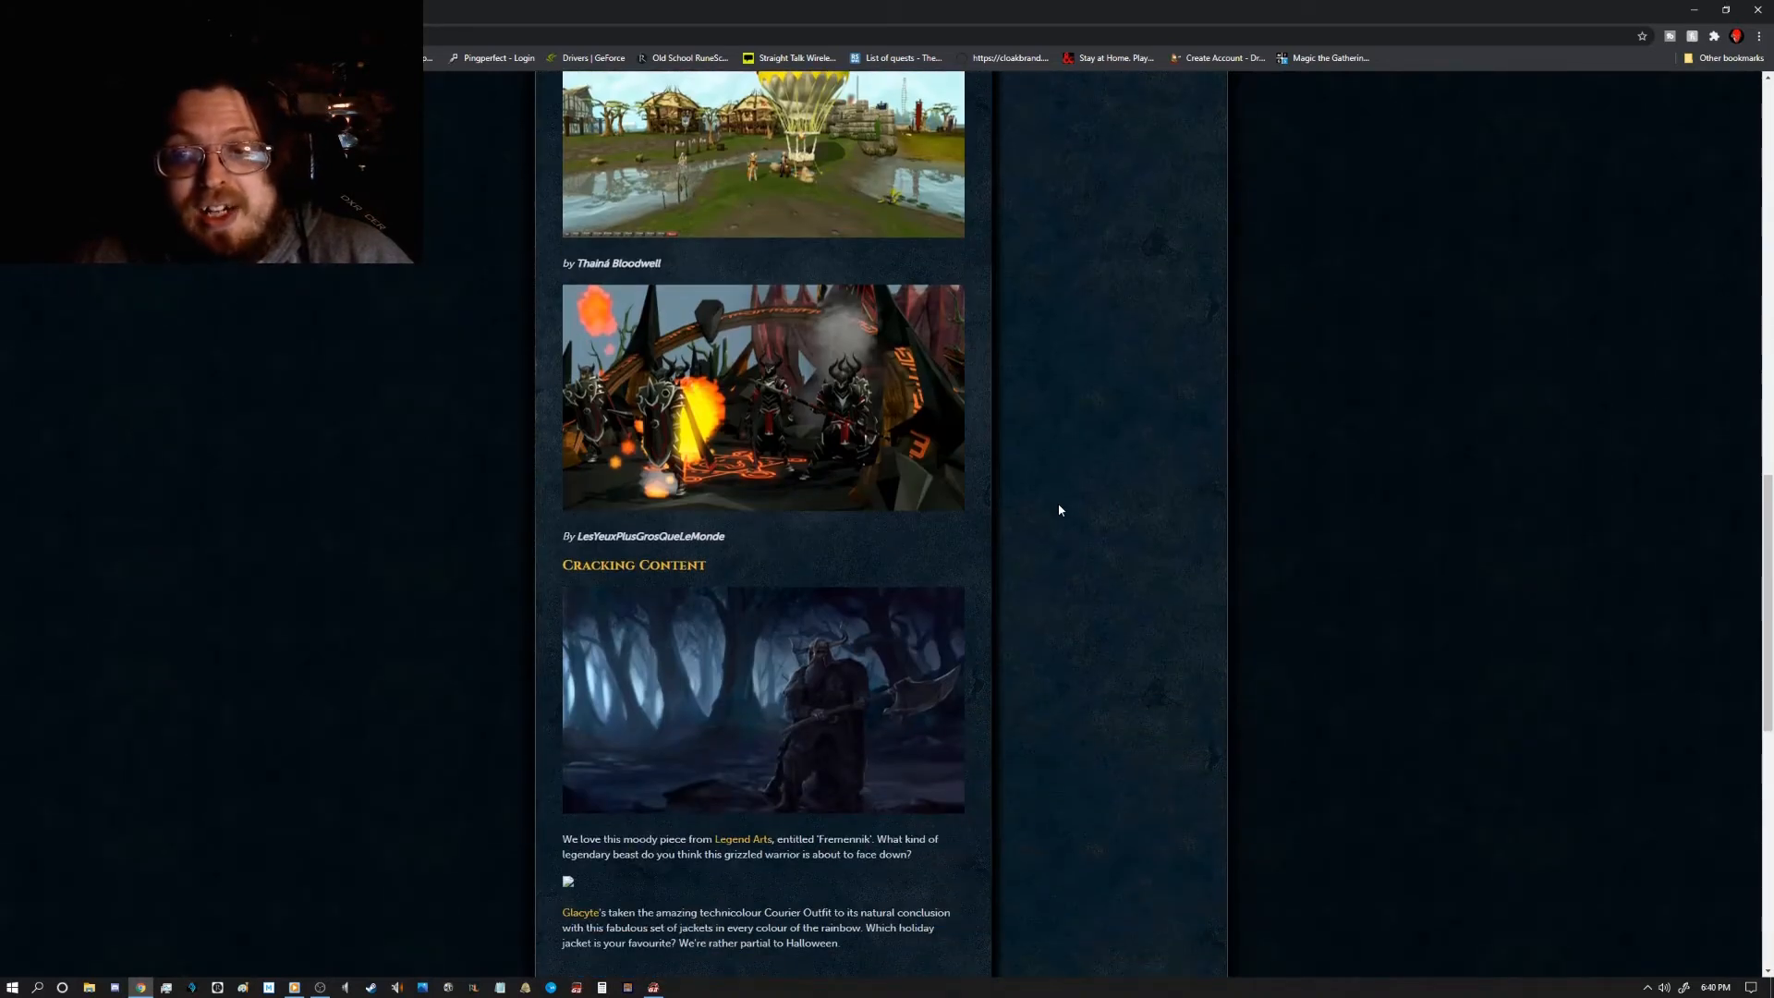
{"action": "mouse_move", "coordinate": [1013, 472]}
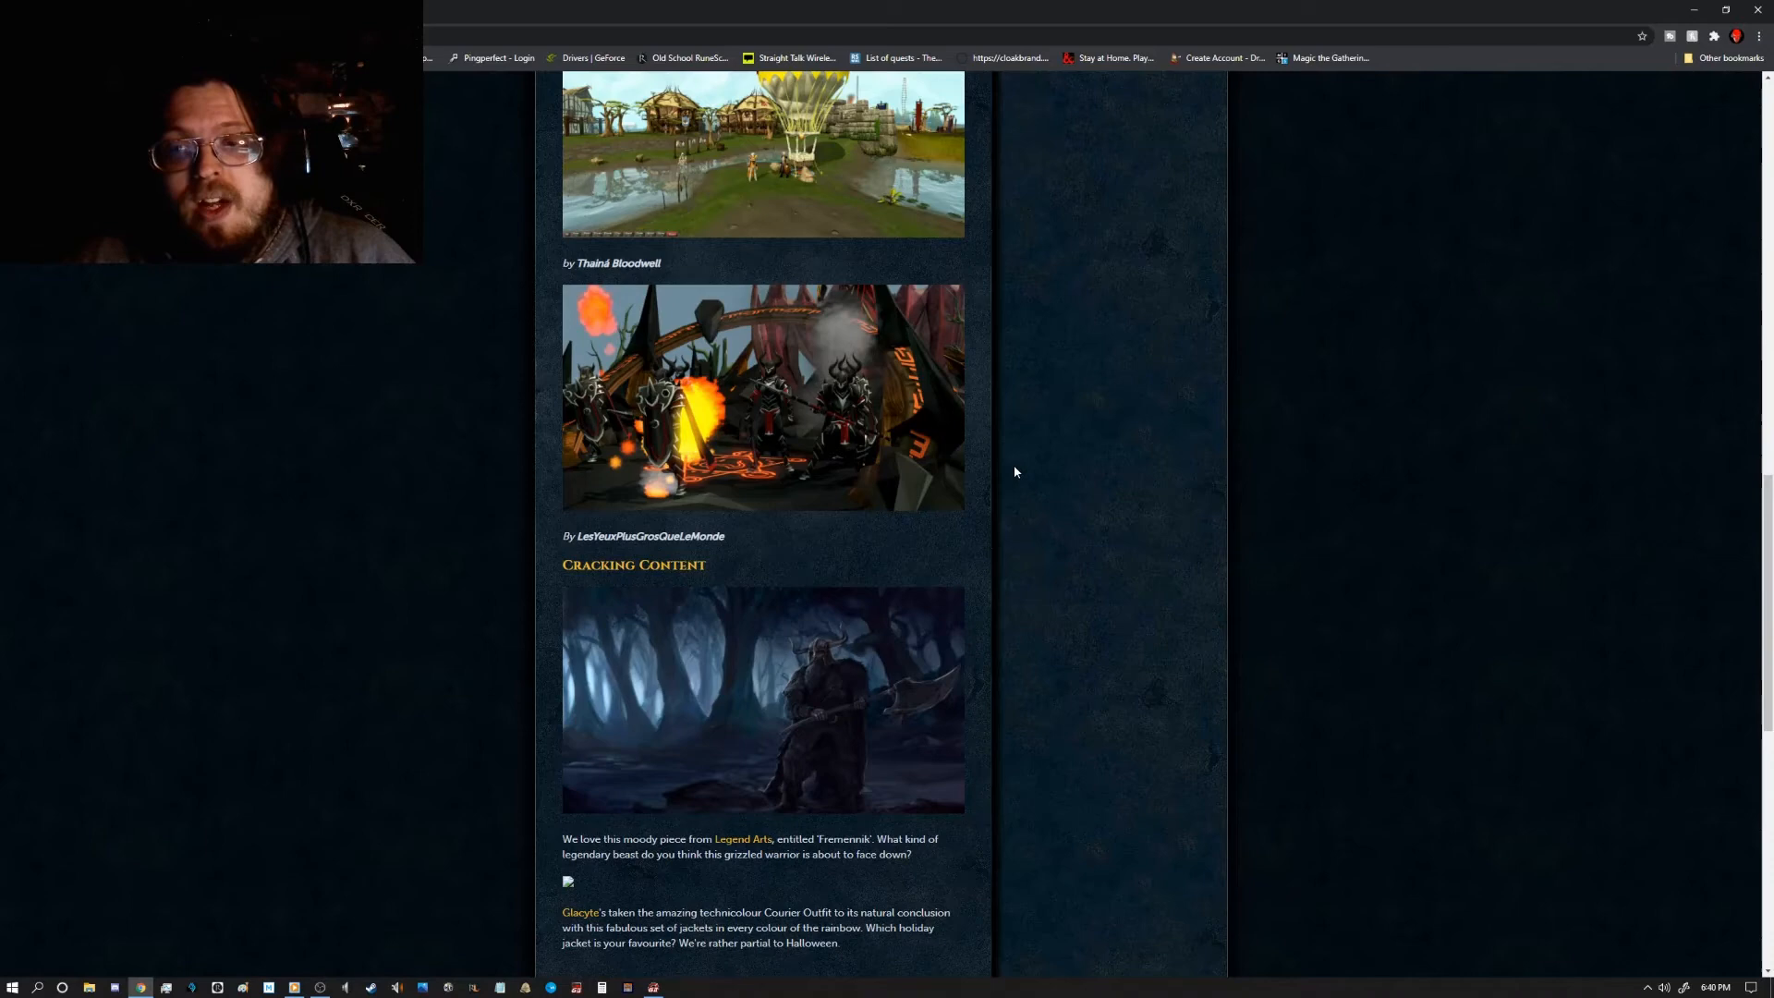
{"action": "mouse_move", "coordinate": [673, 287]}
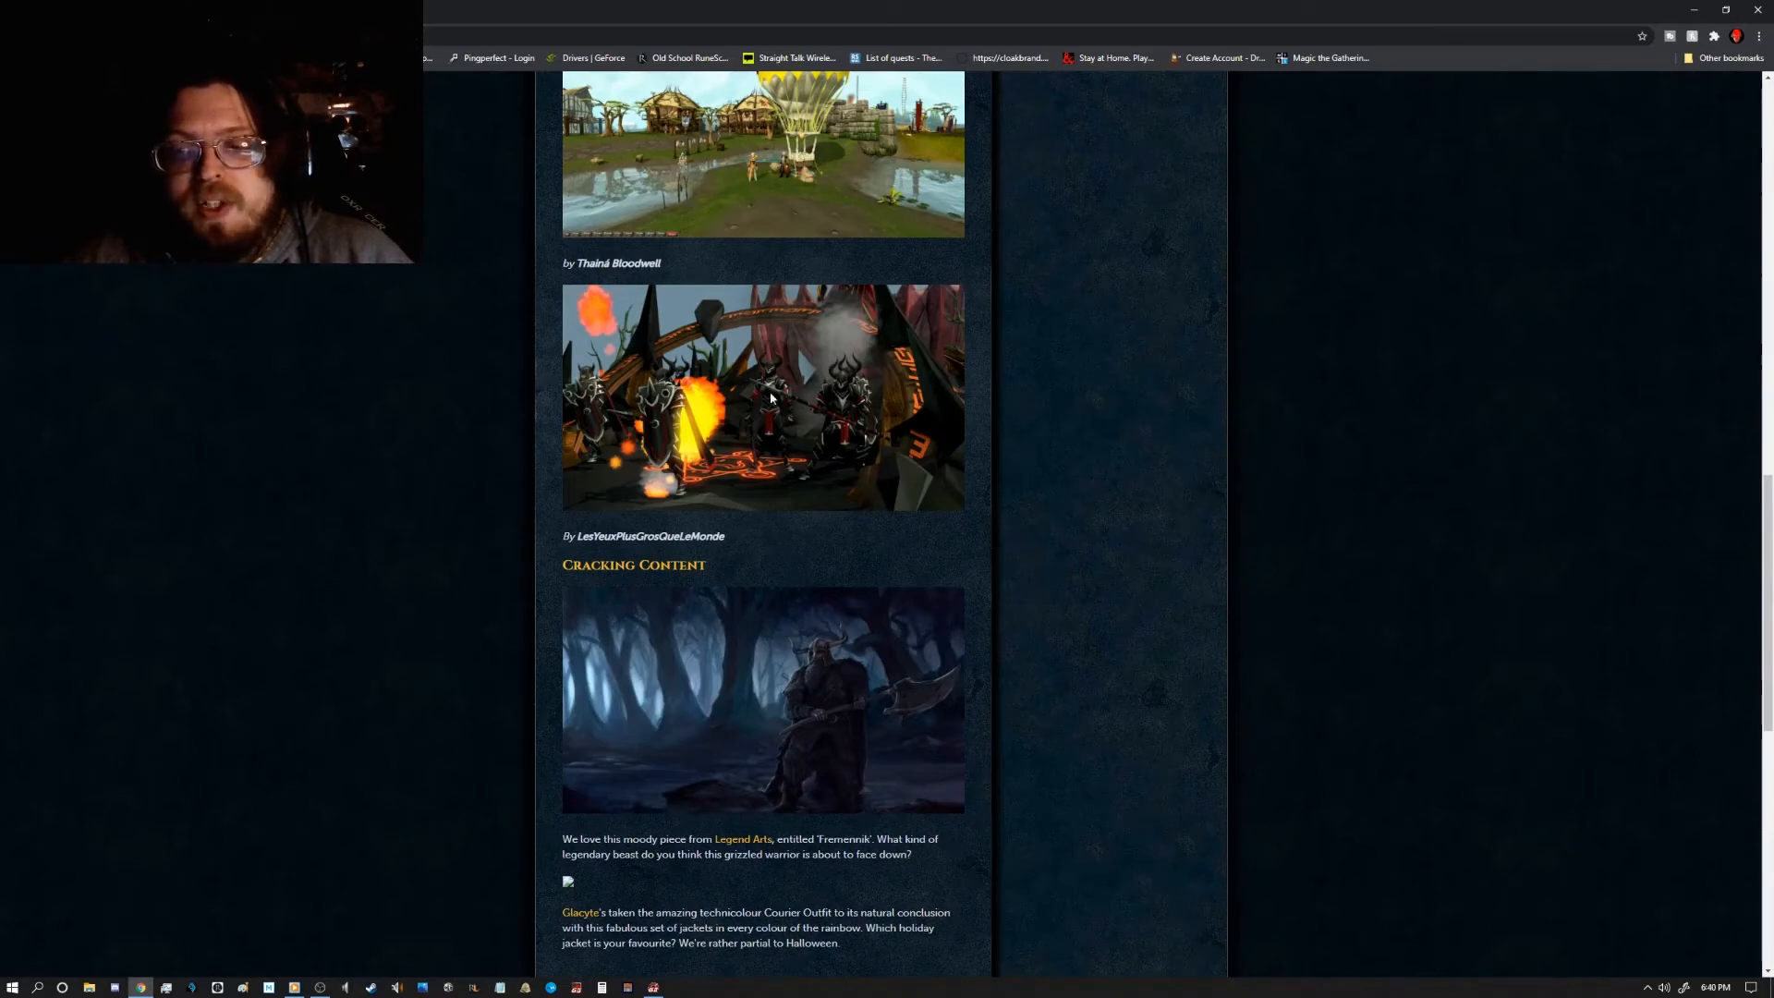
{"action": "mouse_move", "coordinate": [737, 479]}
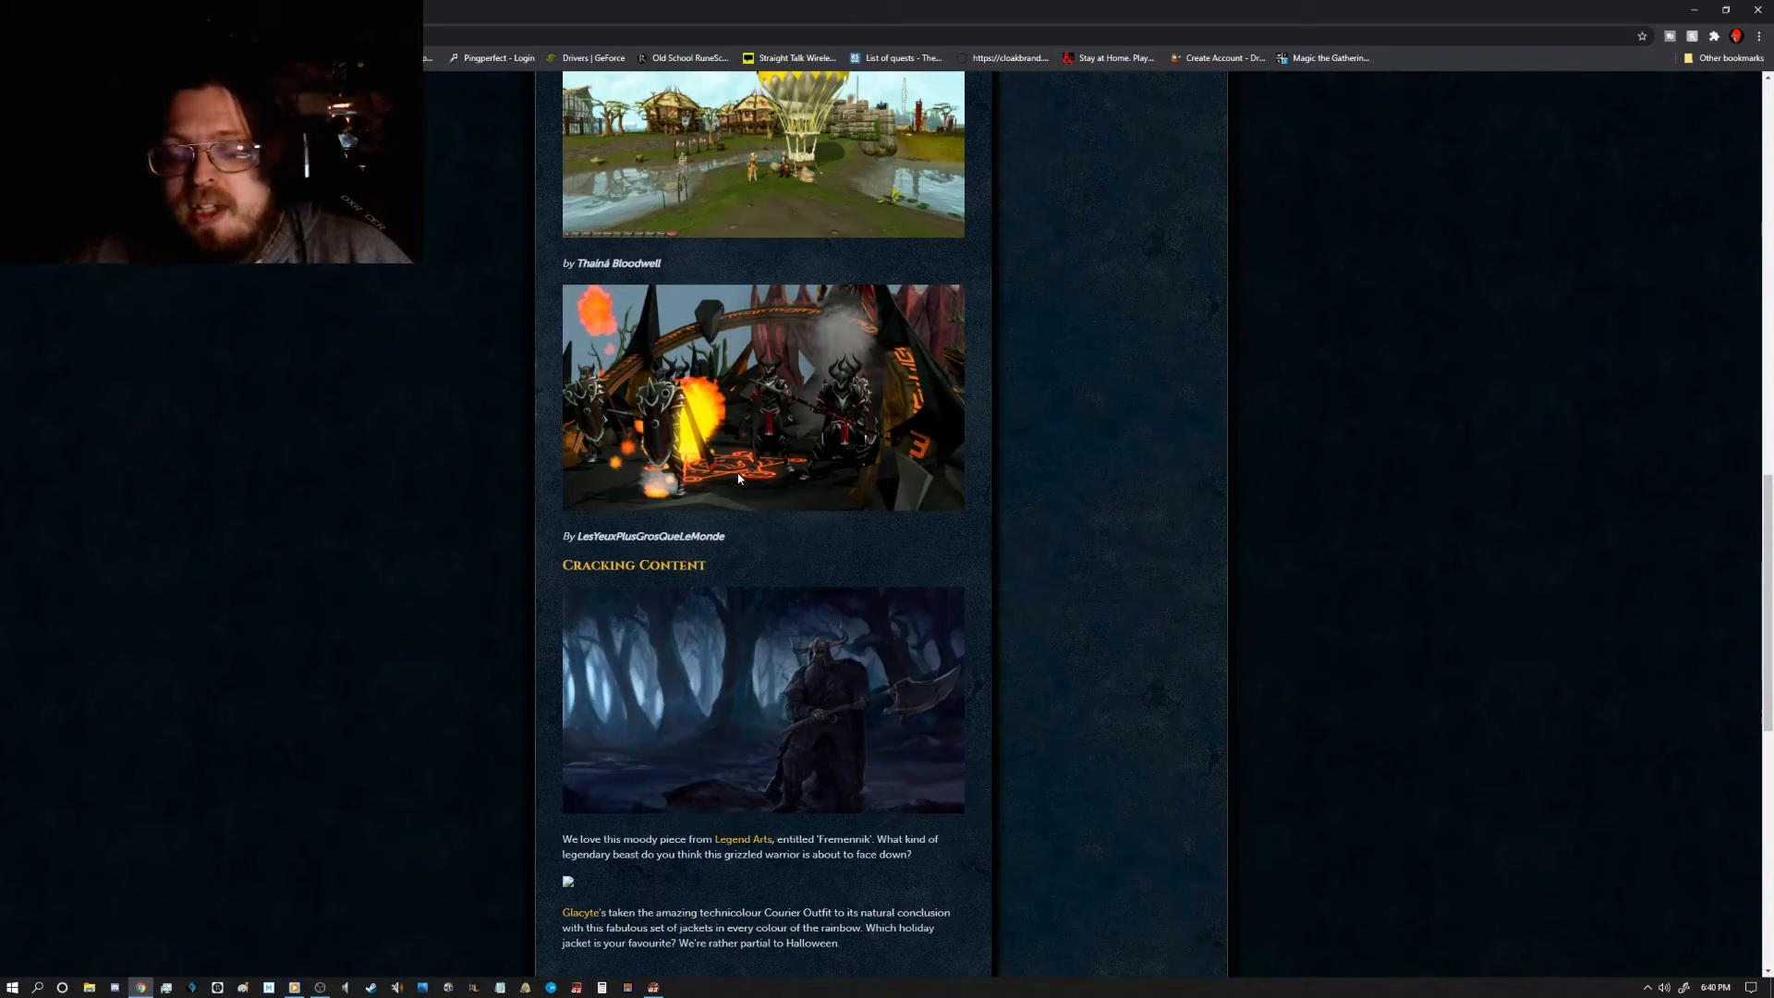
{"action": "mouse_move", "coordinate": [581, 369]}
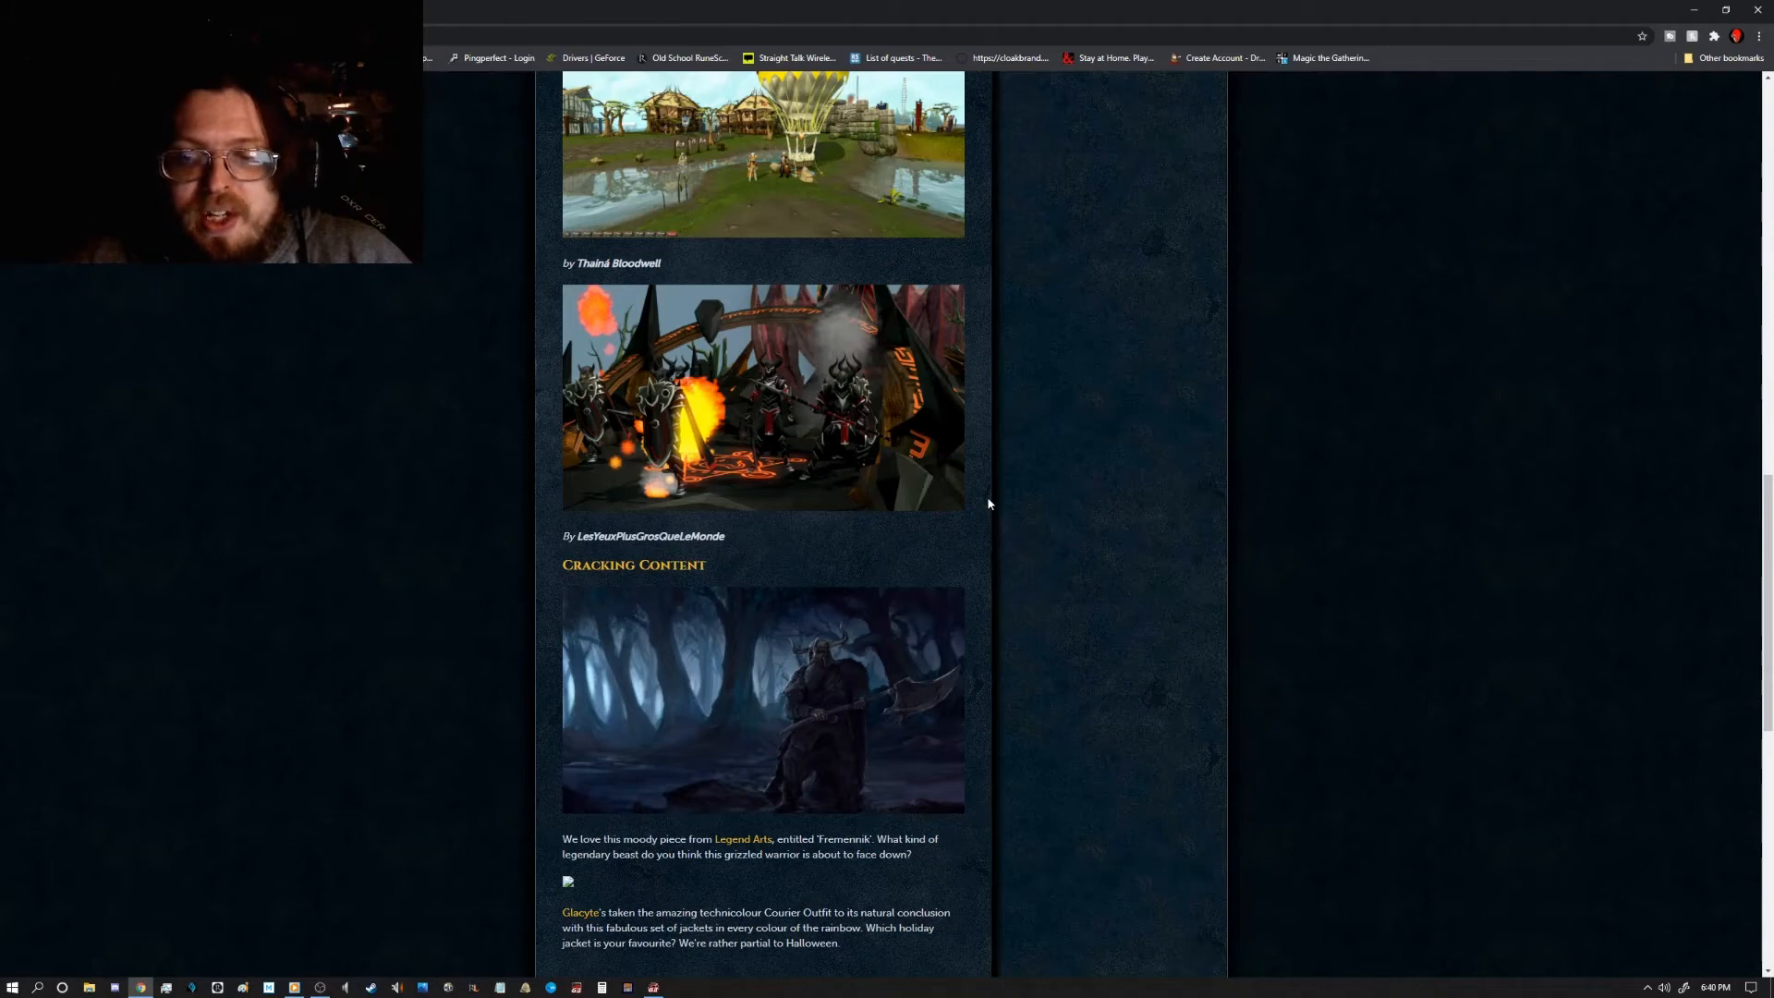
{"action": "scroll", "scroll_direction": "down", "scroll_amount": 3}
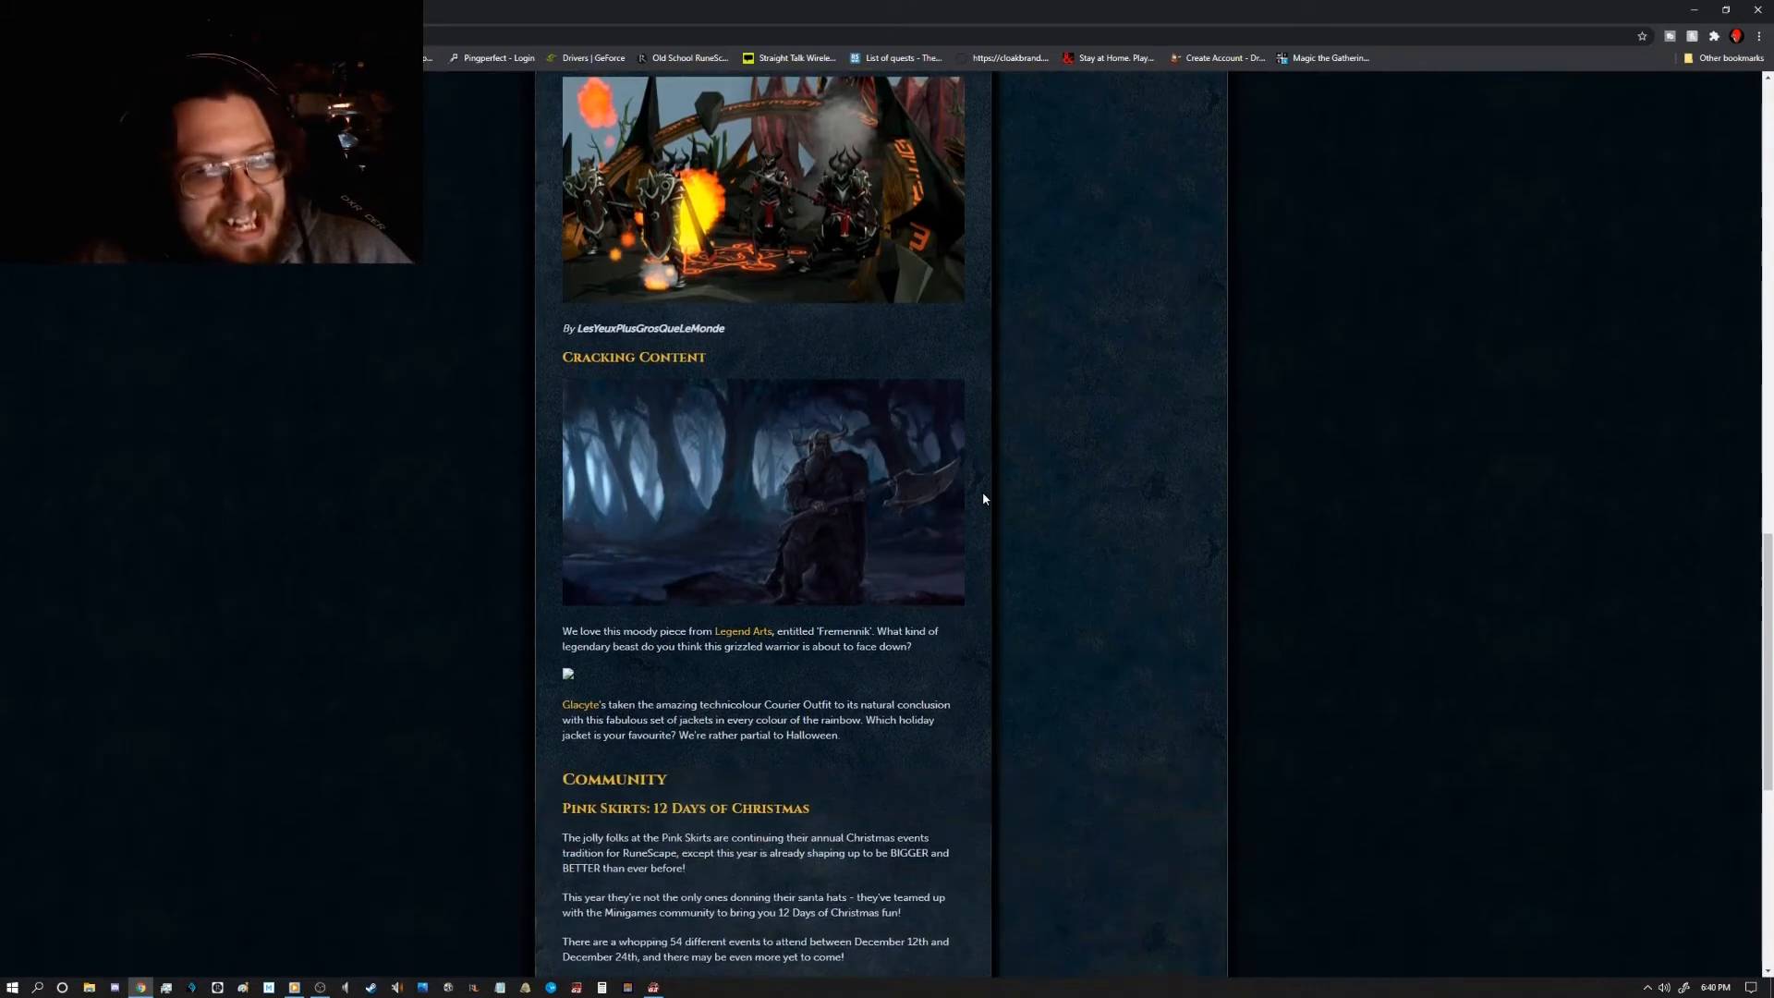
{"action": "scroll", "scroll_direction": "down", "scroll_amount": 3}
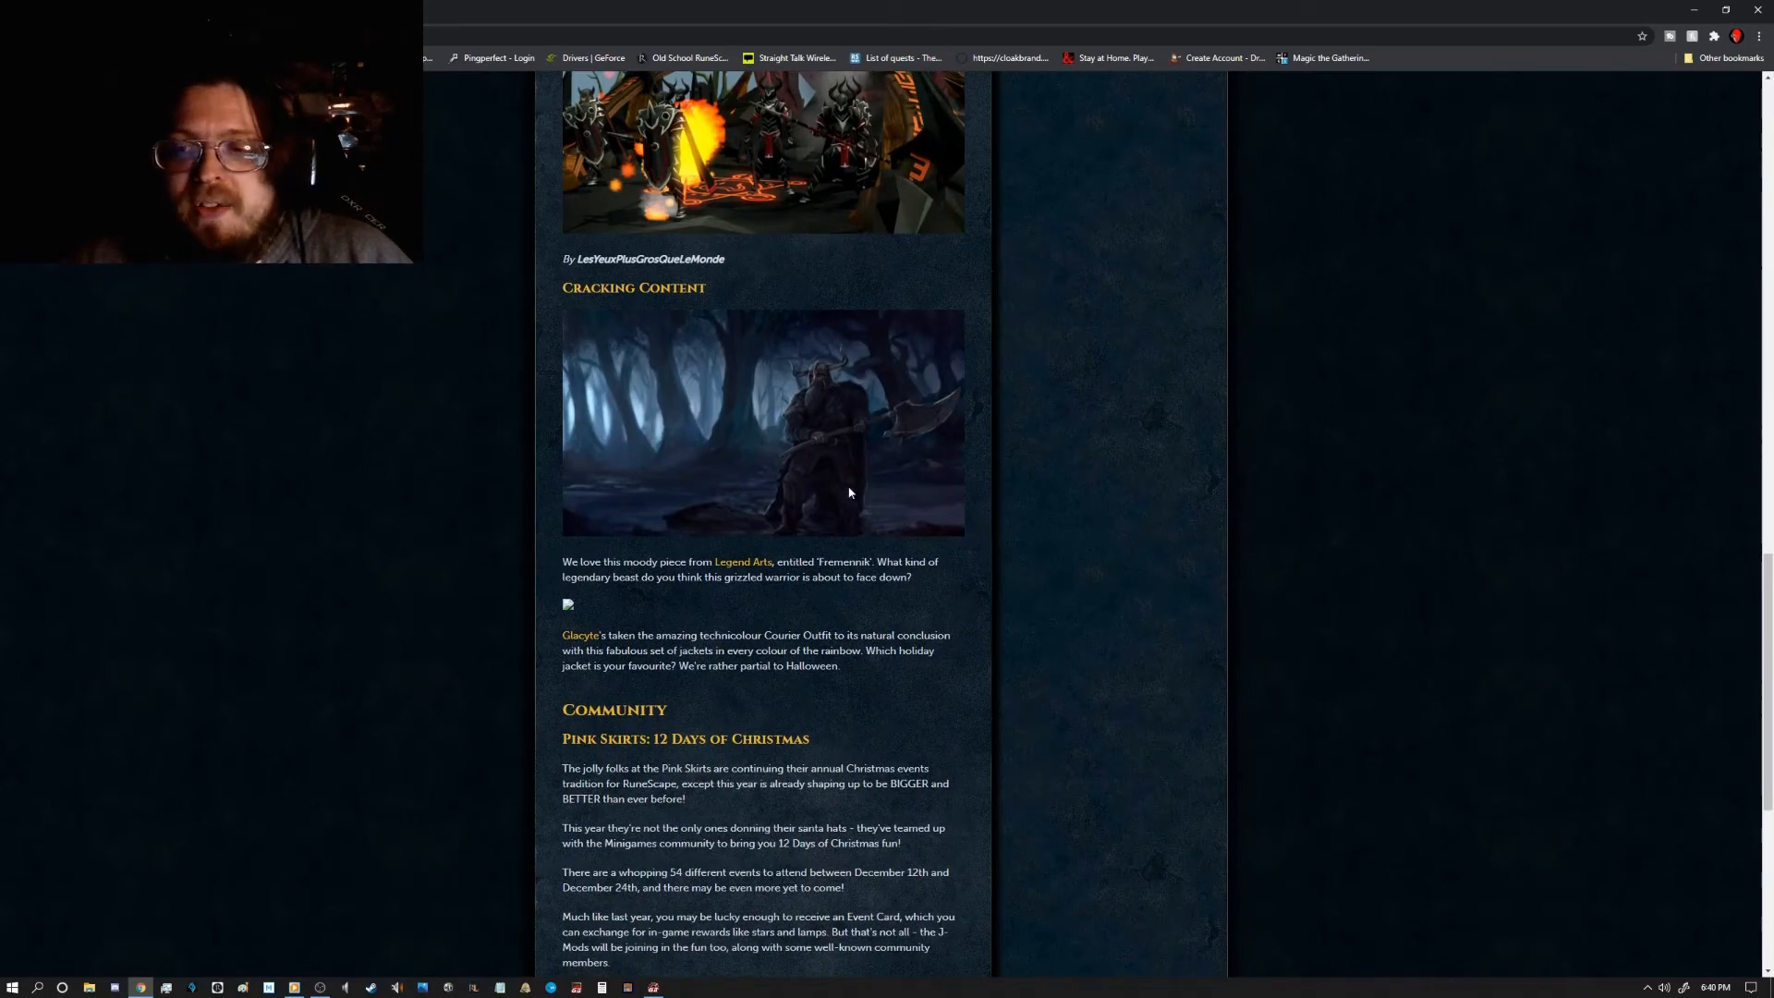
{"action": "mouse_move", "coordinate": [754, 418]}
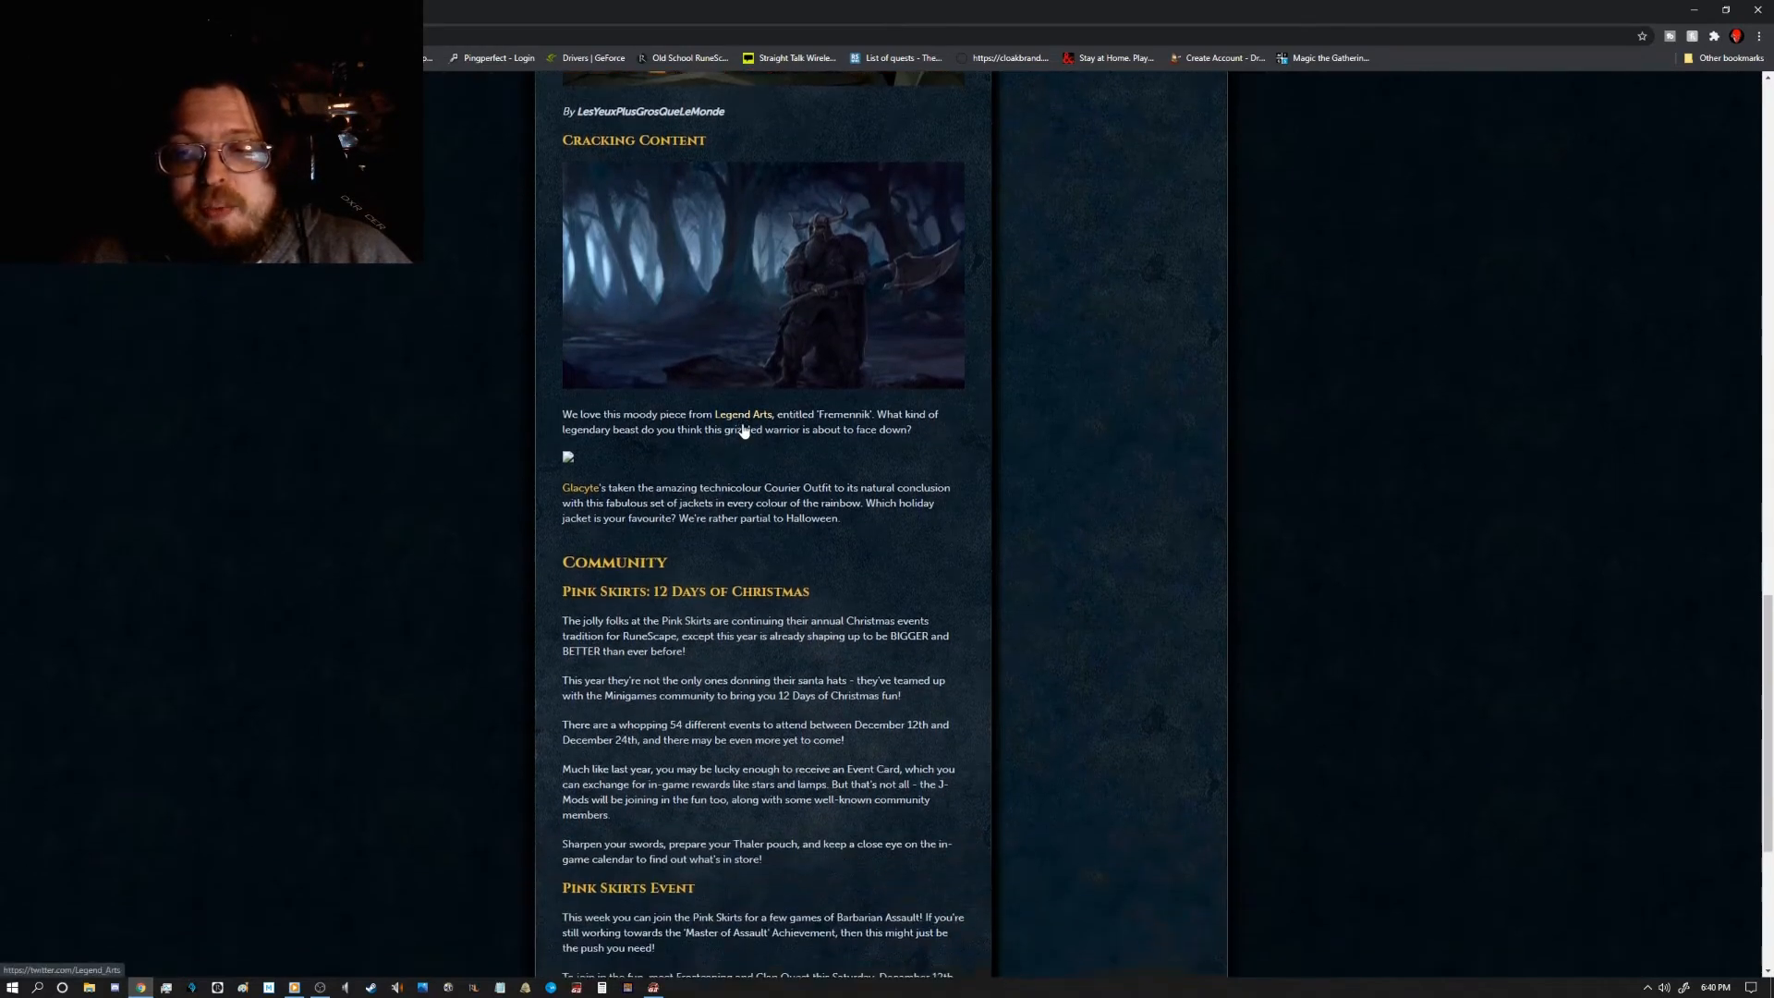
{"action": "scroll", "scroll_direction": "down", "scroll_amount": 3}
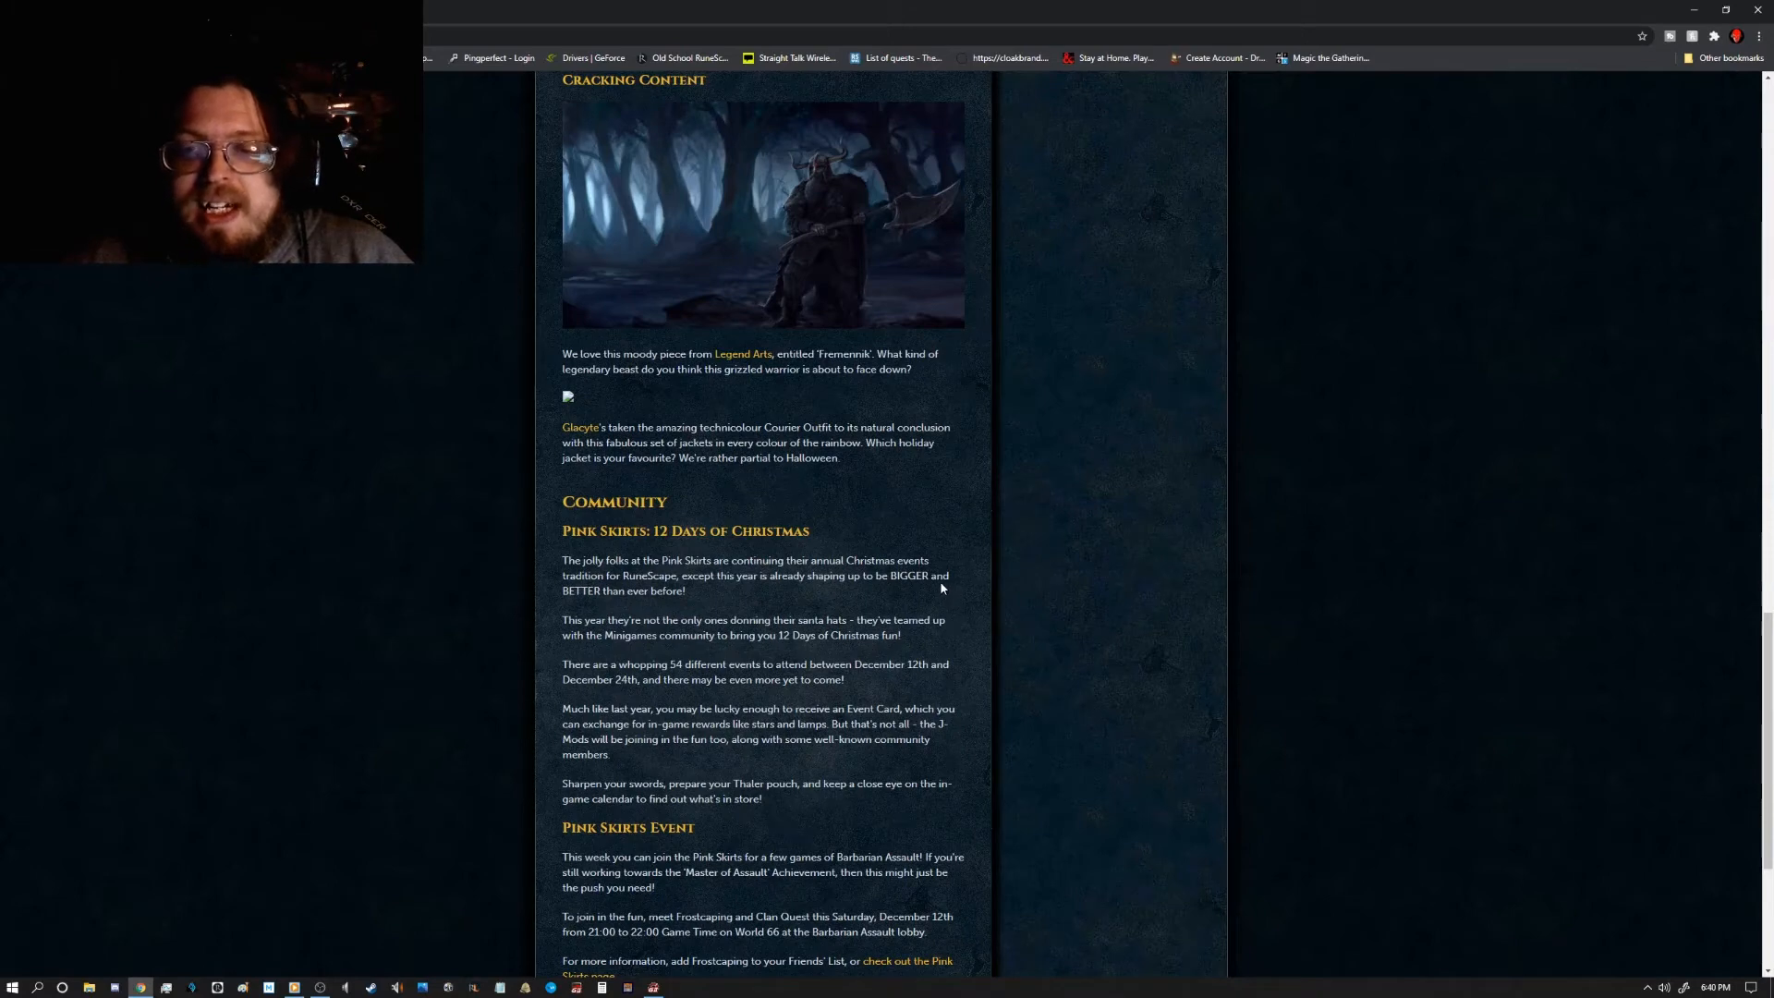
Step: Read the Community news to its sign-off, then scroll back up to the patch notes
{"action": "scroll", "scroll_direction": "down", "scroll_amount": 3}
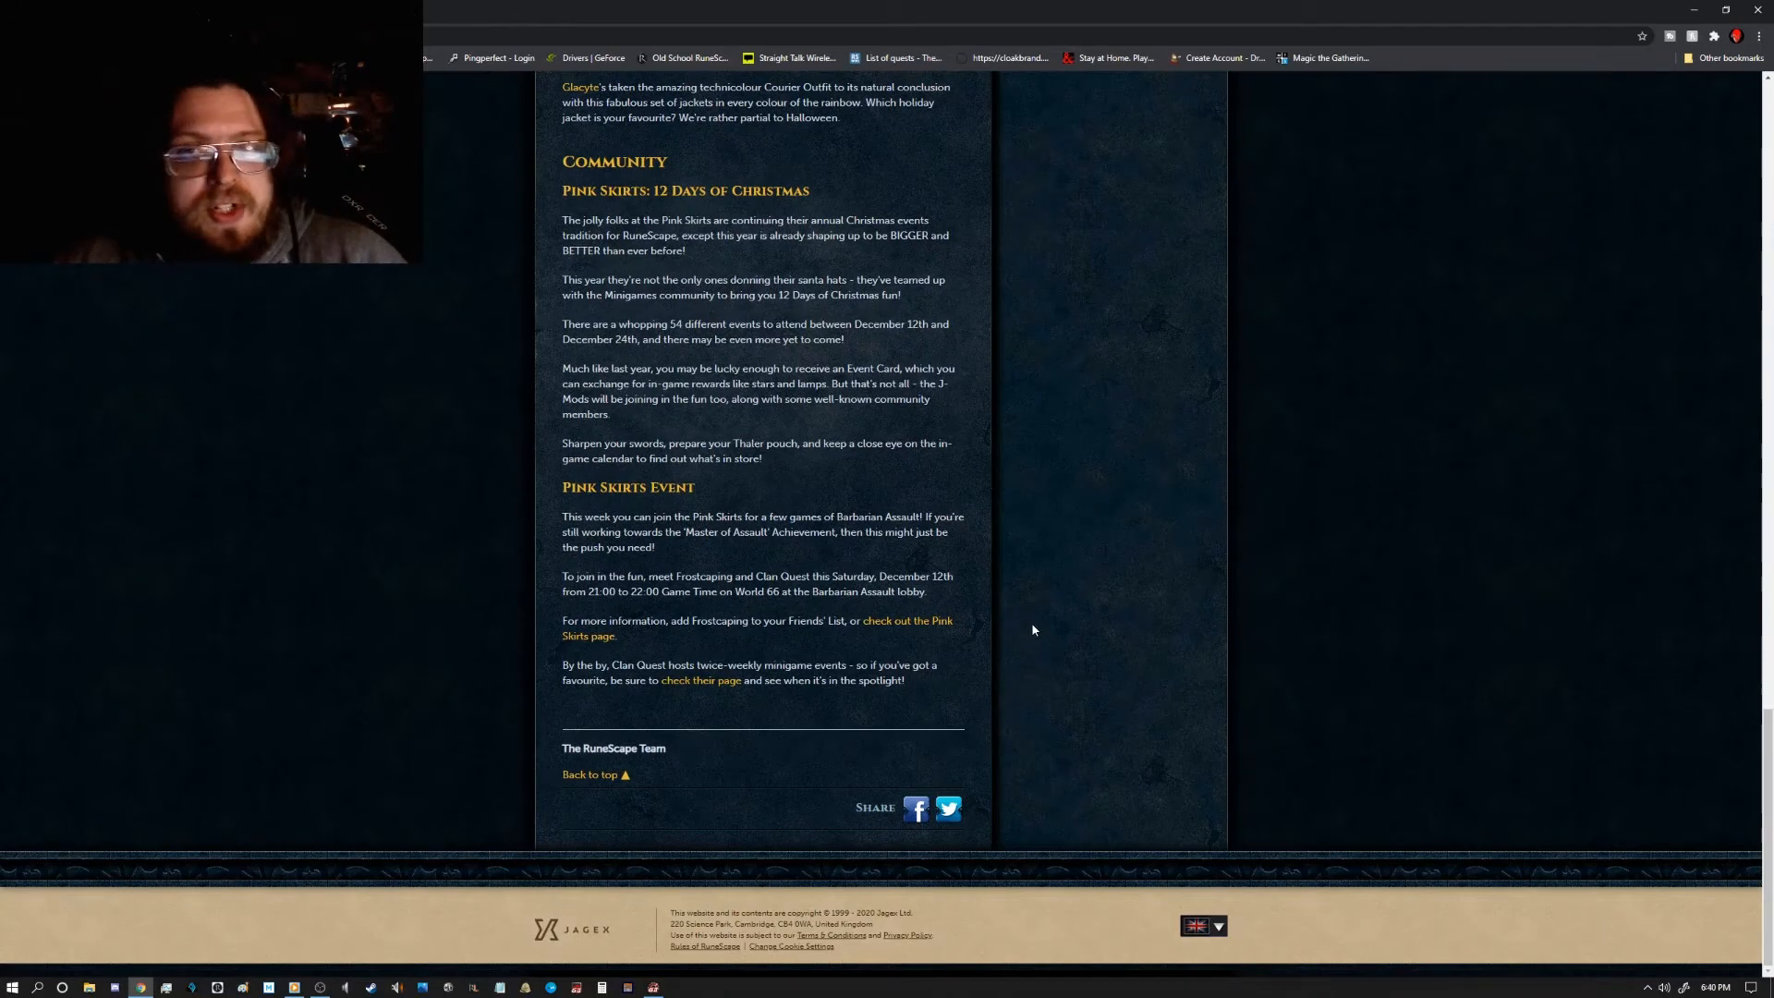
{"action": "mouse_move", "coordinate": [842, 501]}
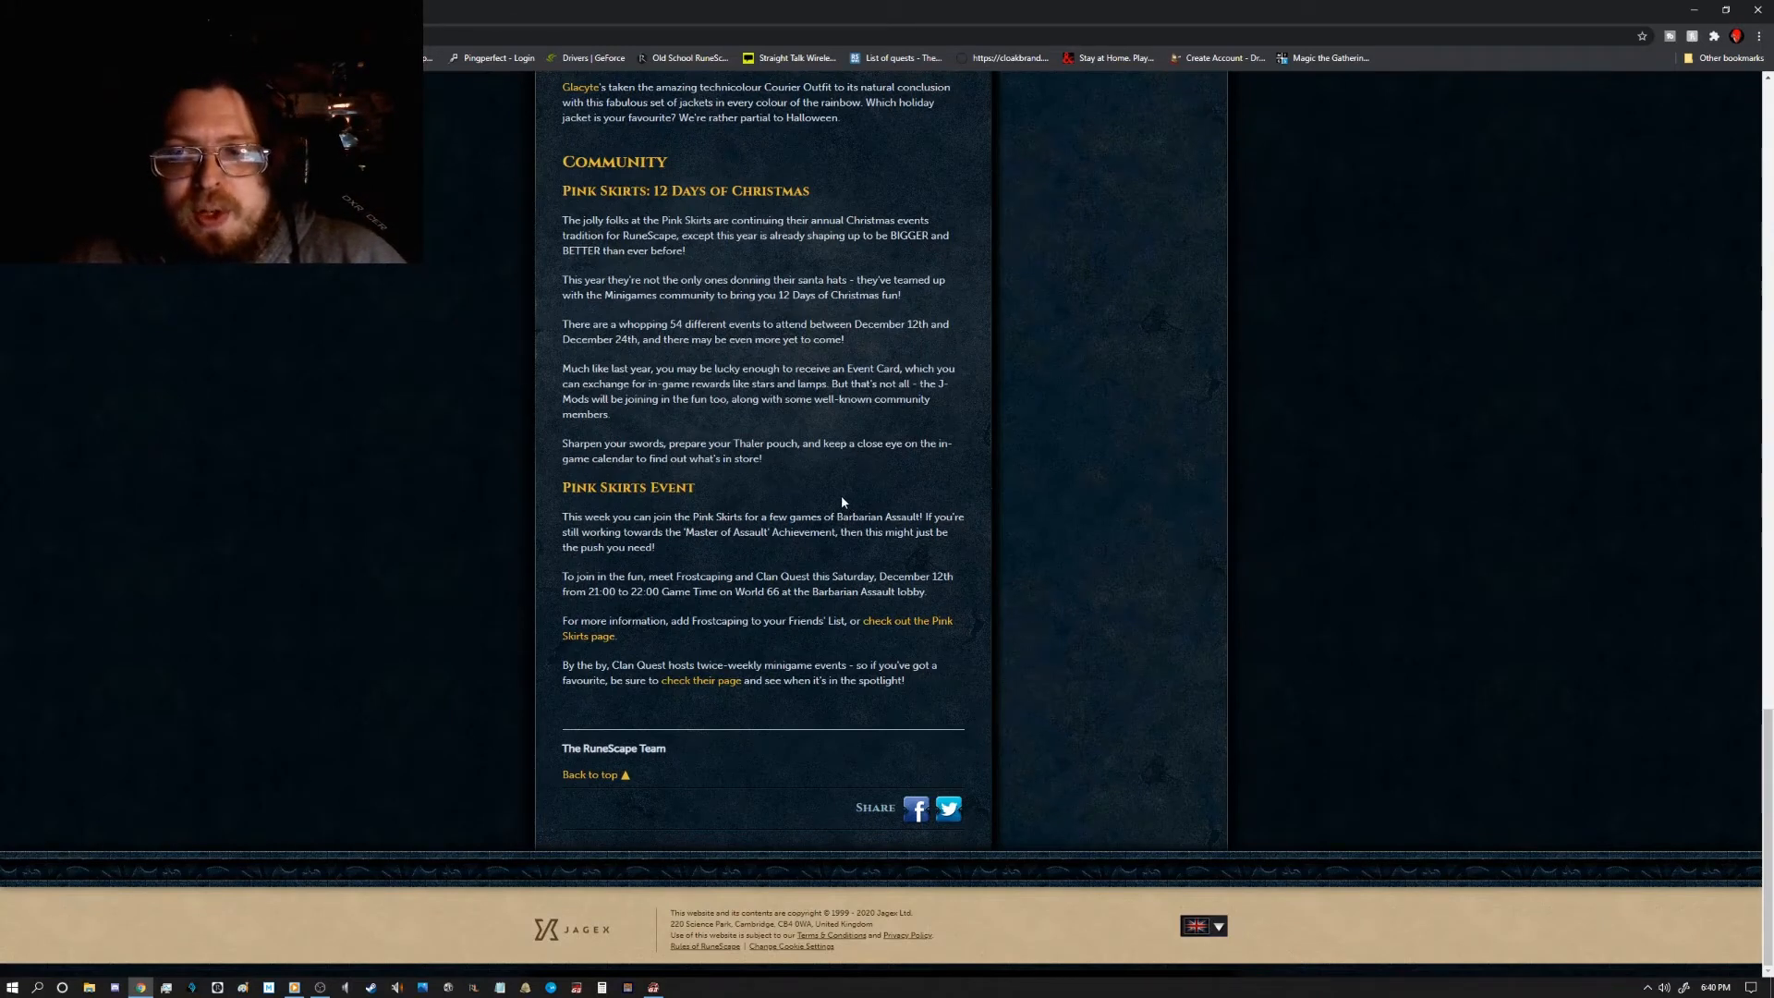
{"action": "mouse_move", "coordinate": [801, 494]}
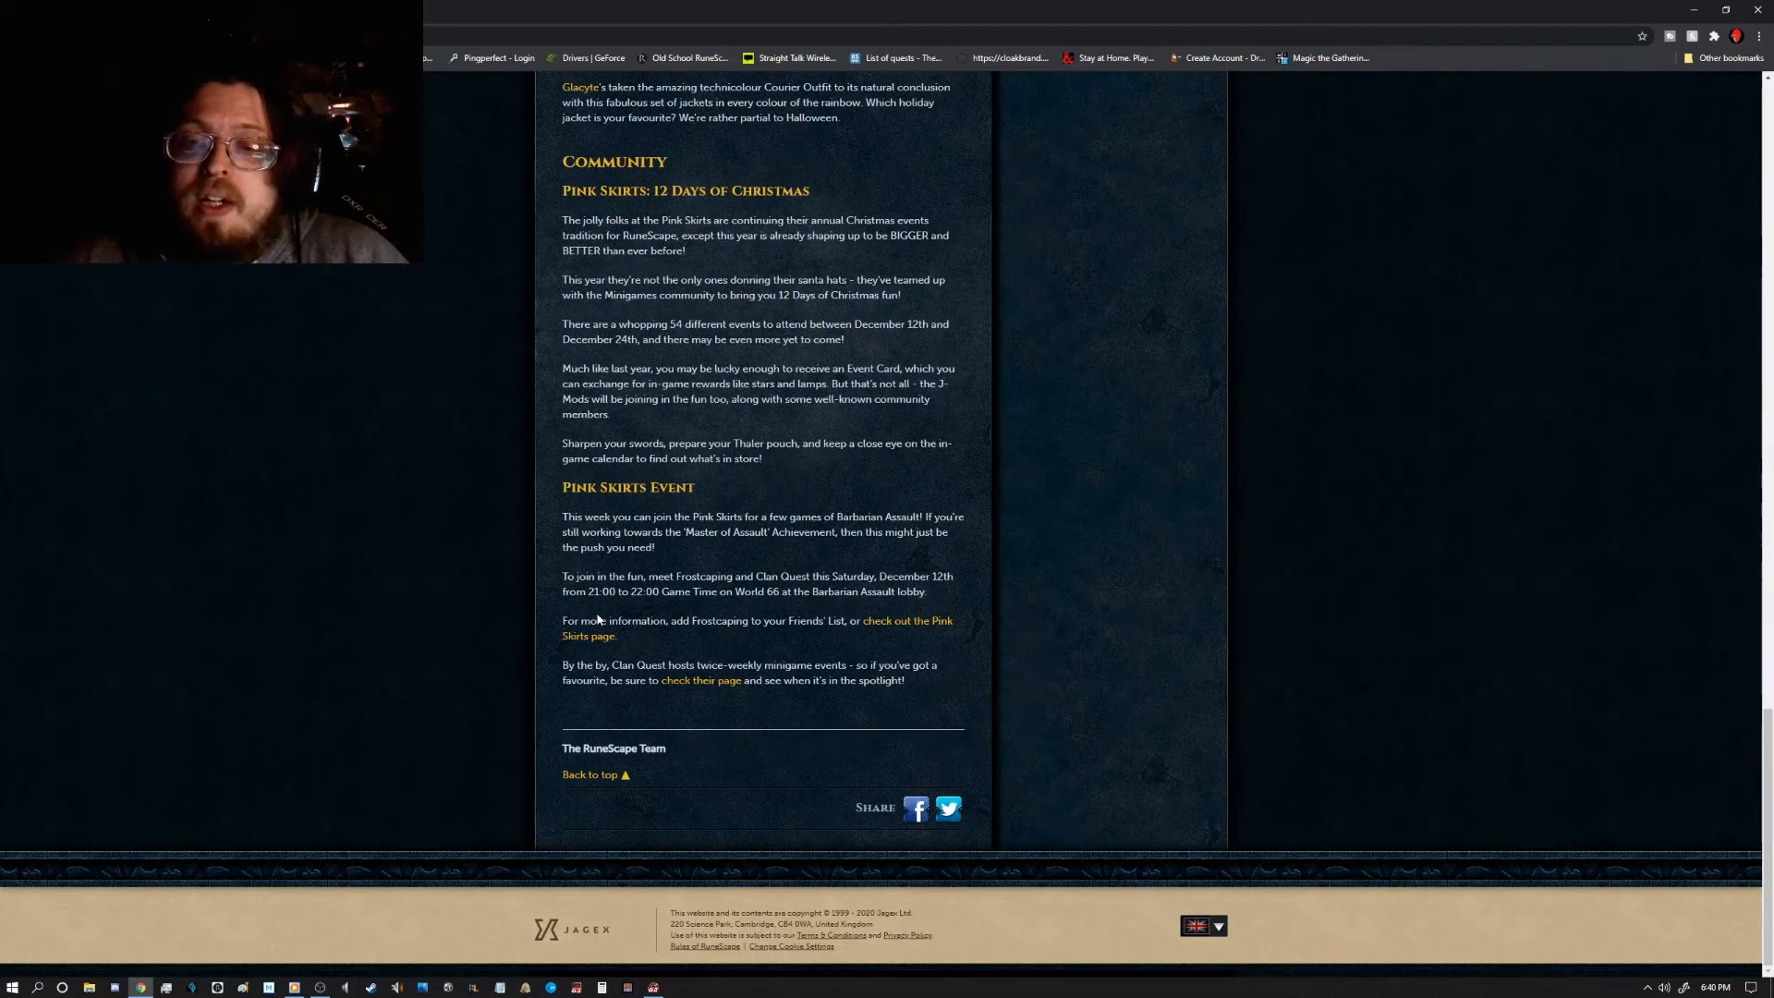
{"action": "mouse_move", "coordinate": [702, 603]}
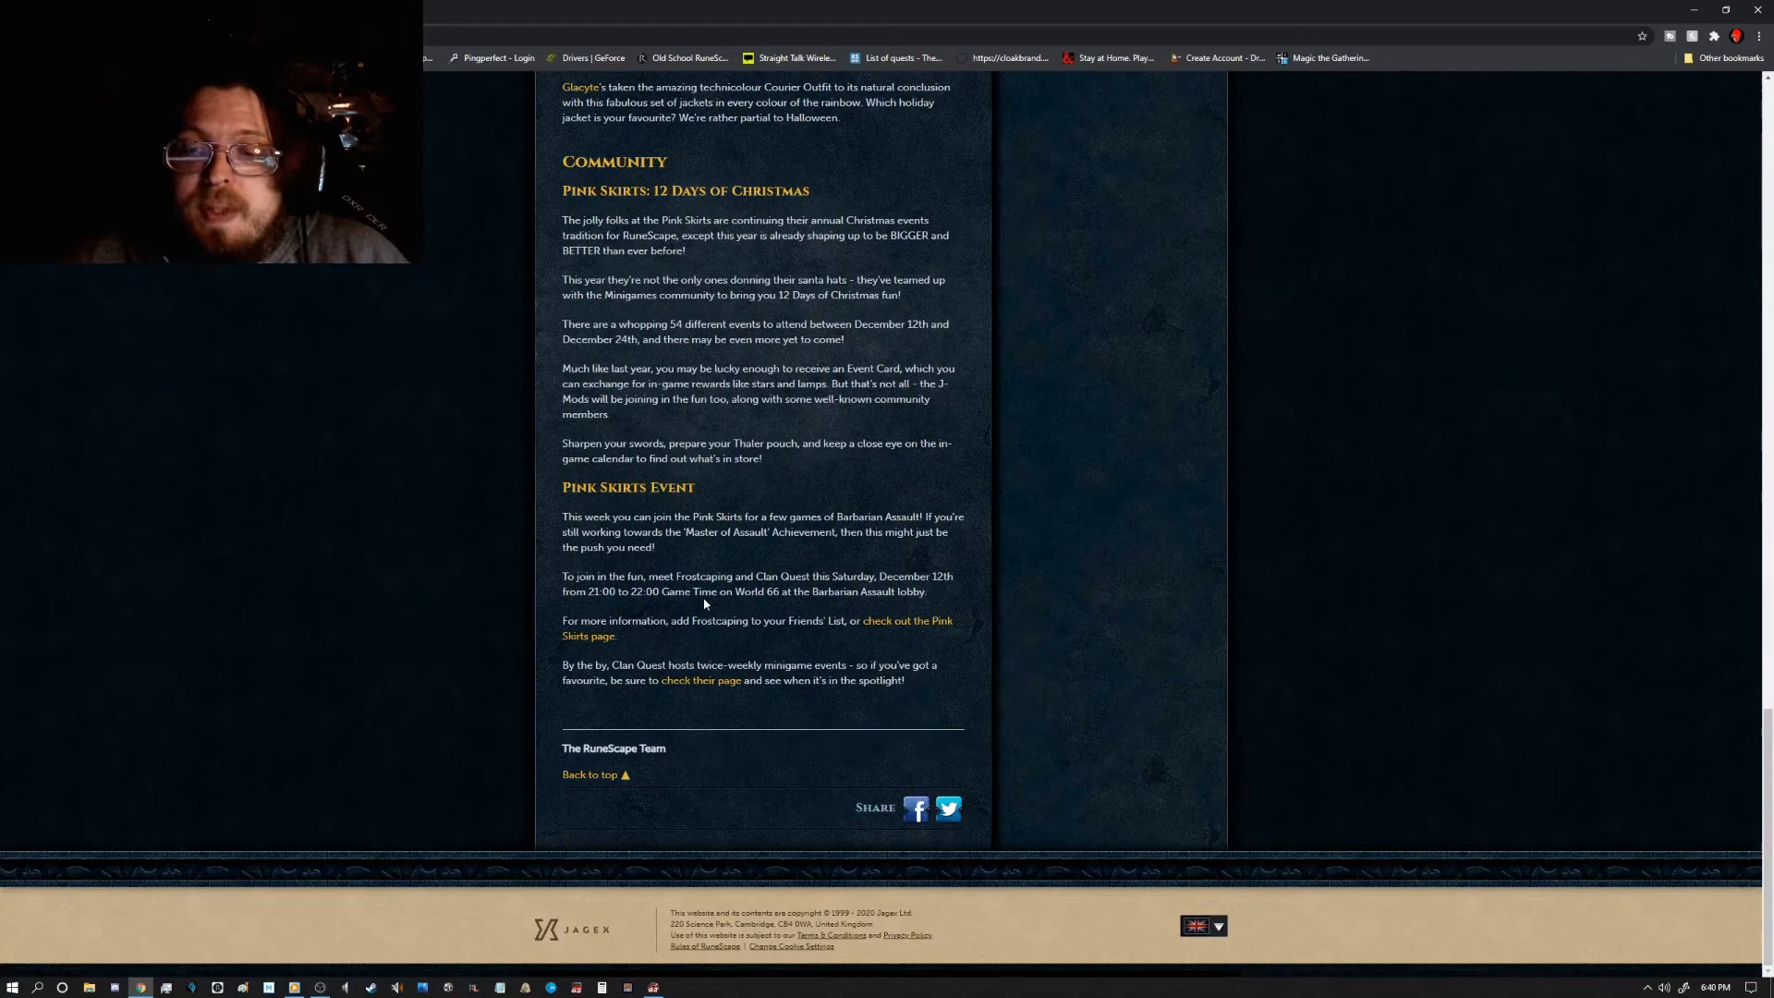
{"action": "mouse_move", "coordinate": [842, 605]}
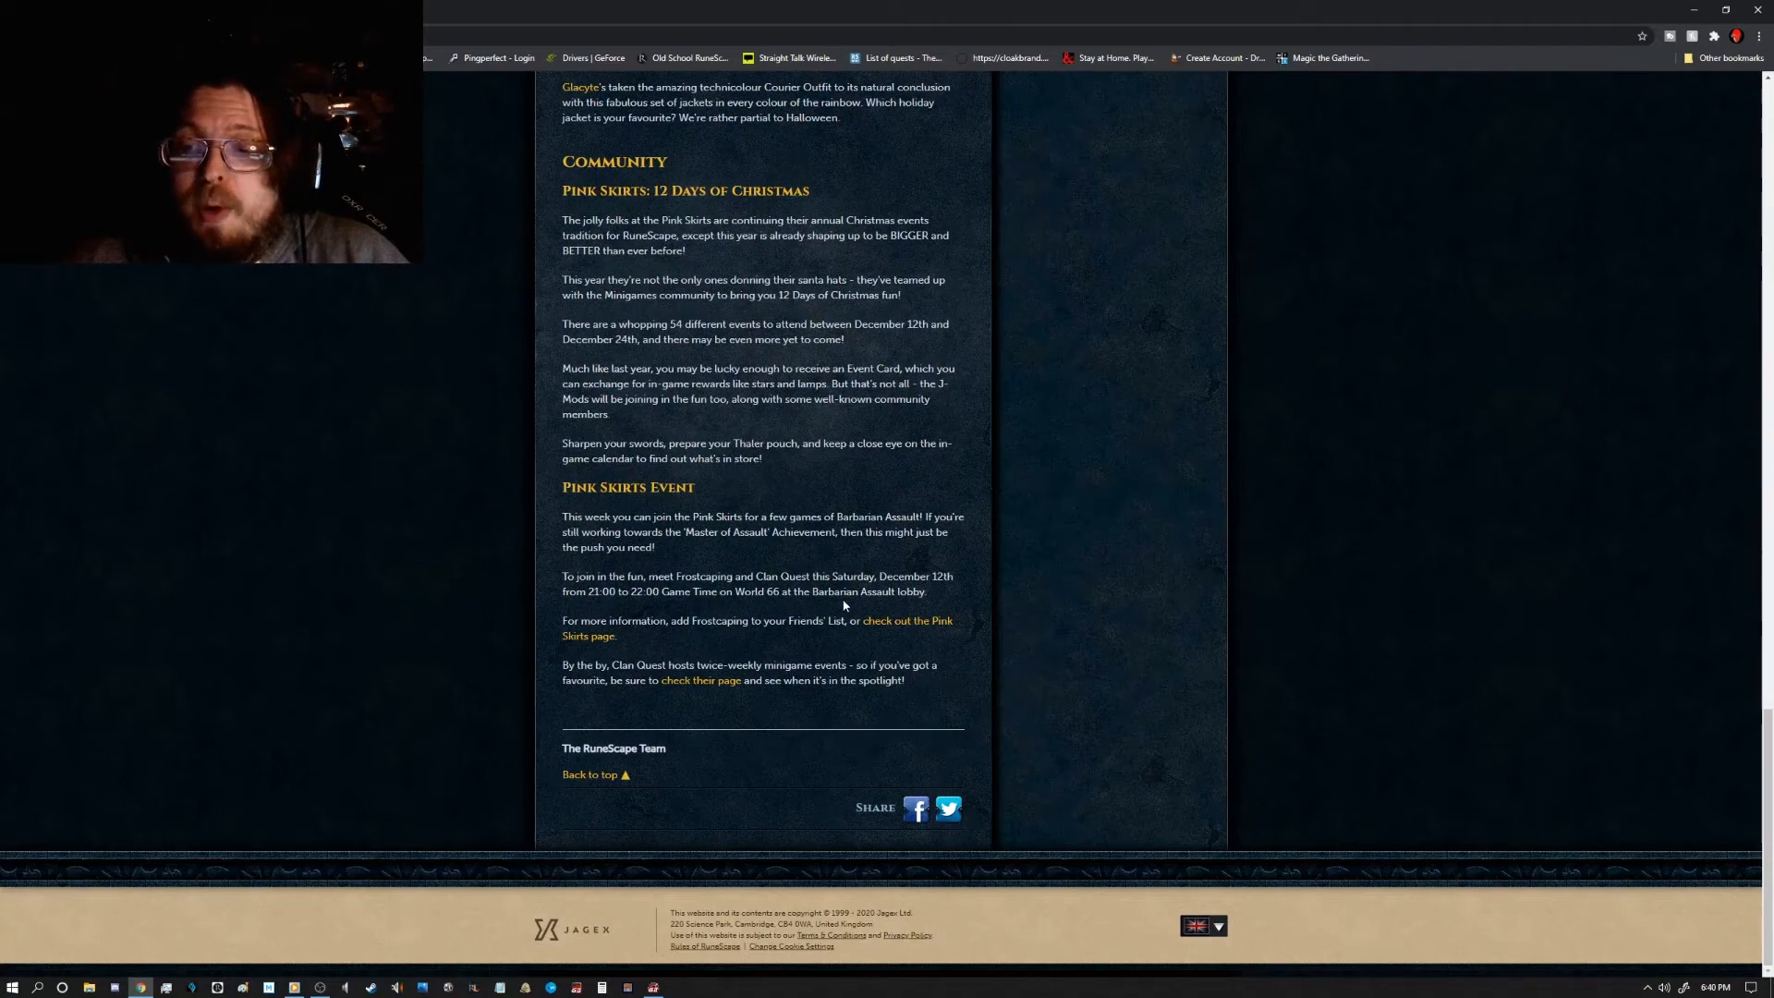
{"action": "scroll", "scroll_direction": "up", "scroll_amount": 3}
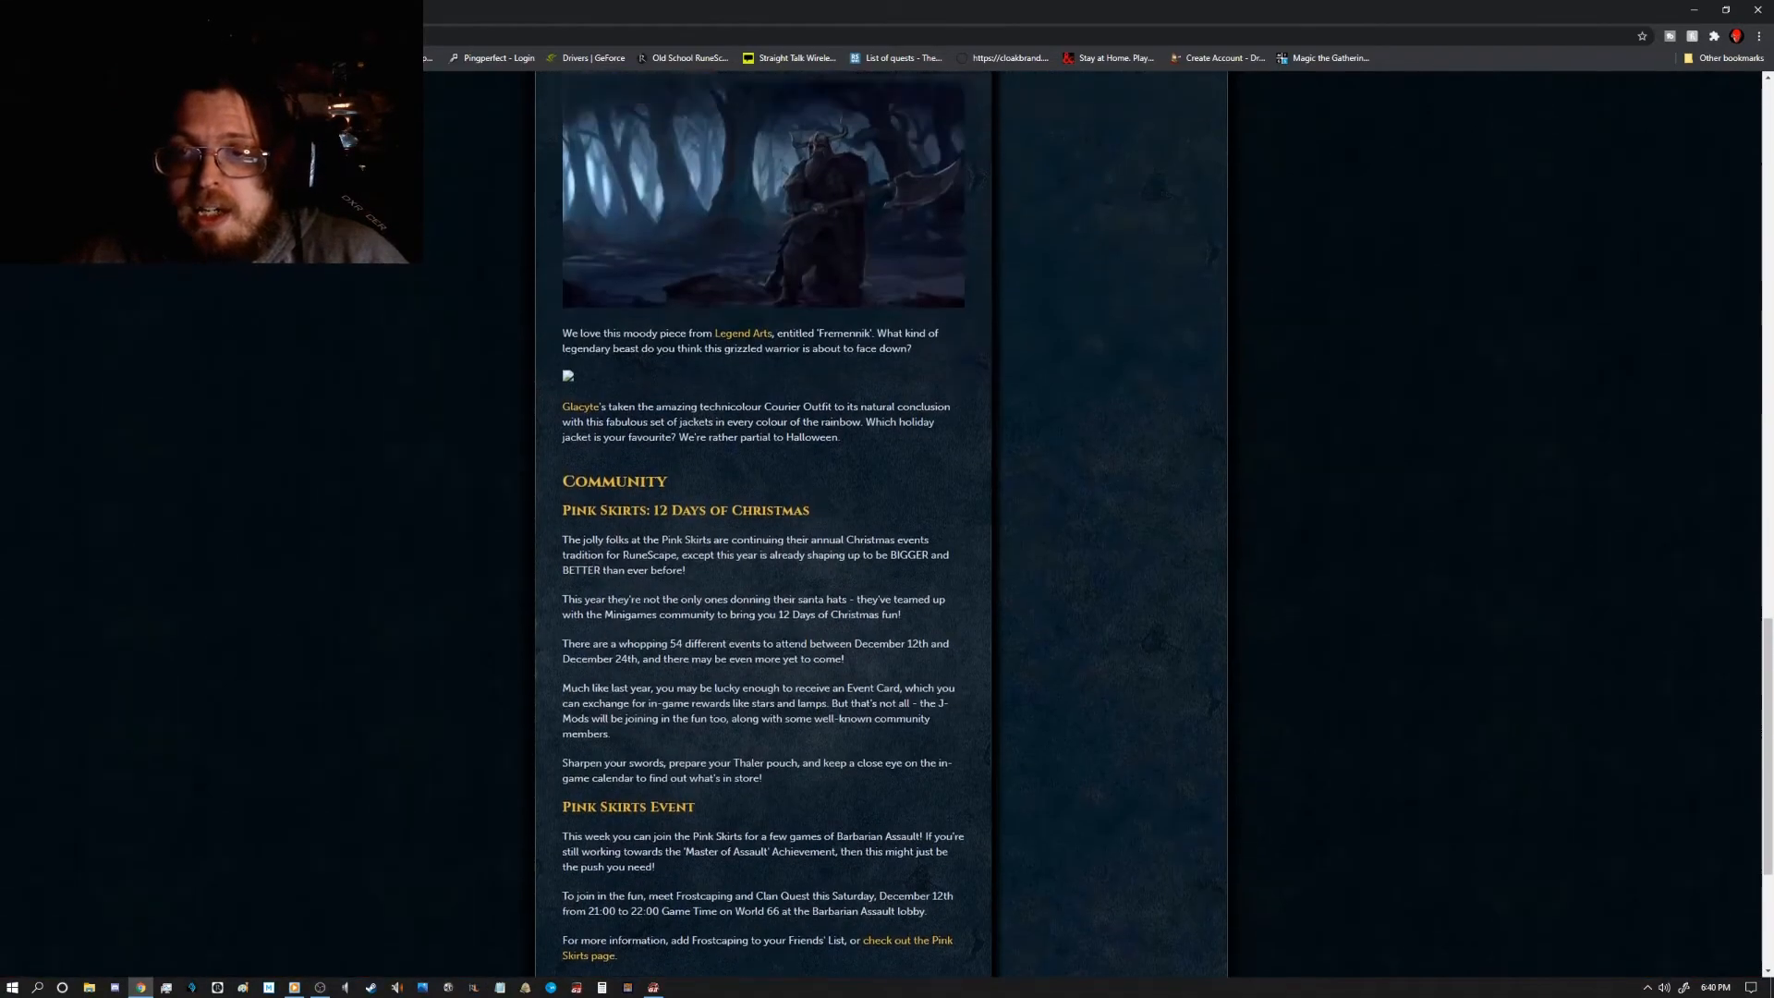
{"action": "scroll", "scroll_direction": "up", "scroll_amount": 3}
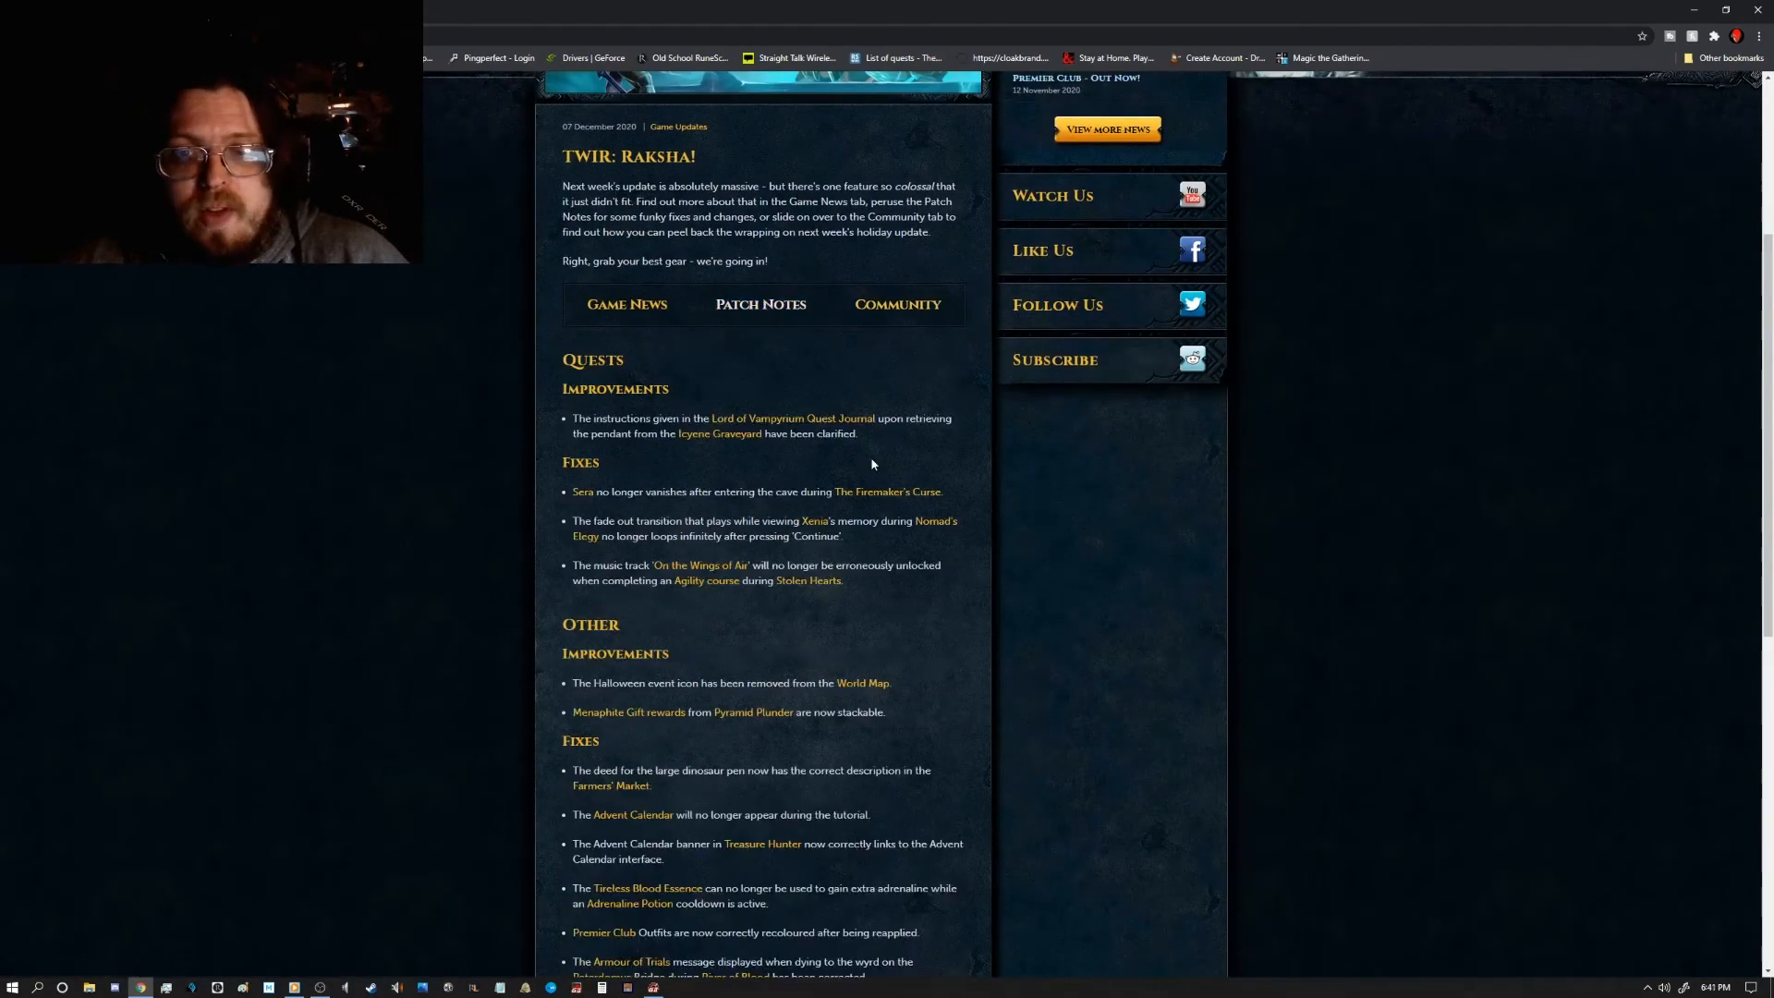
Step: Scroll through the Quests and Other improvements and fixes lists until Hotfixes appears
{"action": "scroll", "scroll_direction": "down", "scroll_amount": 3}
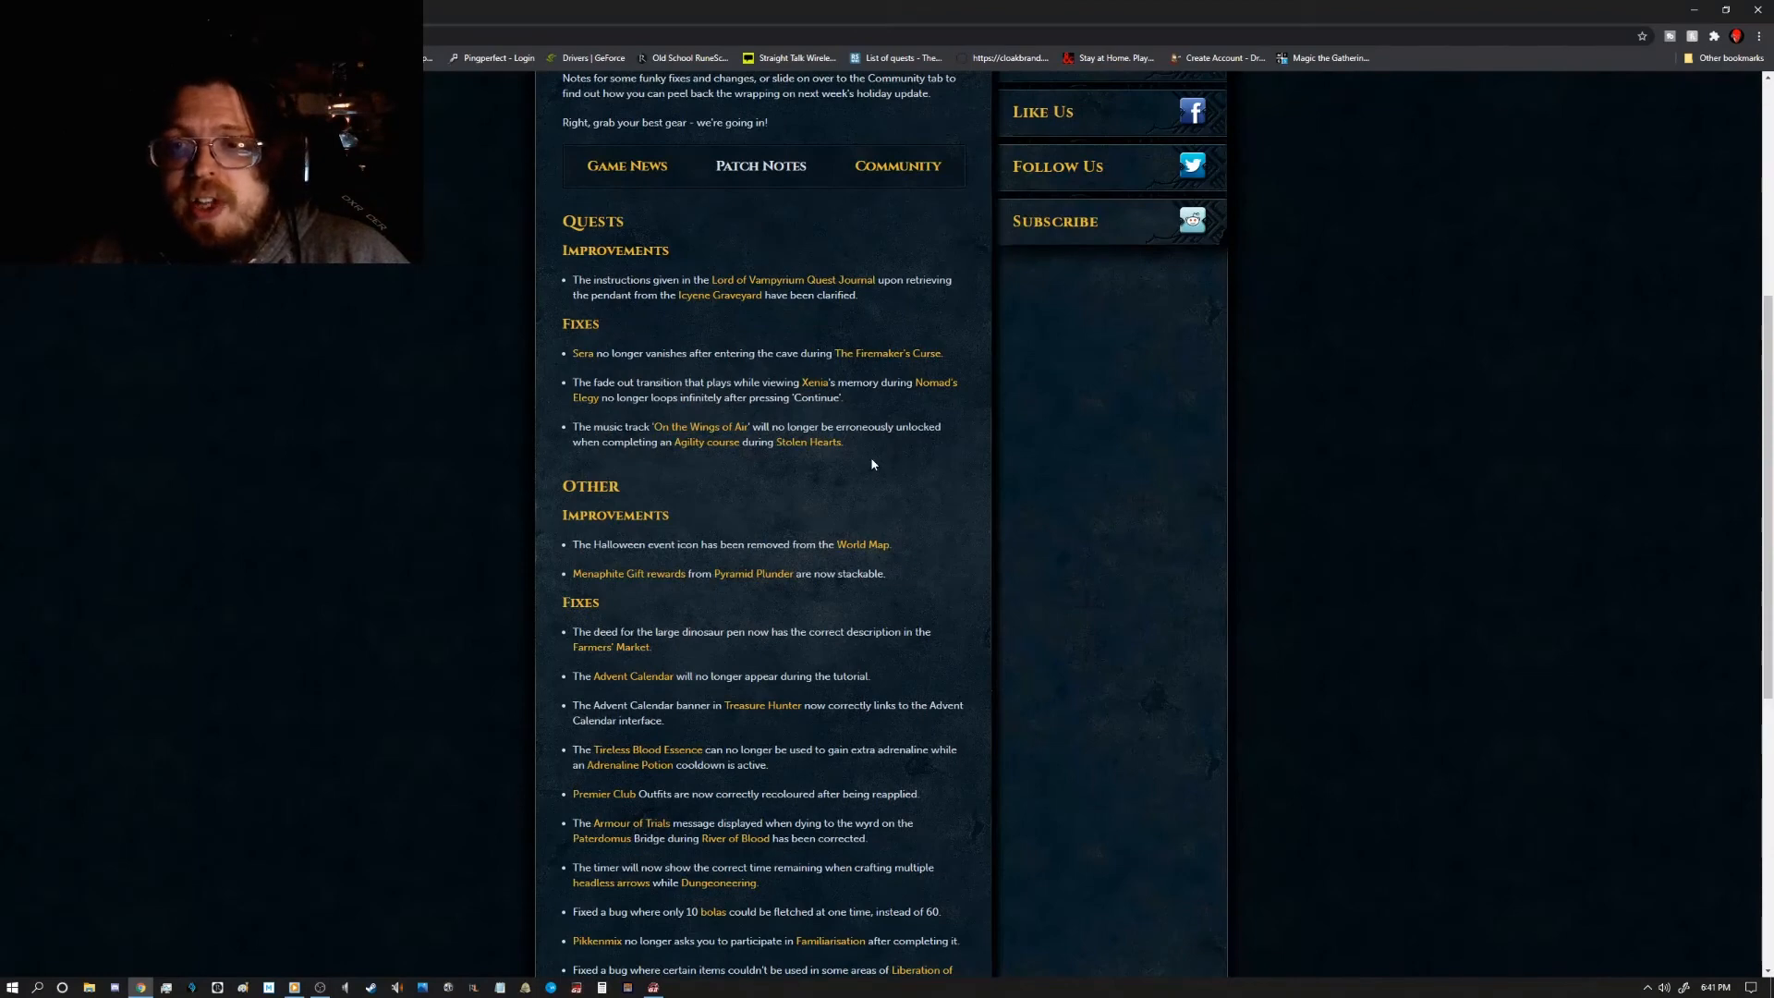
{"action": "mouse_move", "coordinate": [1019, 378]}
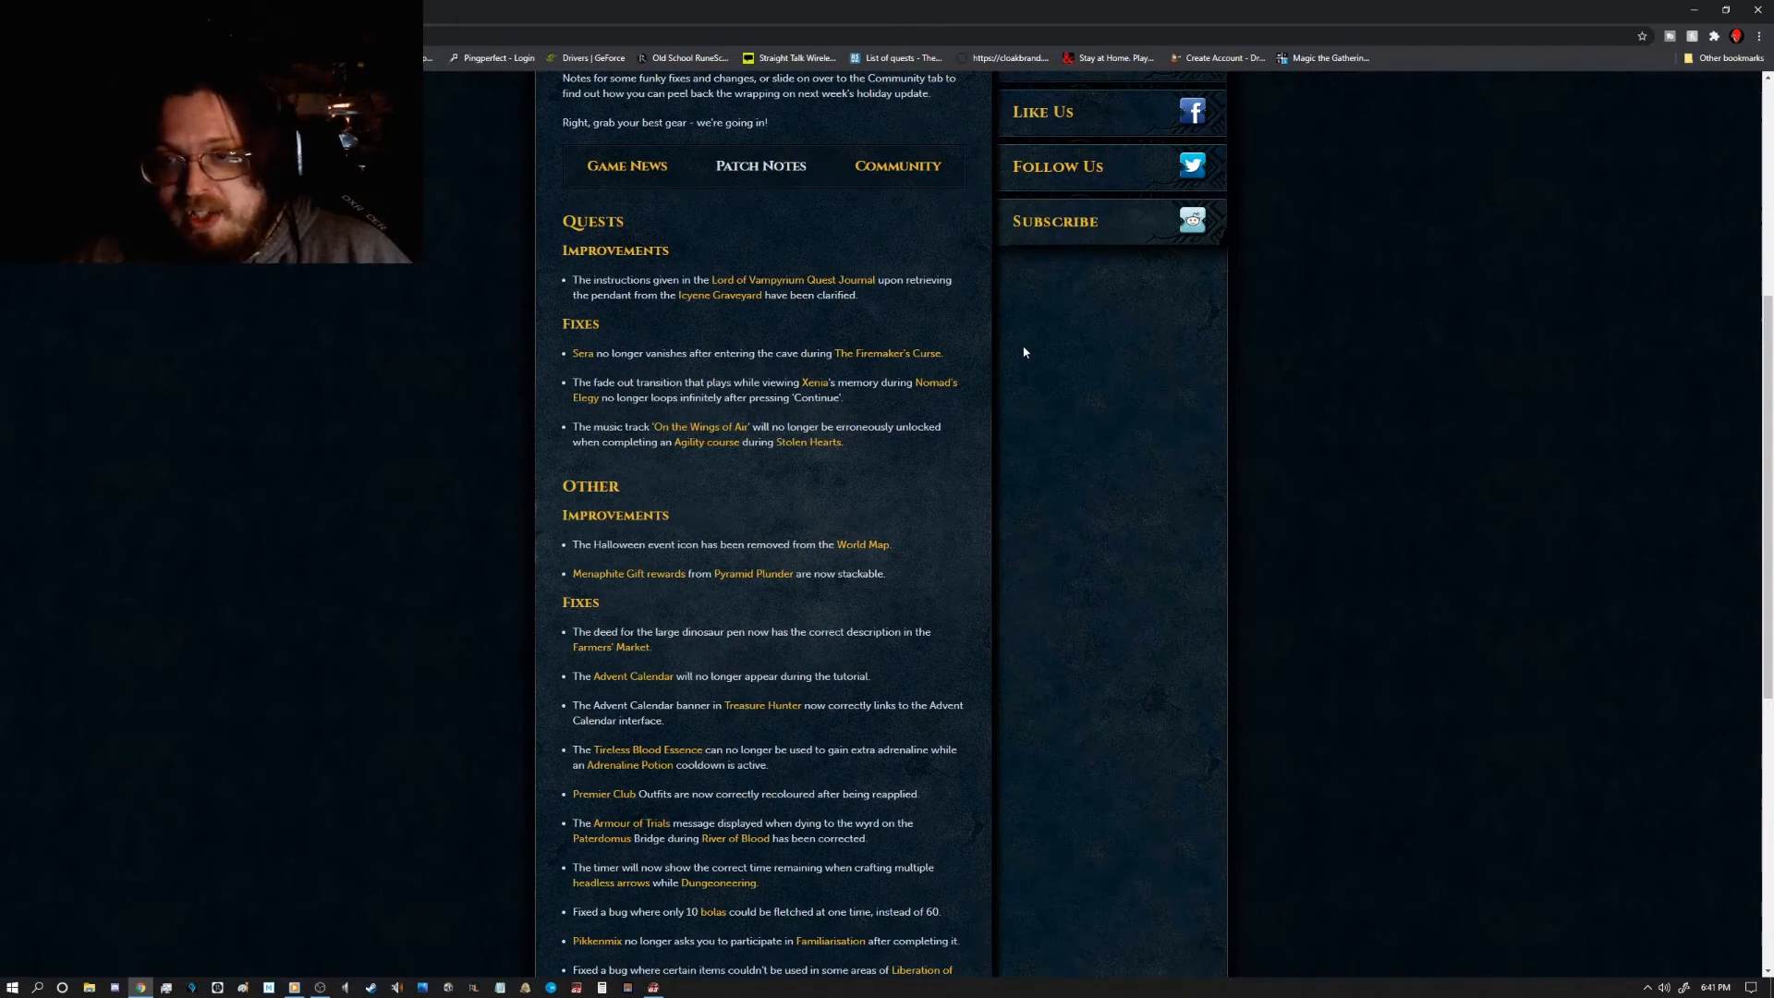
{"action": "mouse_move", "coordinate": [1026, 352]}
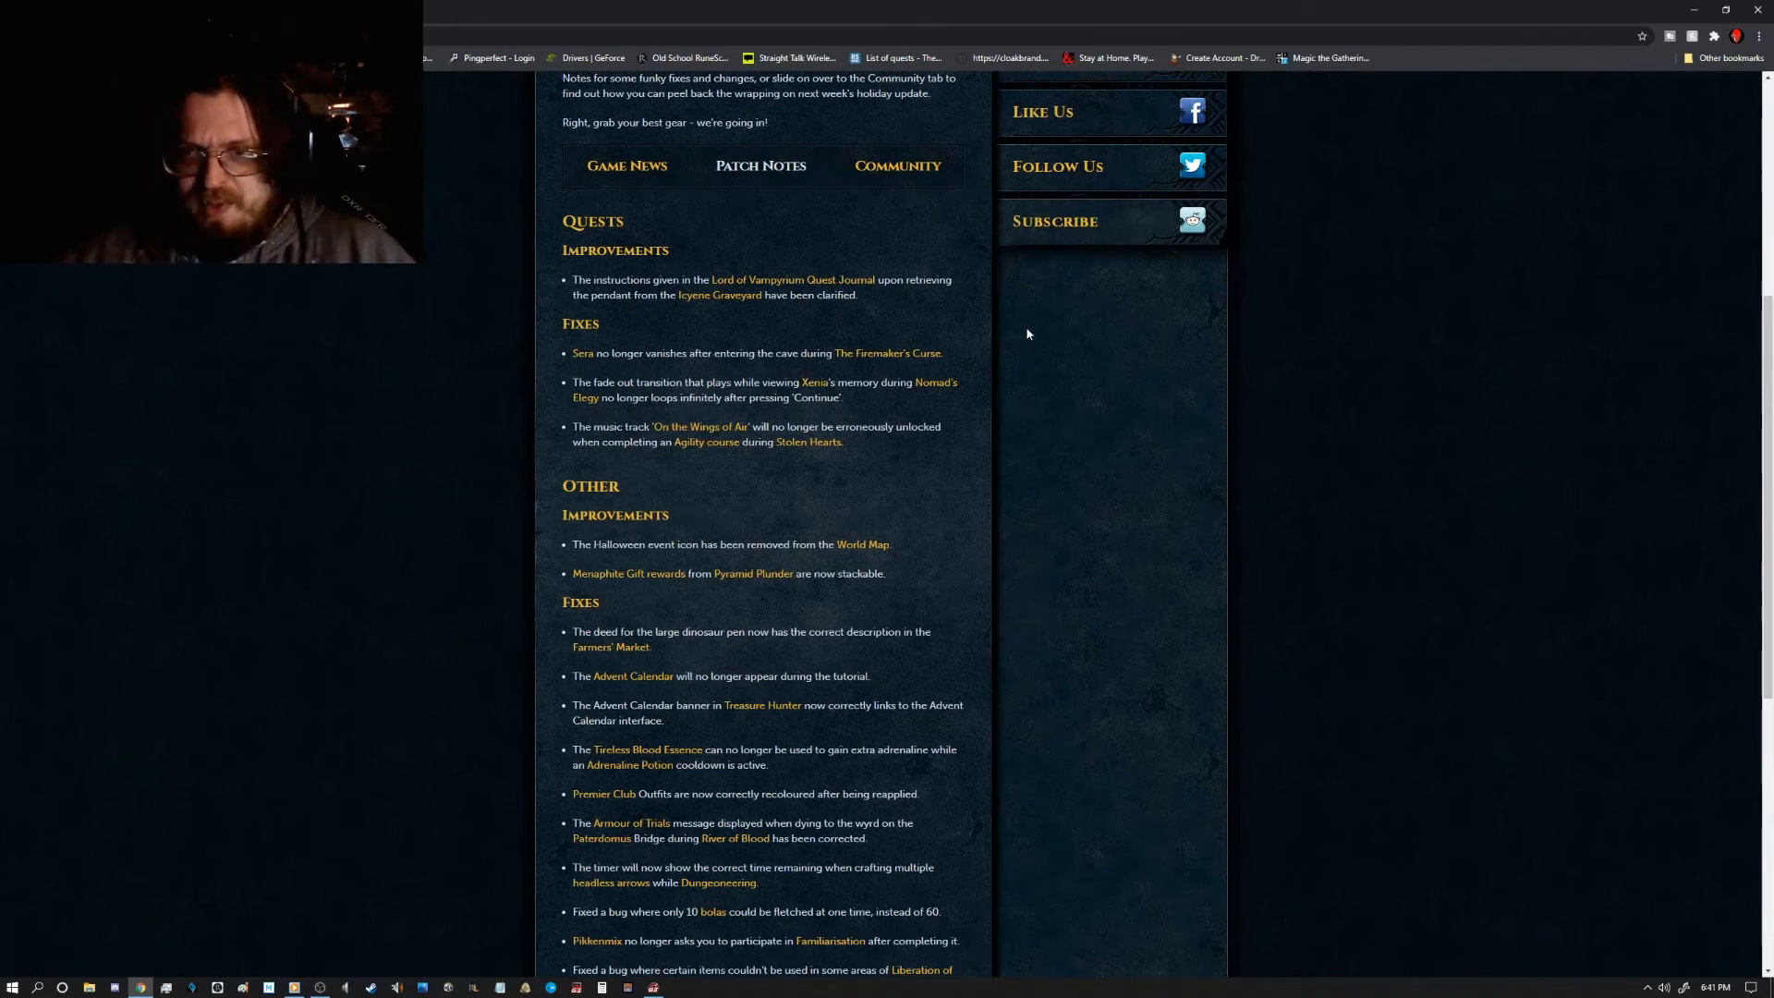
{"action": "scroll", "scroll_direction": "down", "scroll_amount": 3}
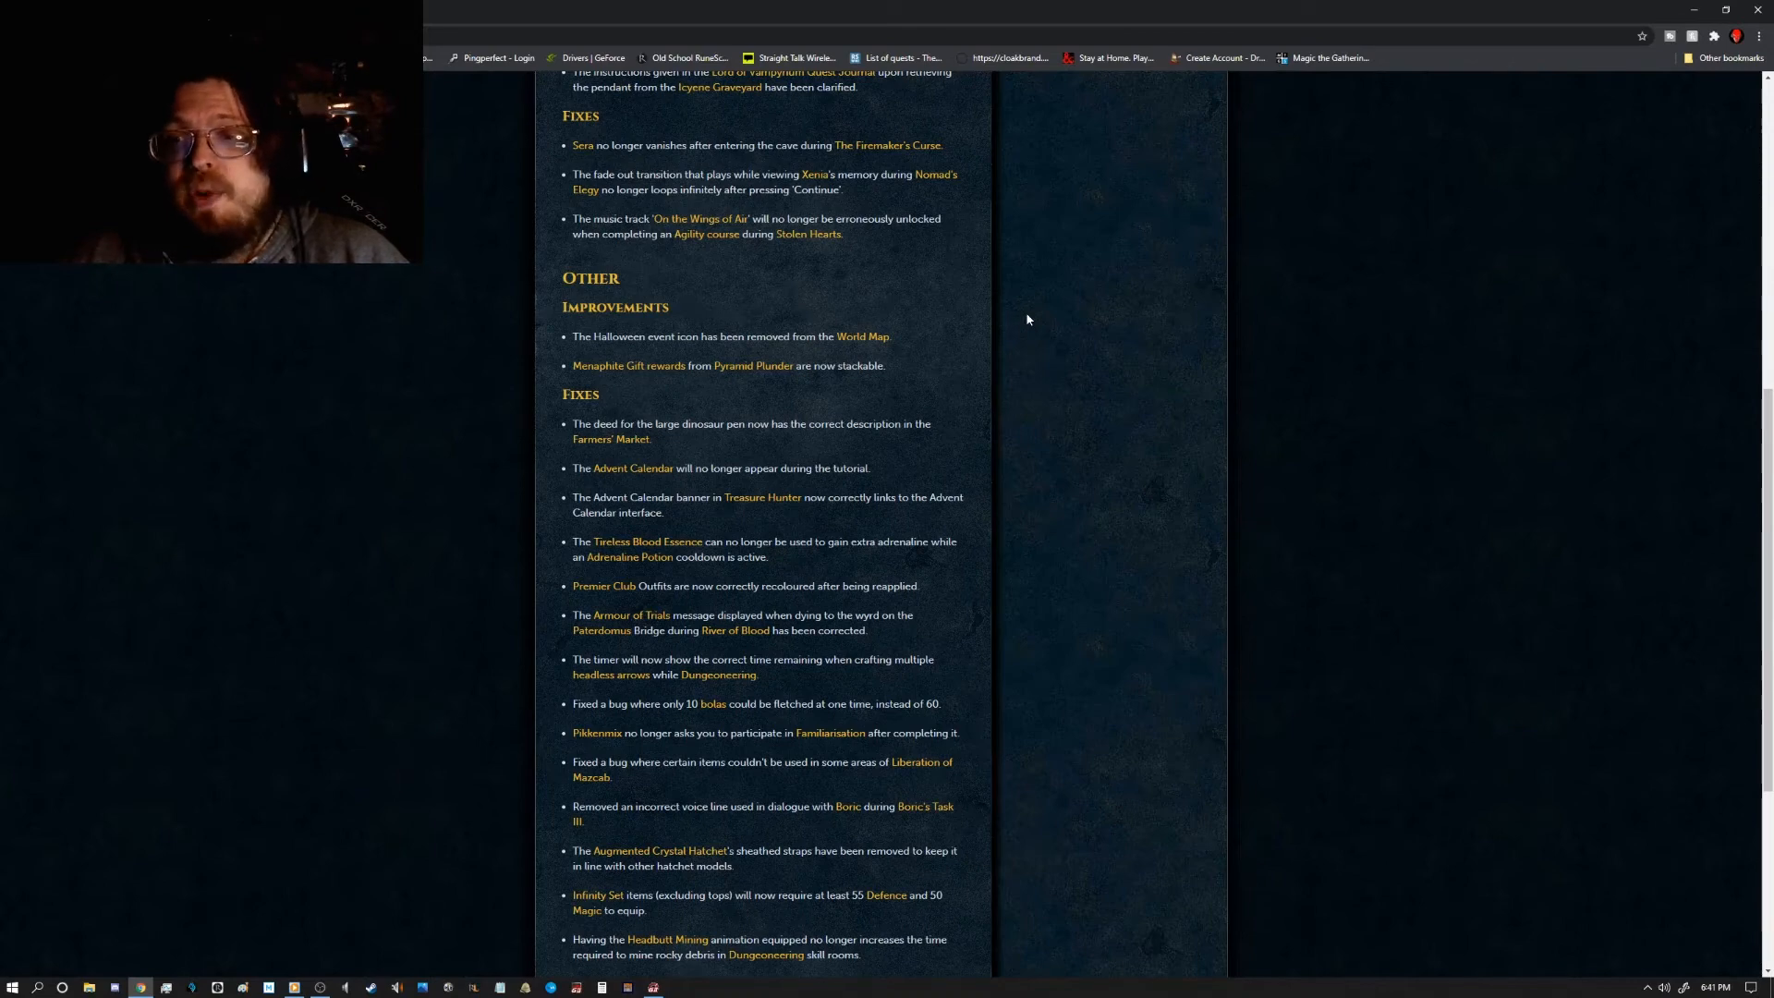
{"action": "scroll", "scroll_direction": "down", "scroll_amount": 3}
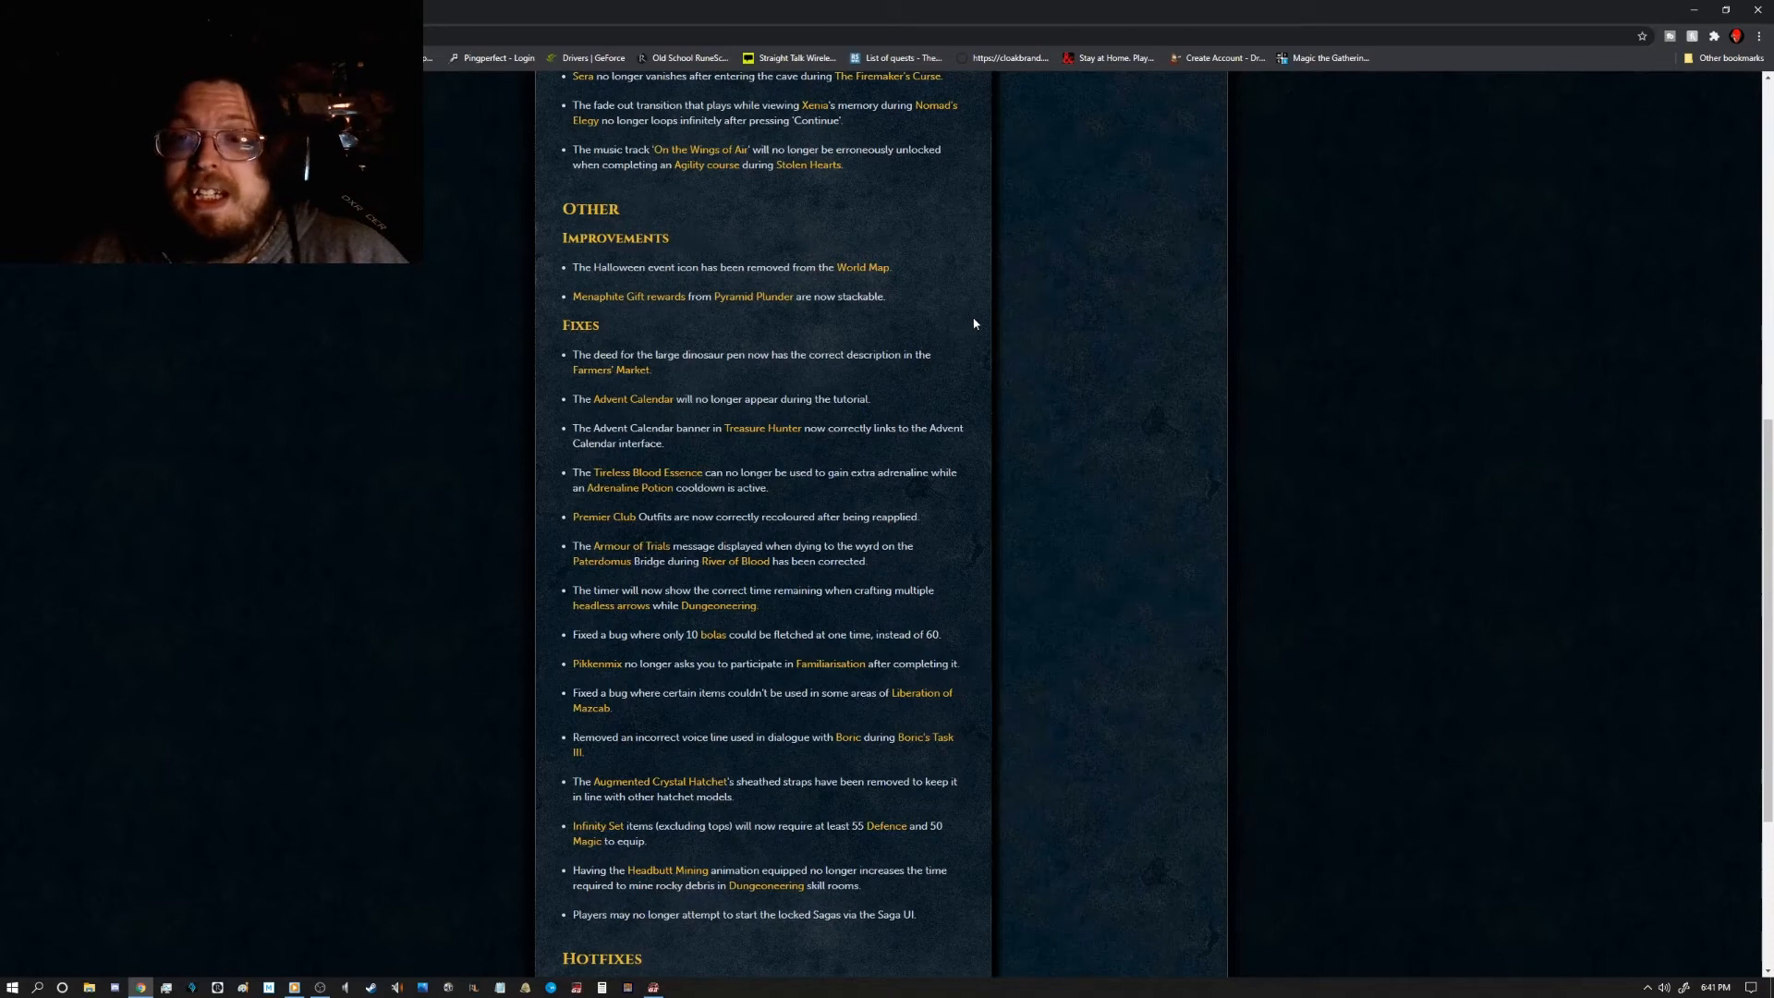
{"action": "scroll", "scroll_direction": "down", "scroll_amount": 3}
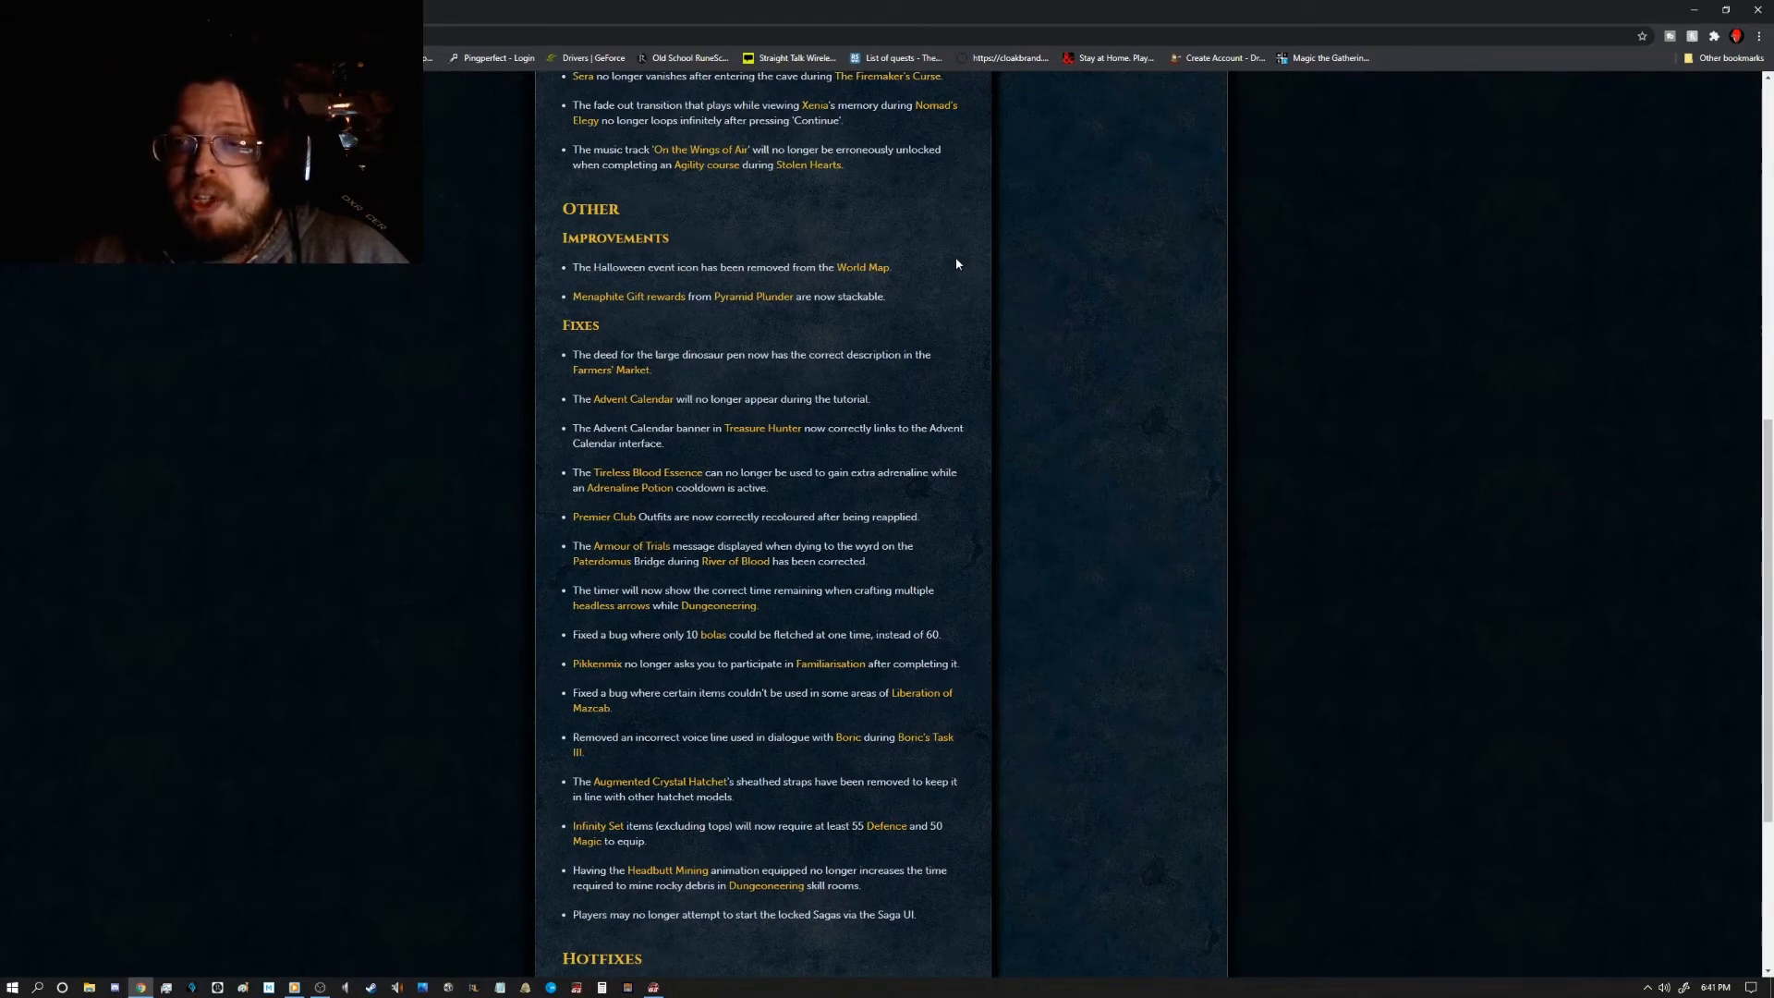
{"action": "scroll", "scroll_direction": "down", "scroll_amount": 3}
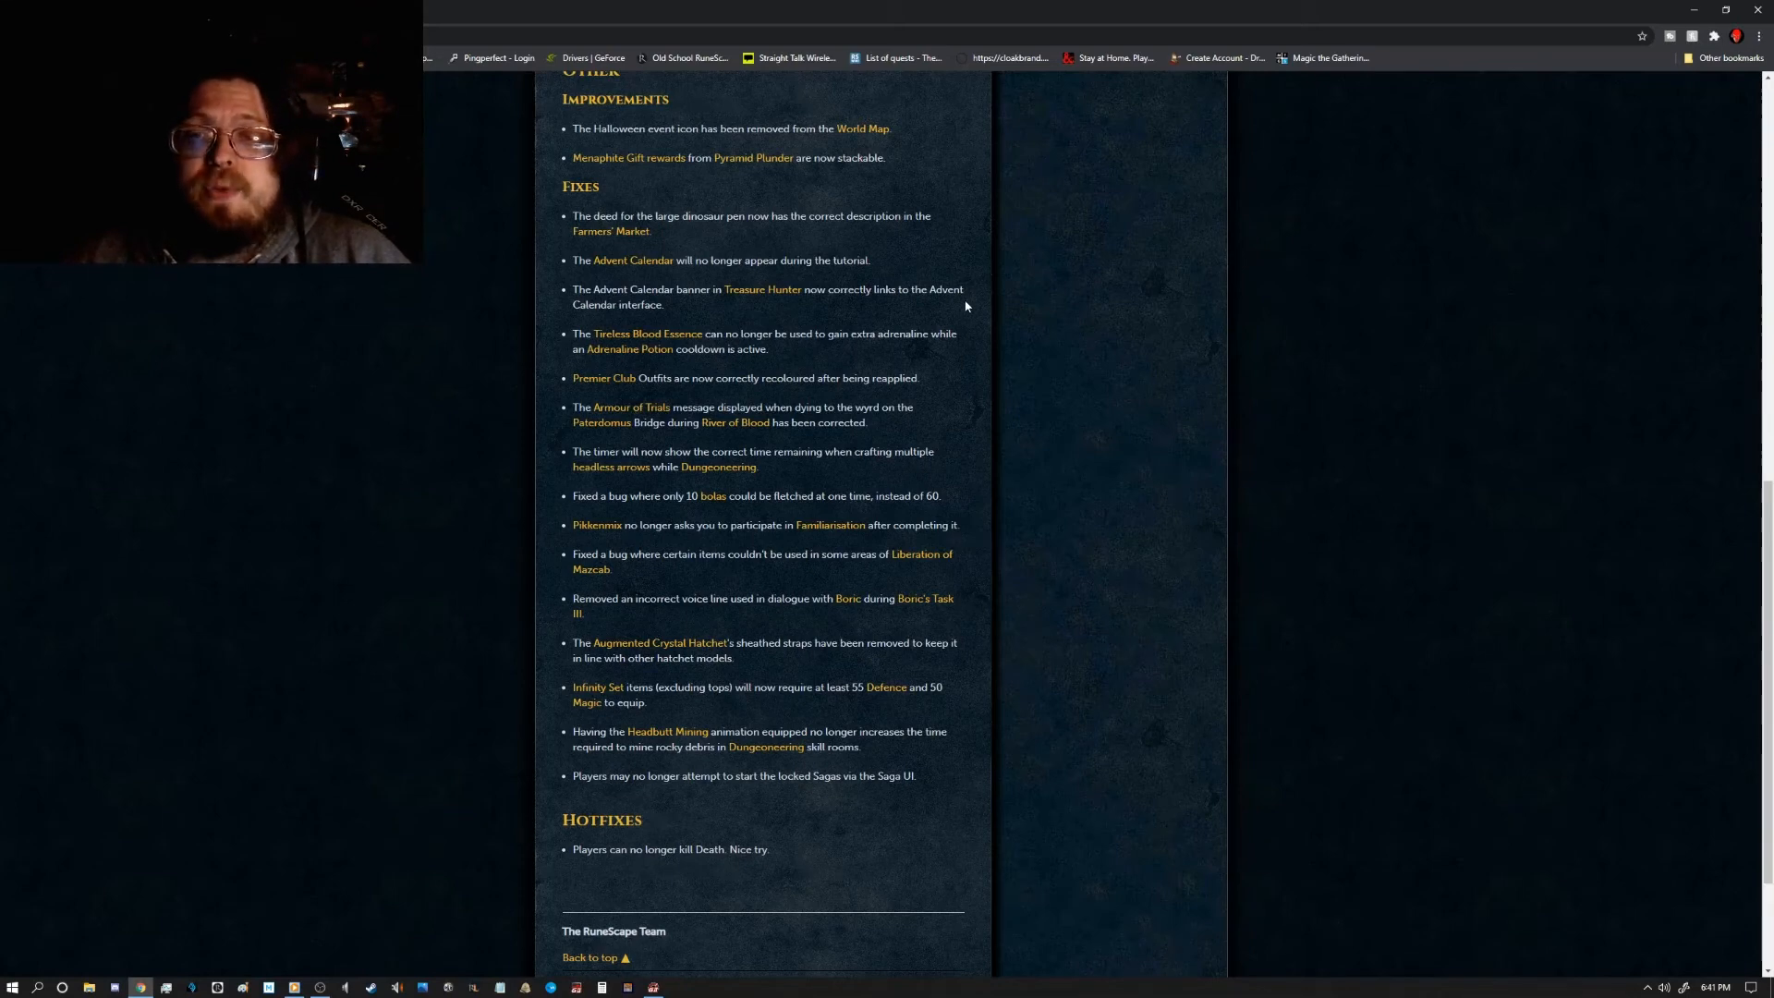
Step: Scroll past the hotfix to the RuneScape Team sign-off and page footer
{"action": "scroll", "scroll_direction": "down", "scroll_amount": 3}
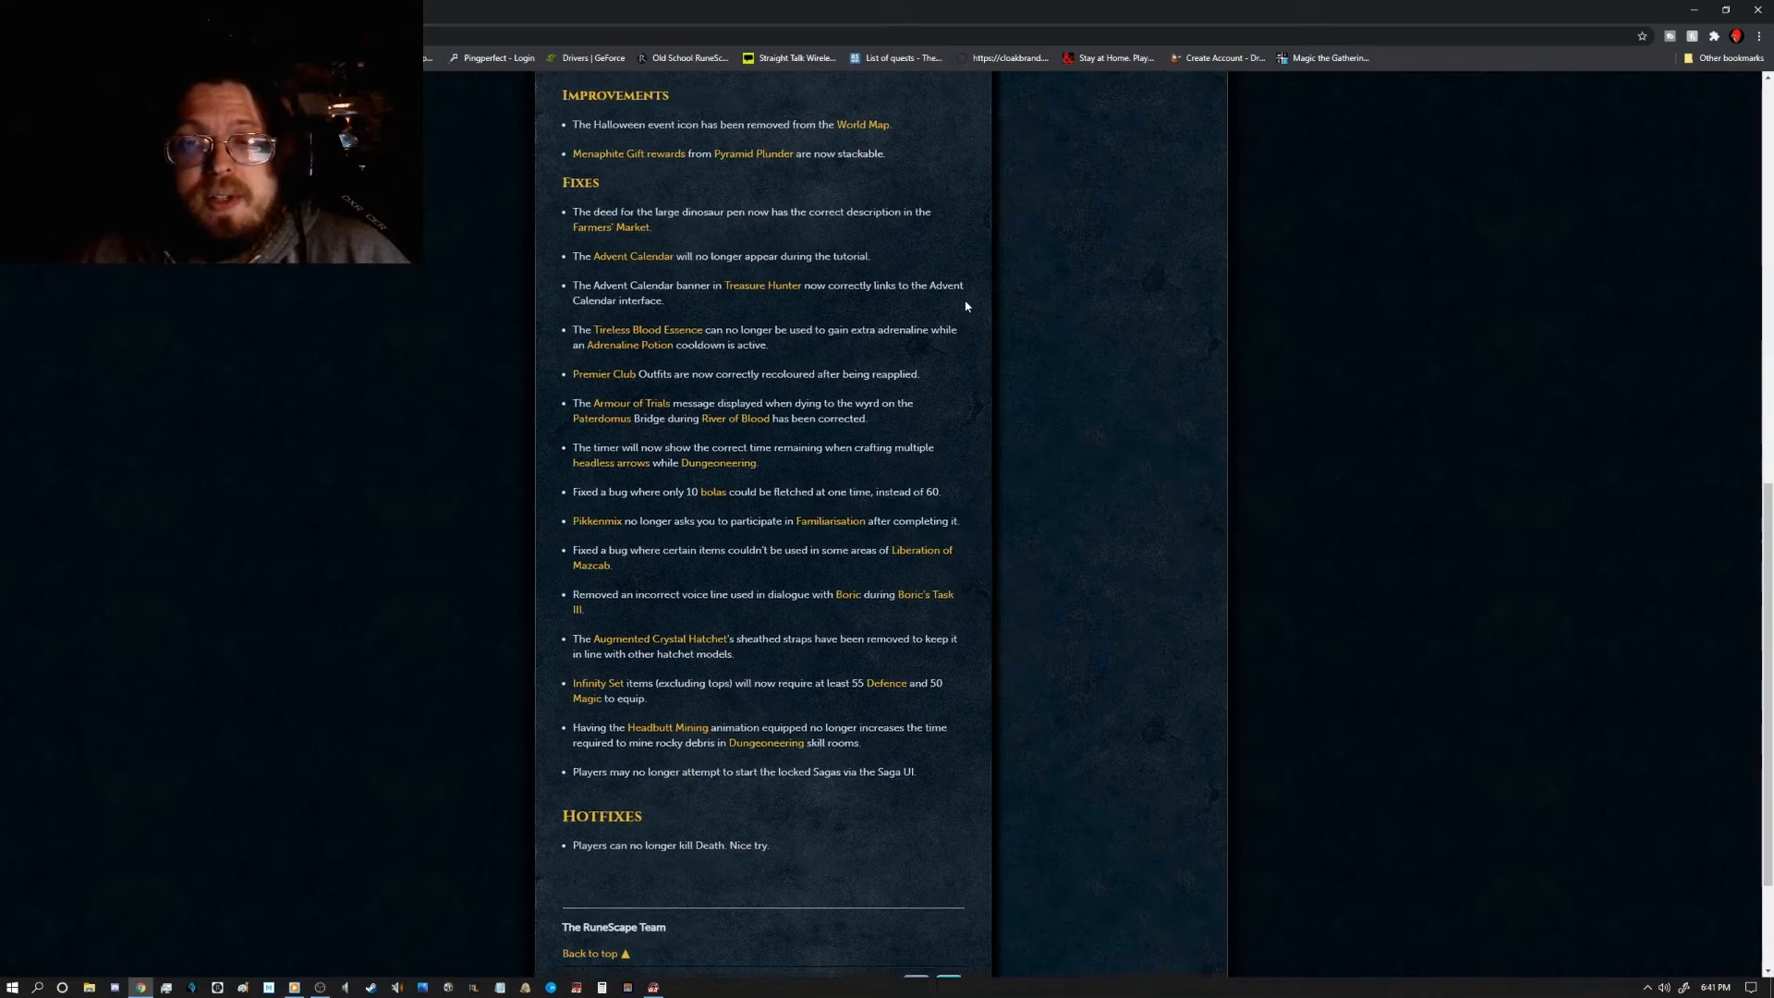
{"action": "scroll", "scroll_direction": "down", "scroll_amount": 3}
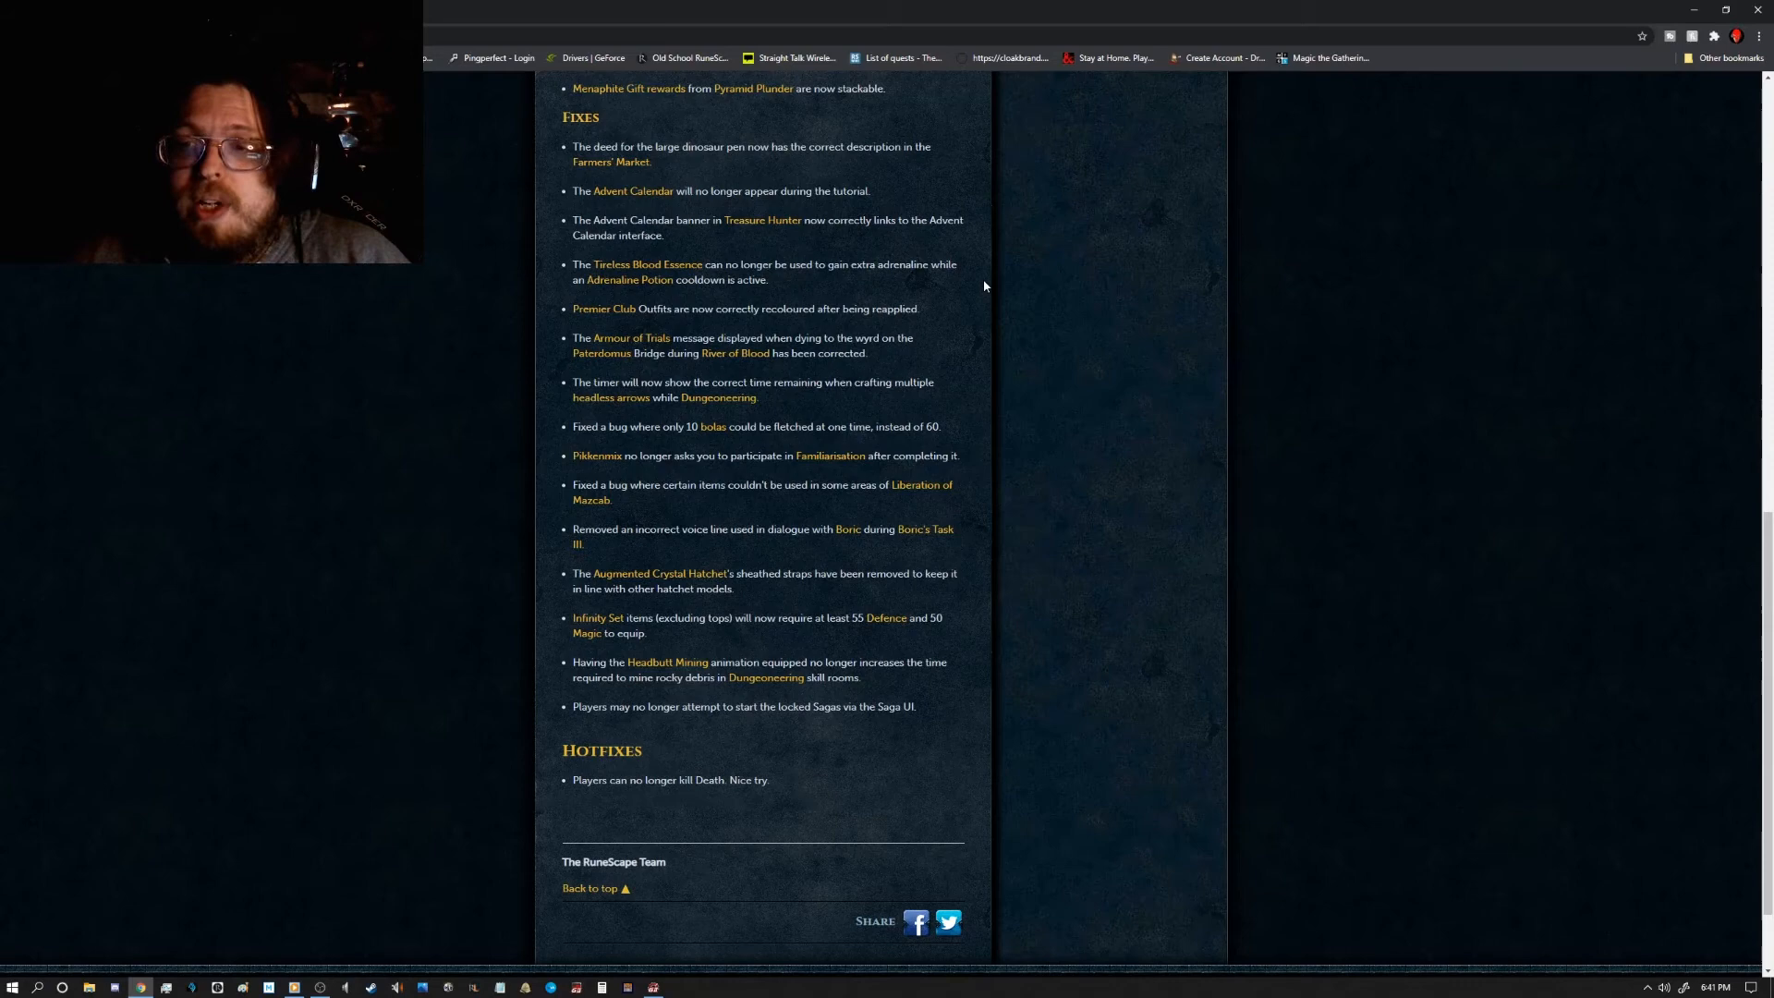
{"action": "scroll", "scroll_direction": "down", "scroll_amount": 3}
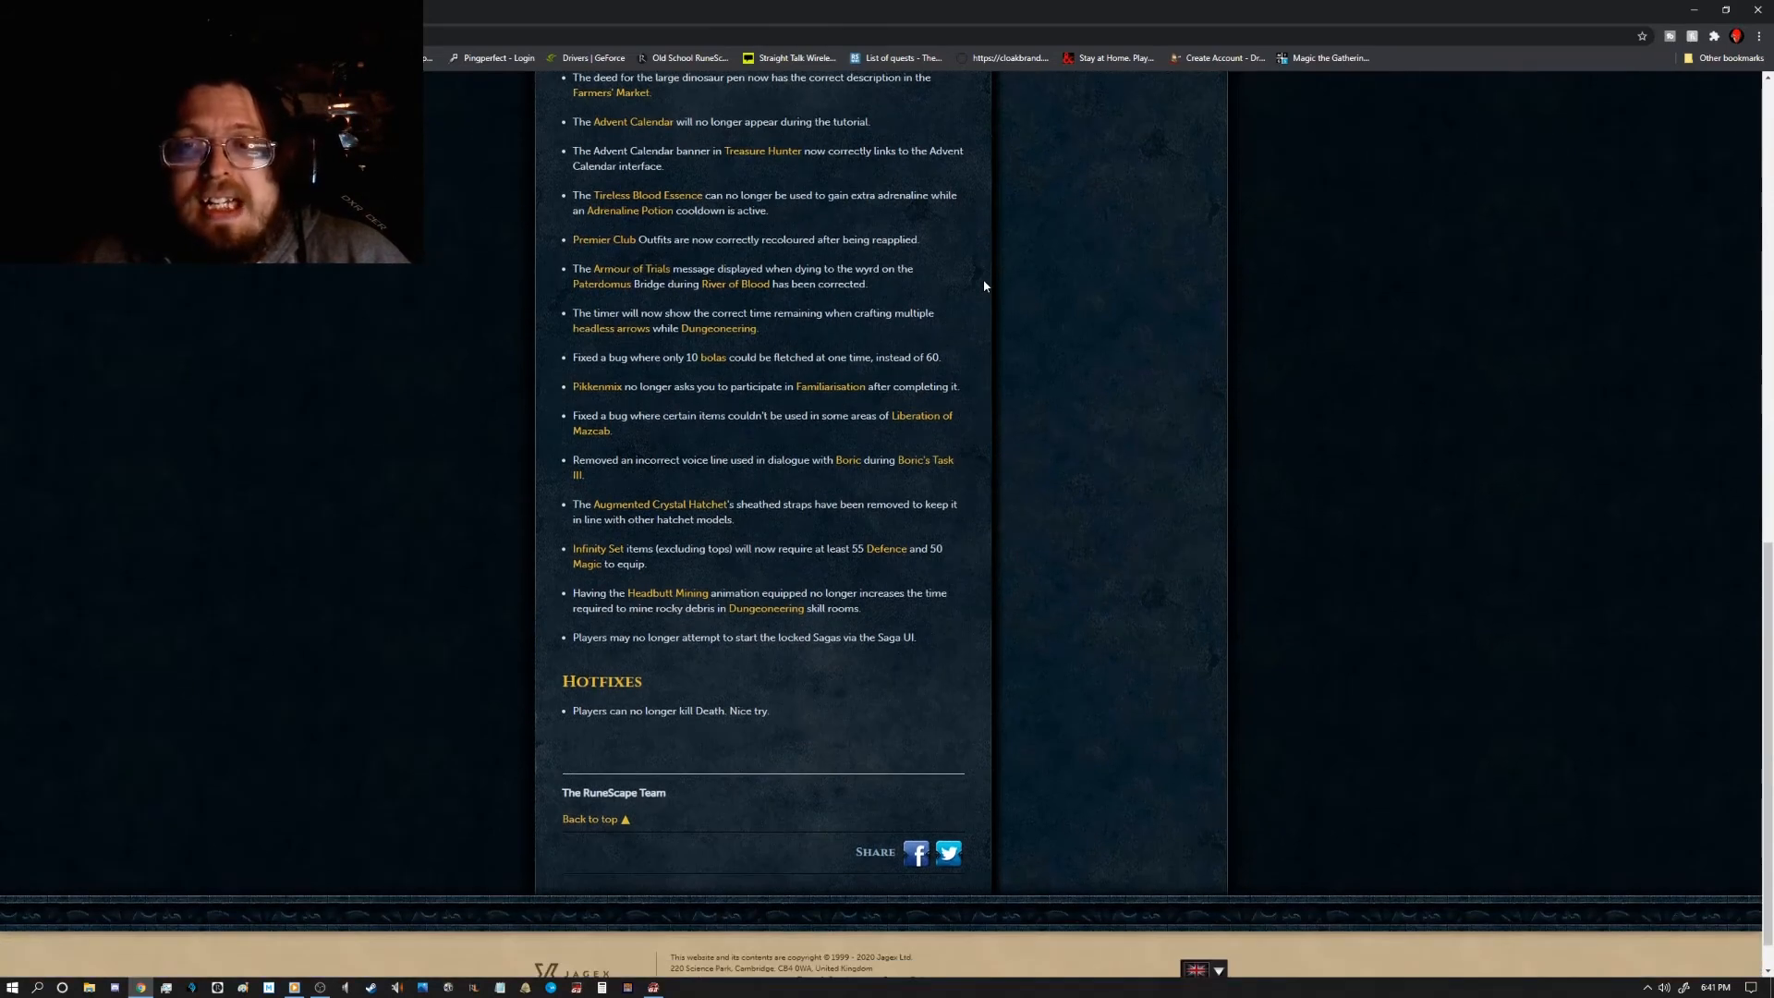
{"action": "mouse_move", "coordinate": [933, 271]}
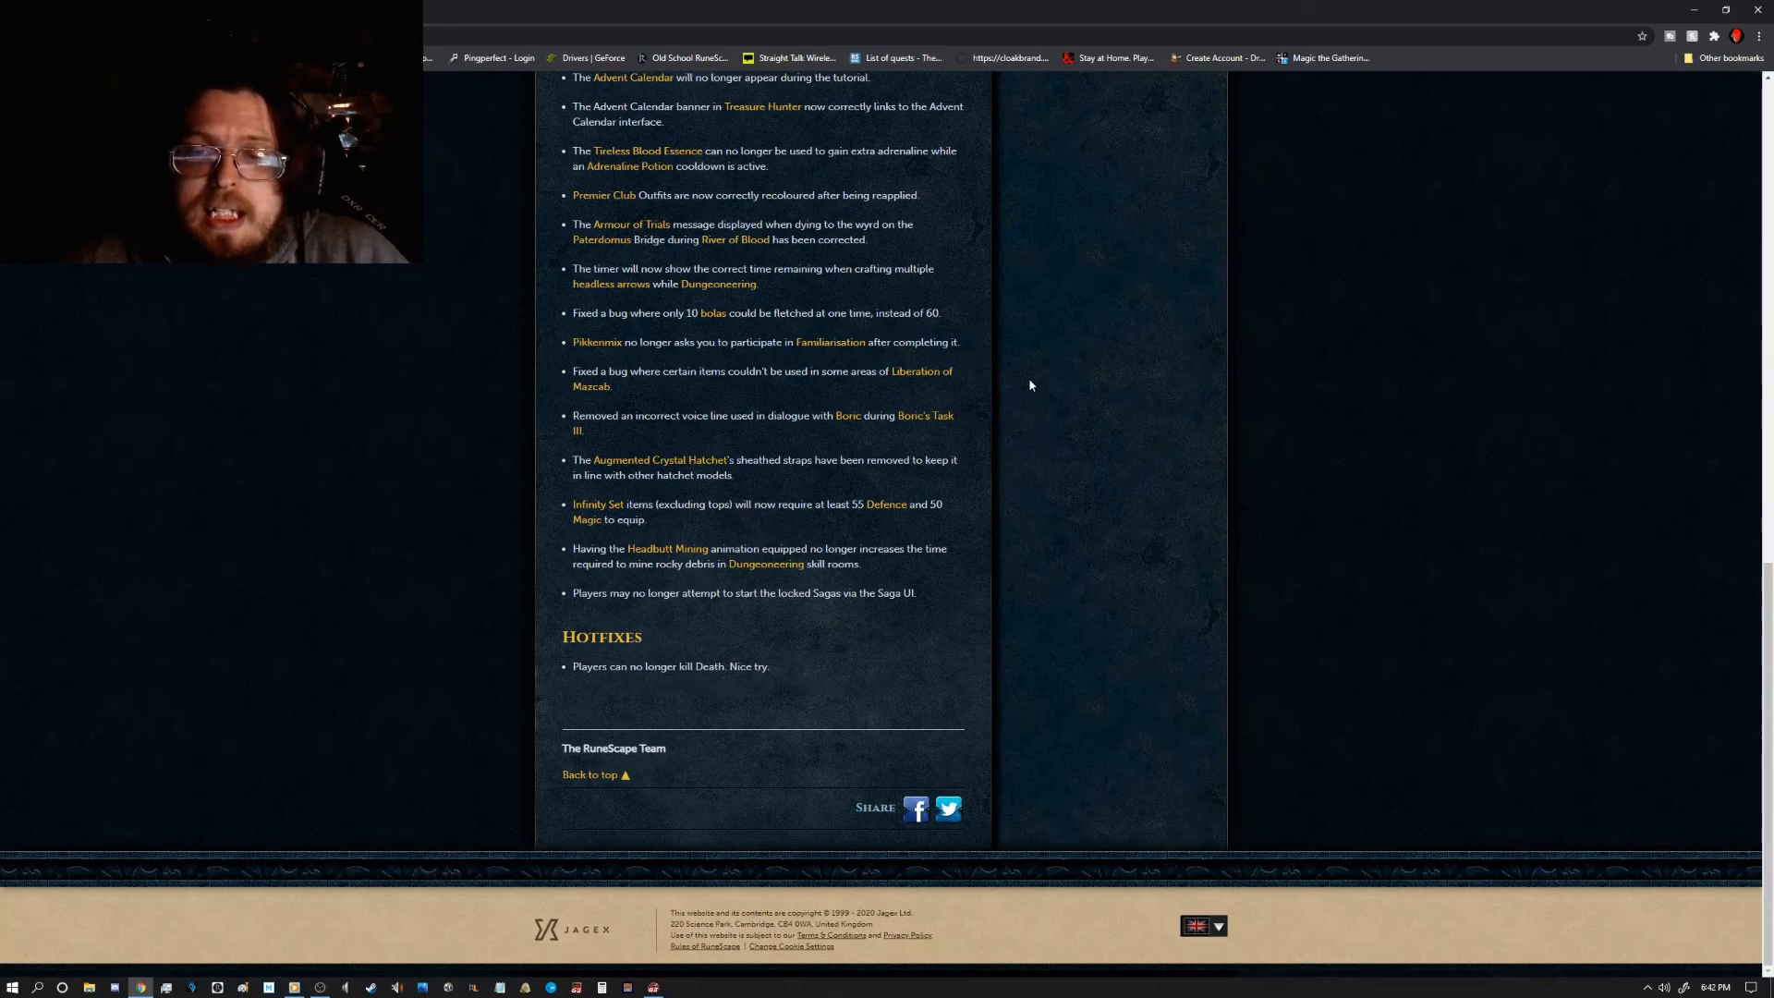
{"action": "mouse_move", "coordinate": [937, 418]}
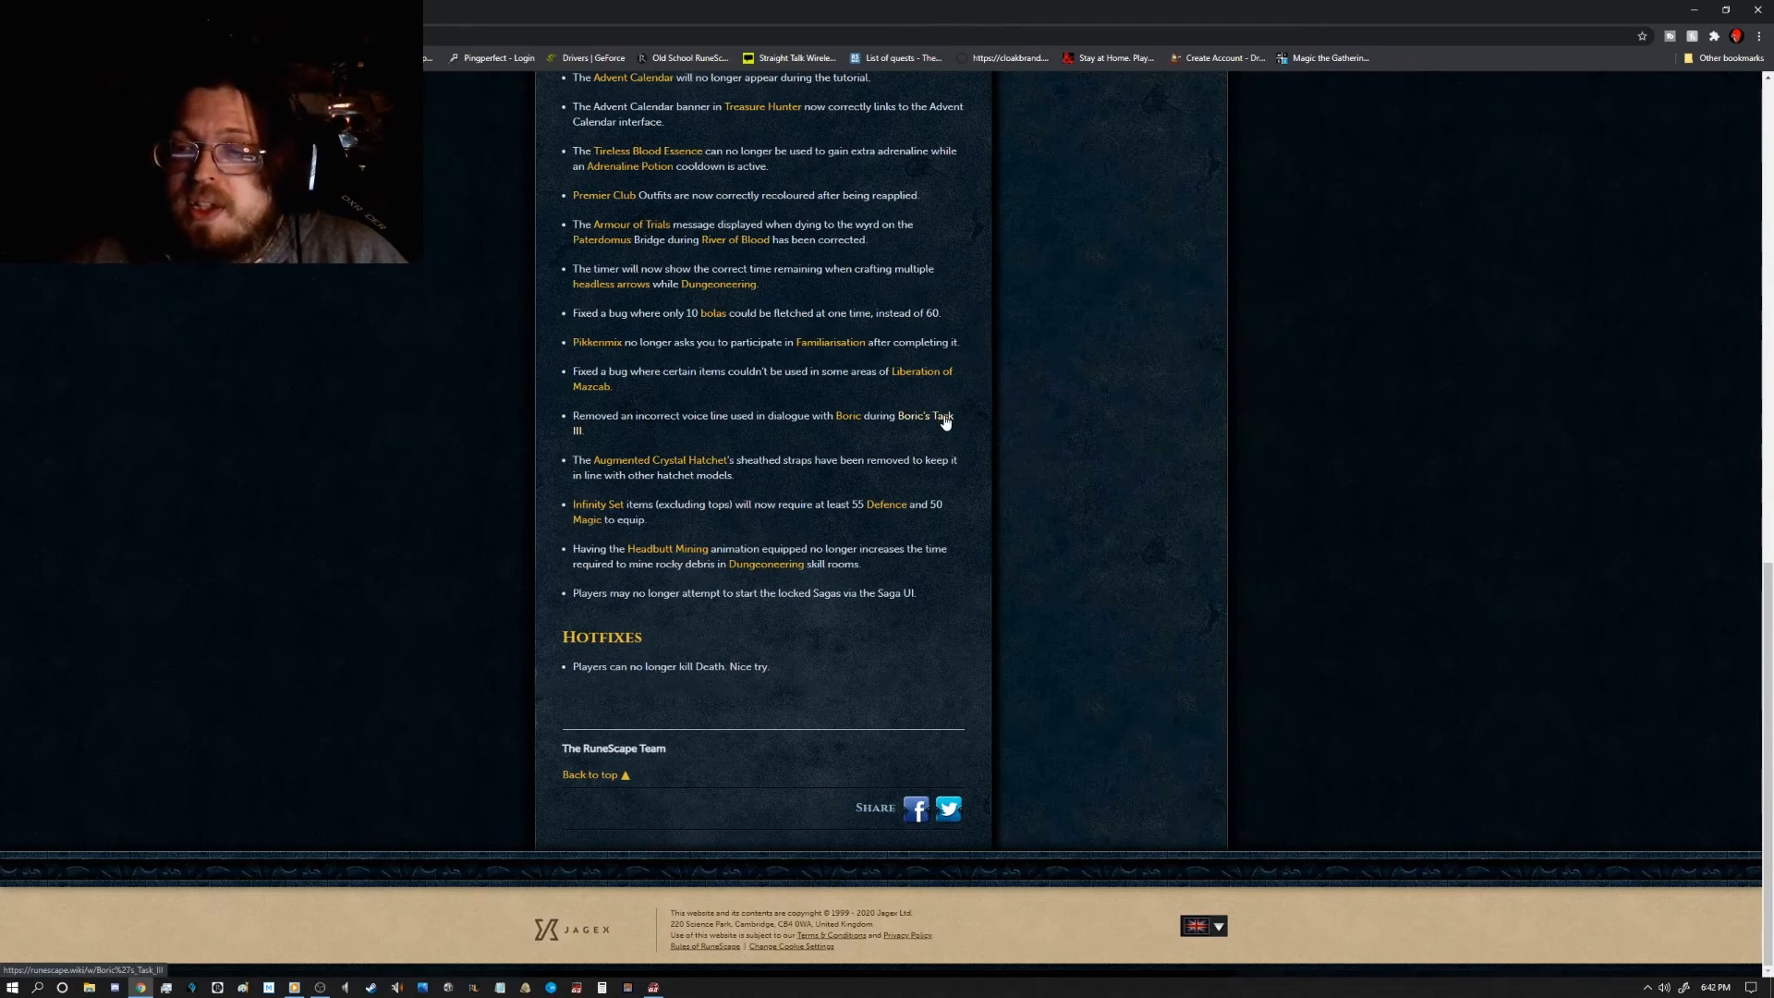
{"action": "mouse_move", "coordinate": [979, 300]}
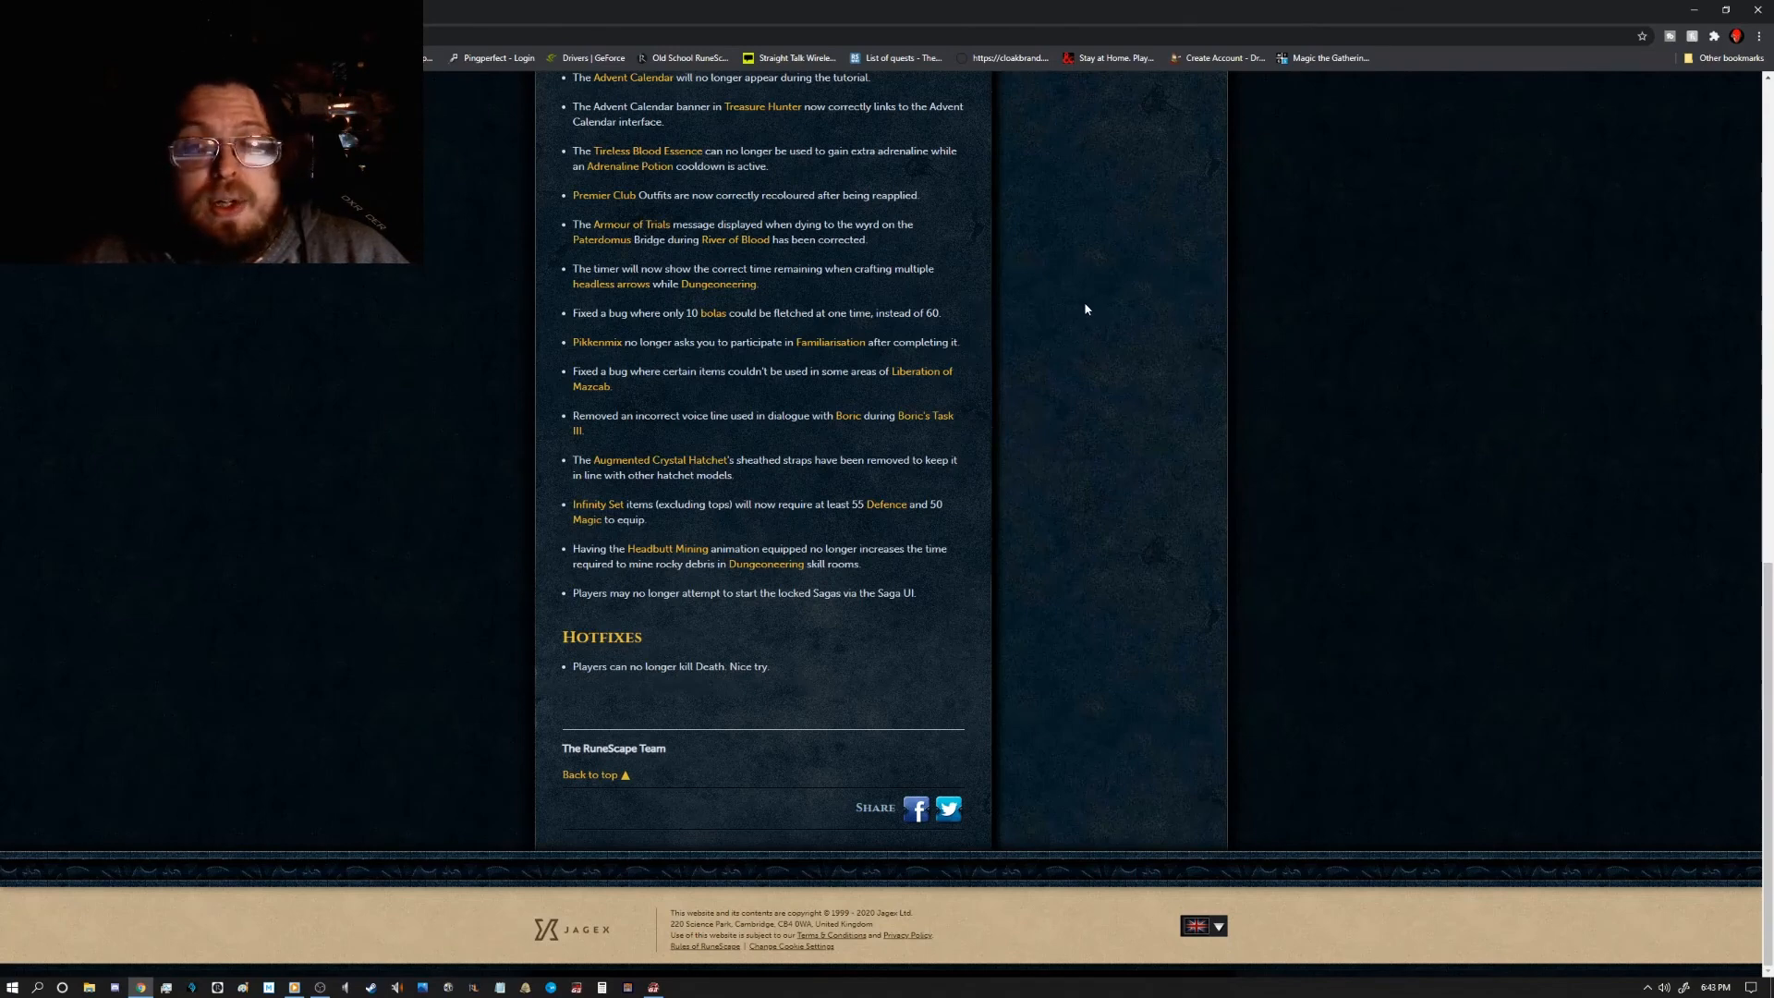
{"action": "mouse_move", "coordinate": [1063, 313]}
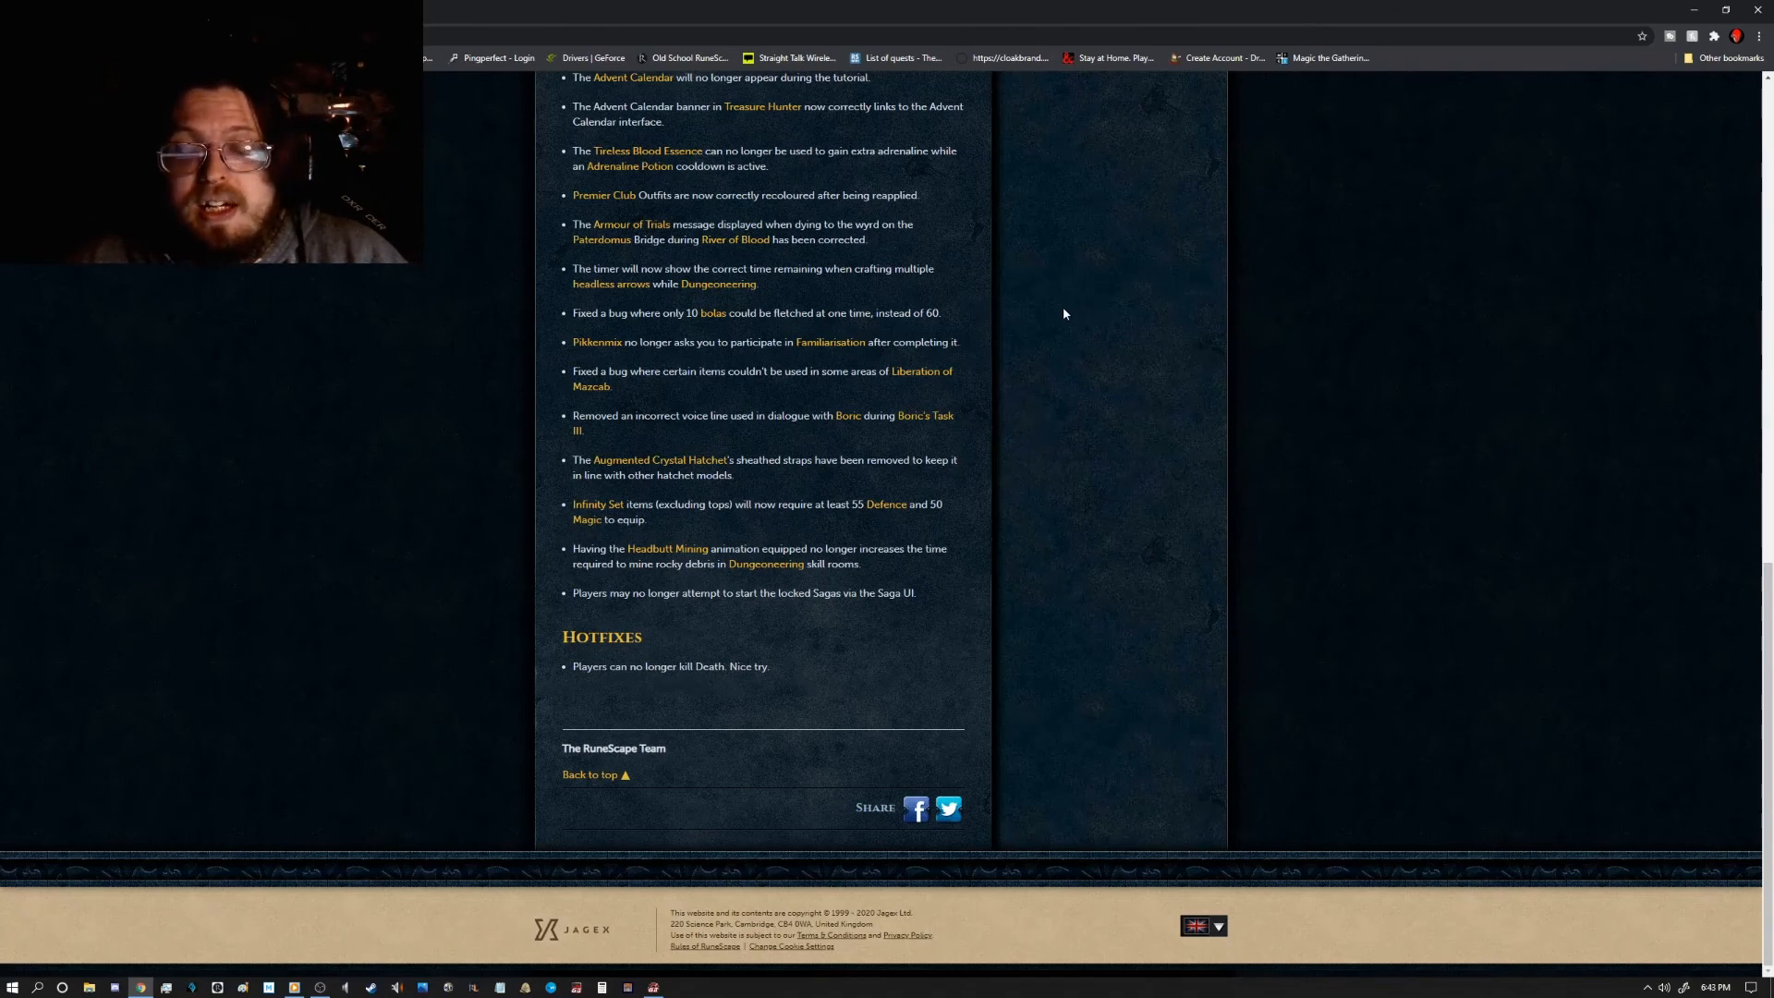
{"action": "mouse_move", "coordinate": [1049, 317]}
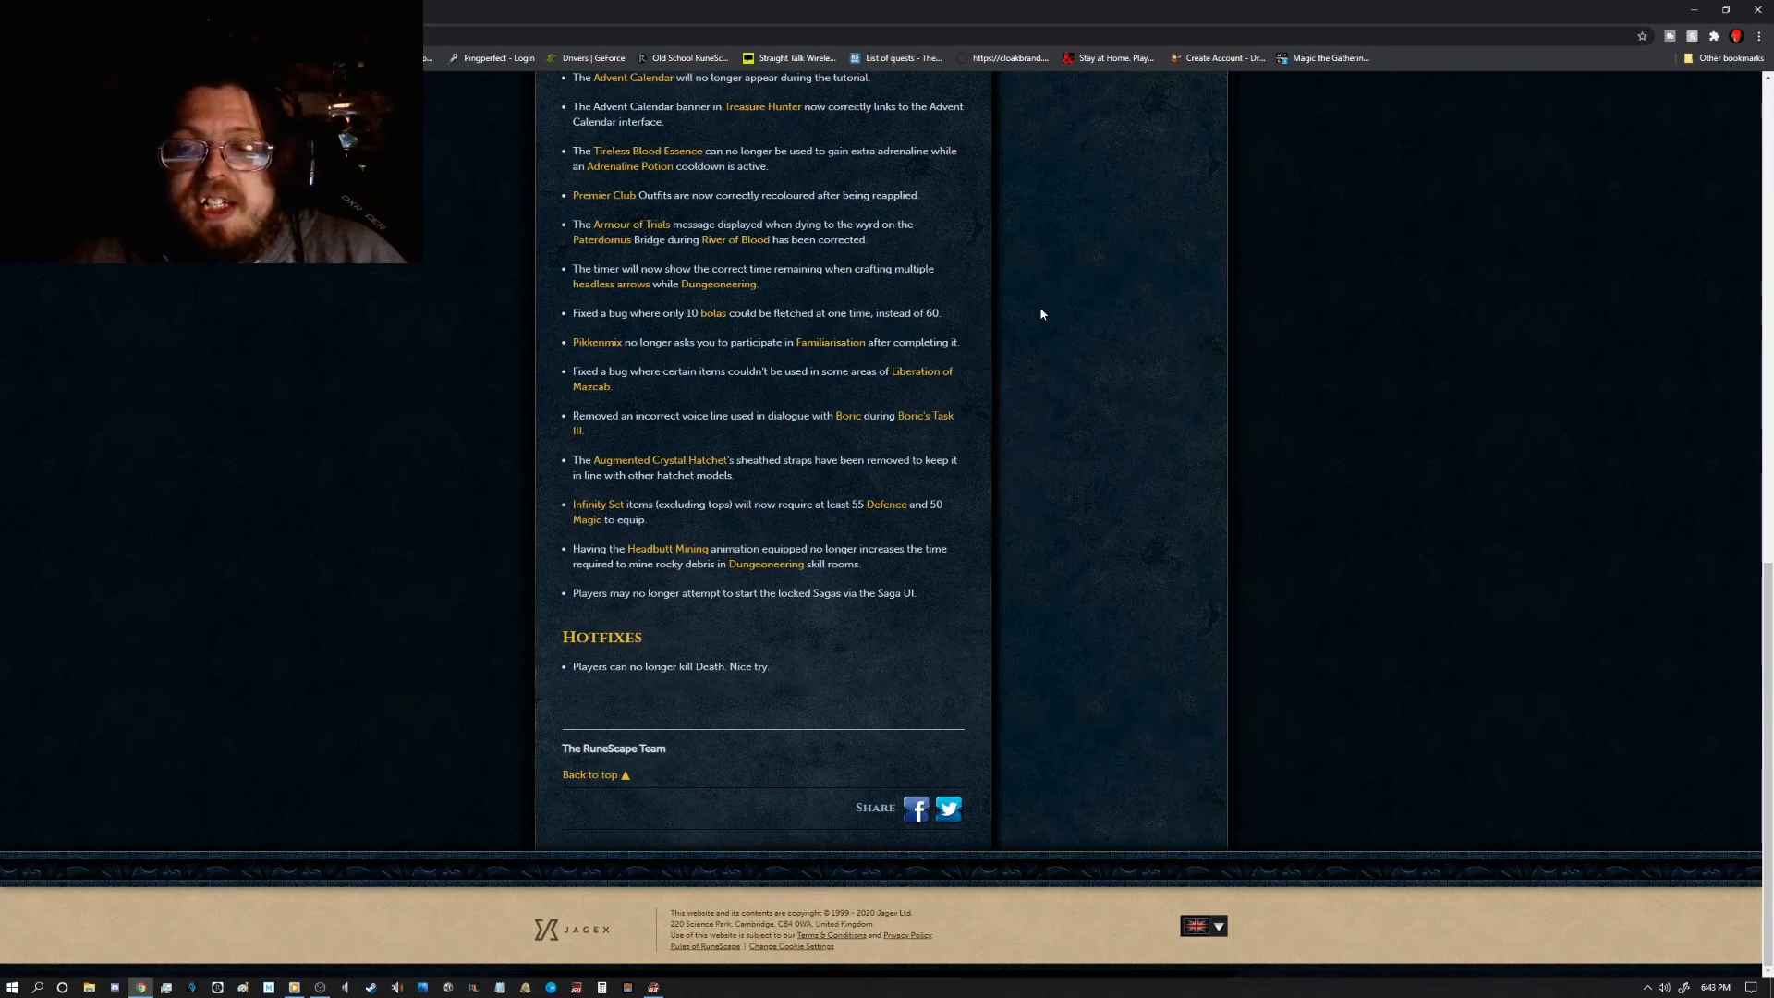
{"action": "mouse_move", "coordinate": [1051, 306]}
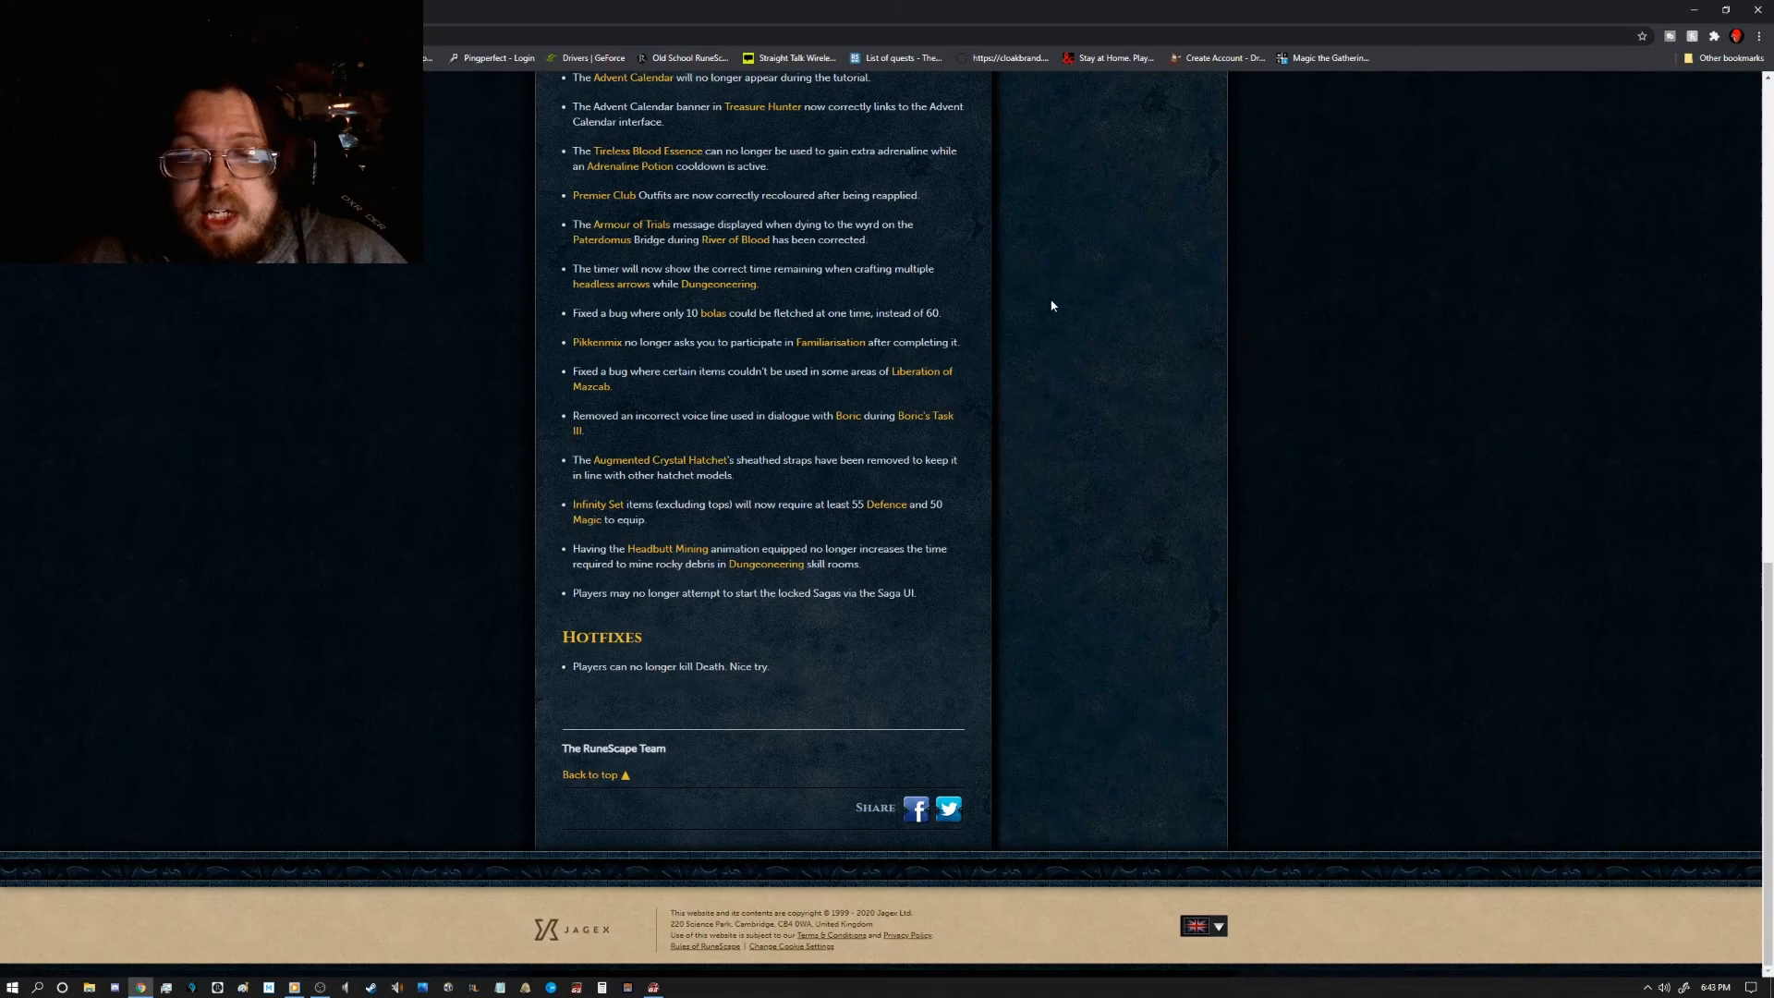